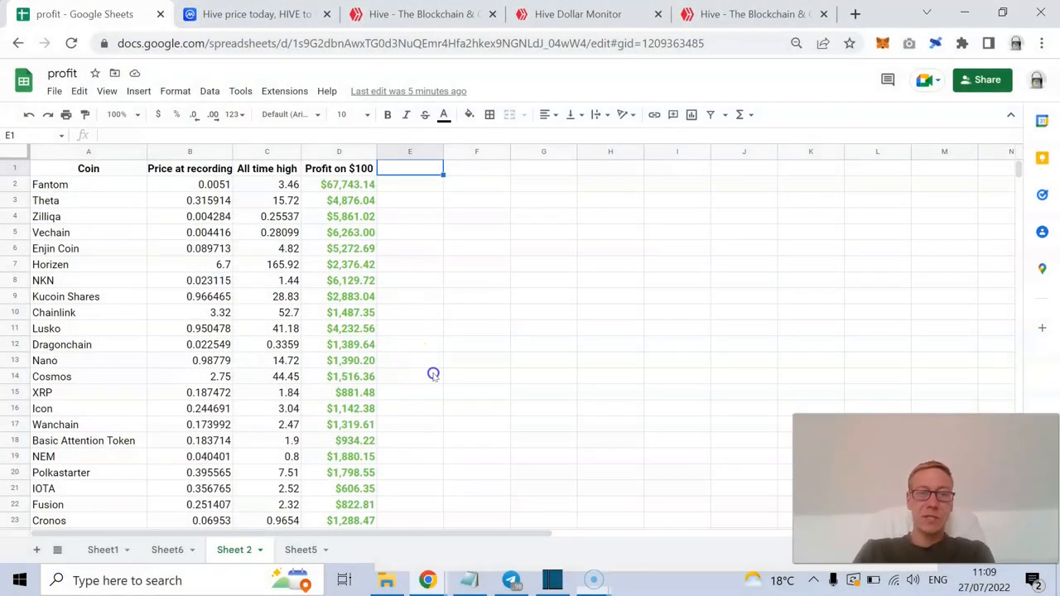
- Switch to CoinMarketCap and scroll down to the Hive to USD chart
{"action": "left_click", "coordinate": [410, 488]}
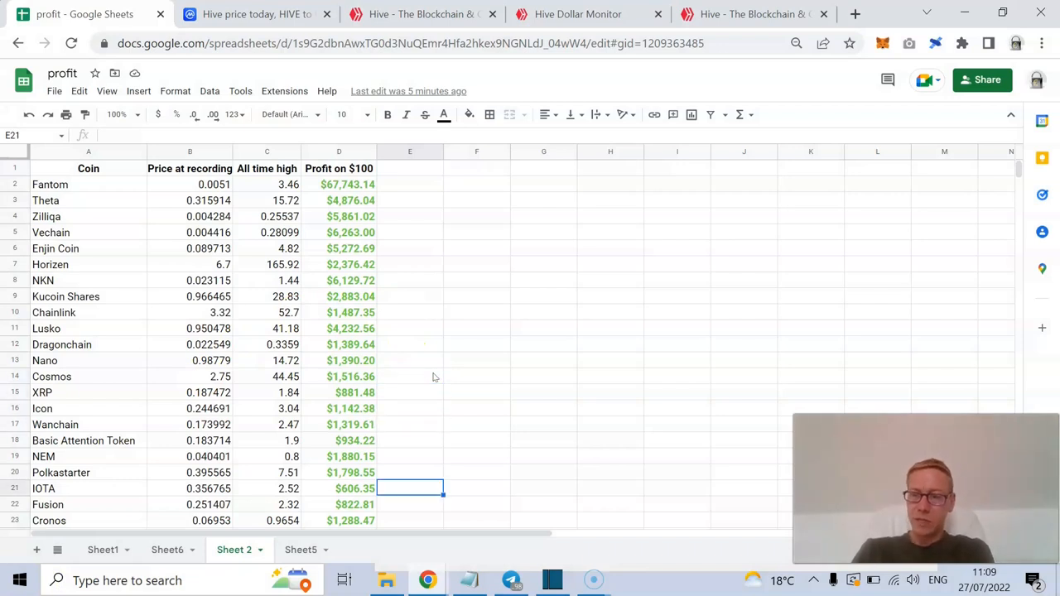
{"action": "scroll", "scroll_direction": "down", "scroll_amount": 3}
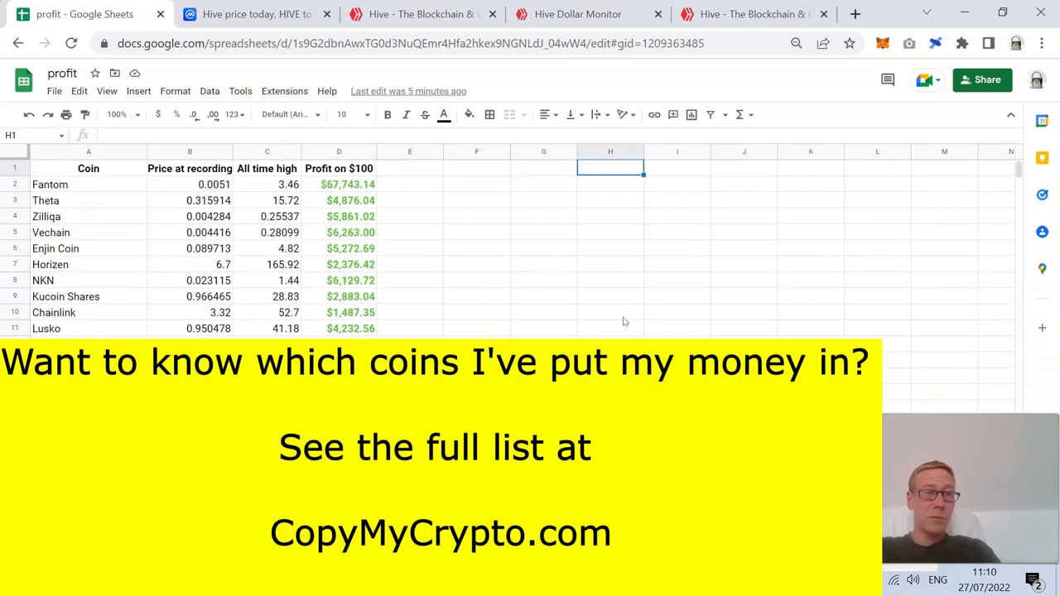
{"action": "left_click", "coordinate": [409, 248]}
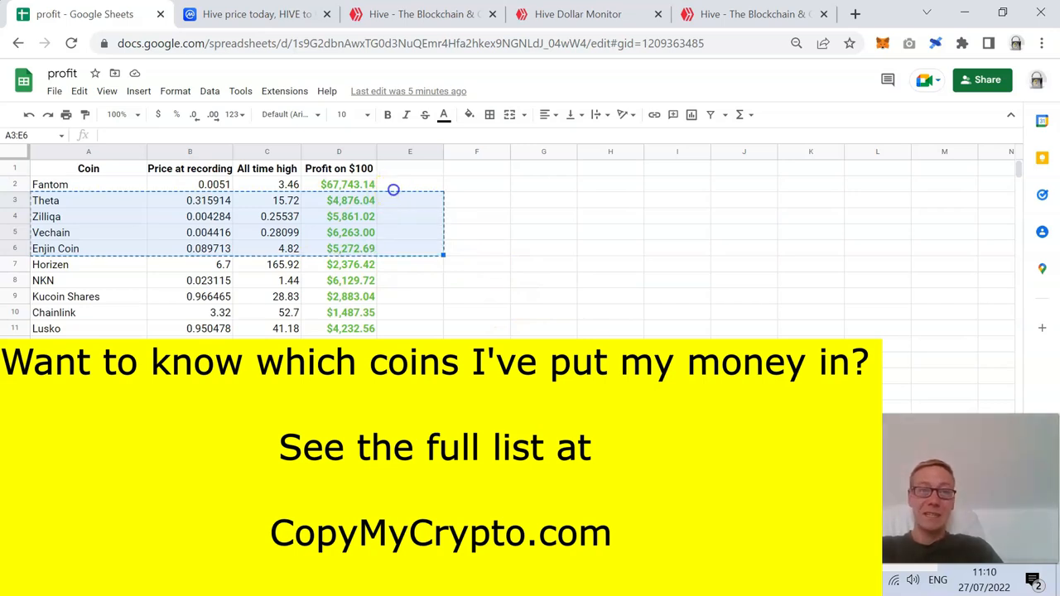
{"action": "left_click", "coordinate": [410, 184]}
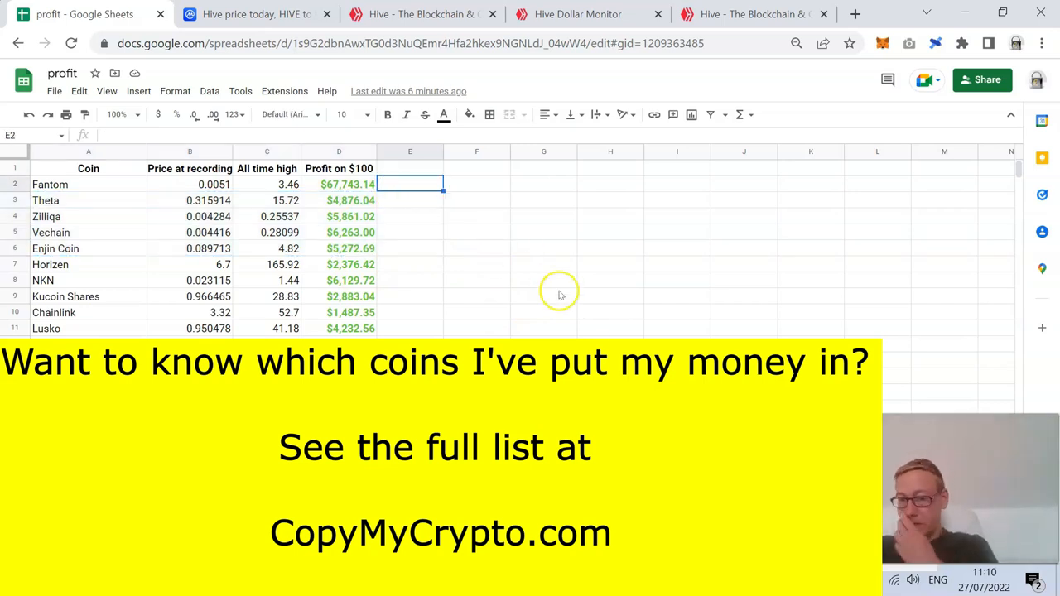
{"action": "mouse_move", "coordinate": [559, 294]}
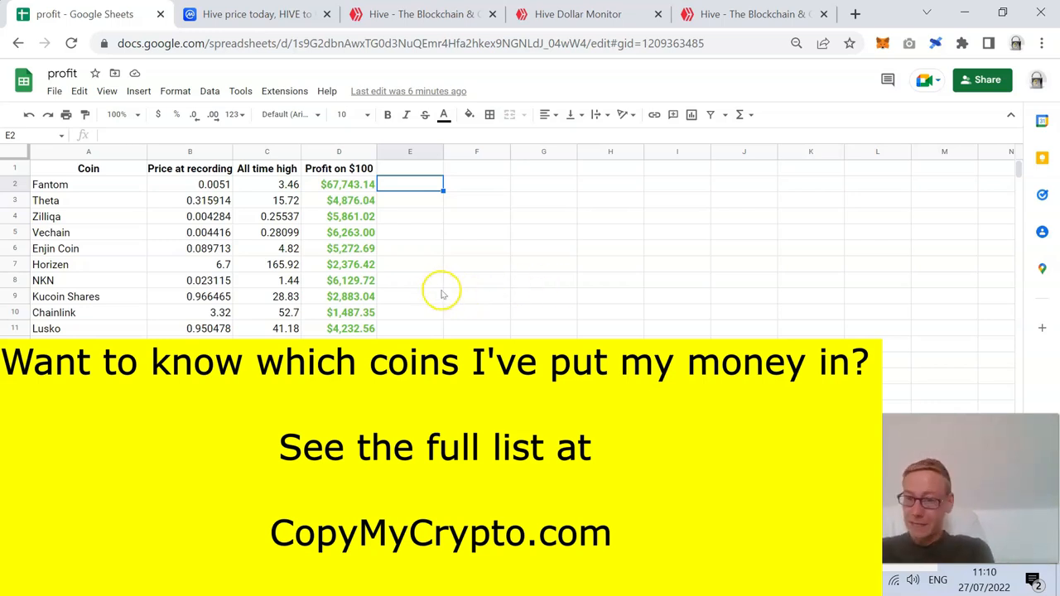
{"action": "left_click", "coordinate": [255, 14]}
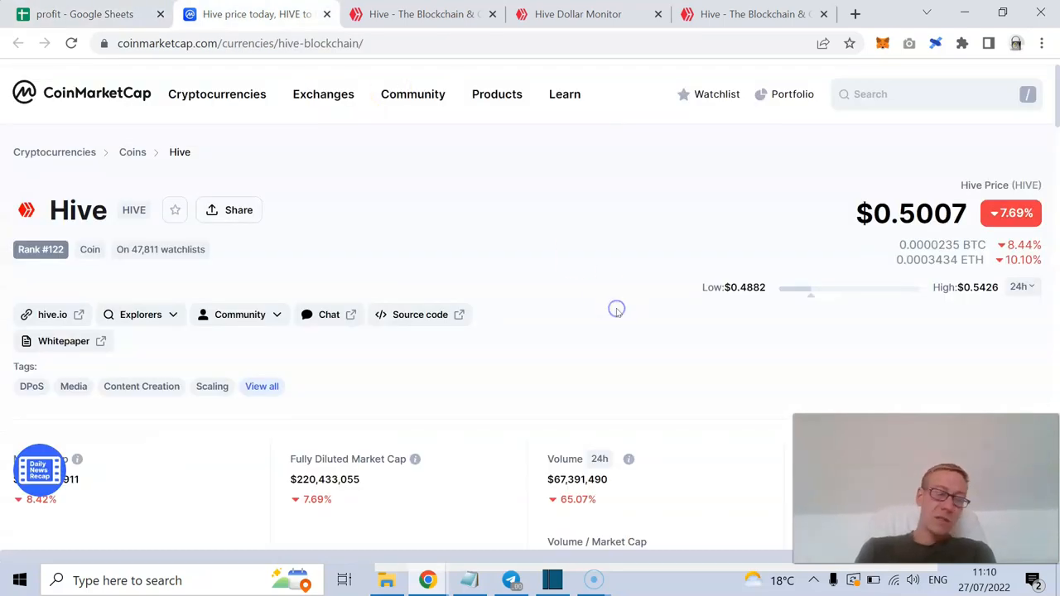
{"action": "scroll", "scroll_direction": "down", "scroll_amount": 3}
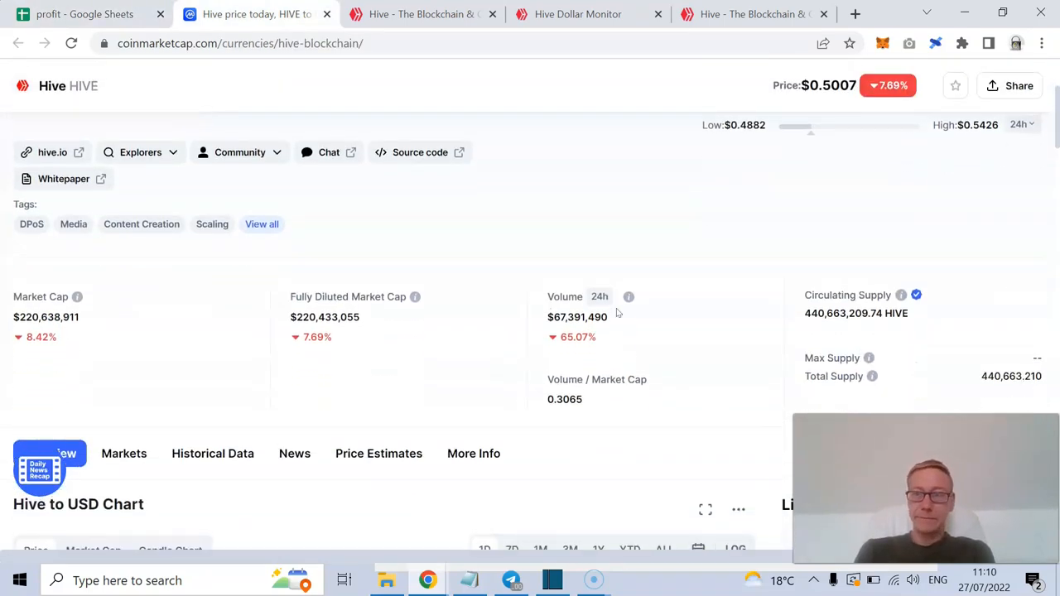
{"action": "scroll", "scroll_direction": "down", "scroll_amount": 3}
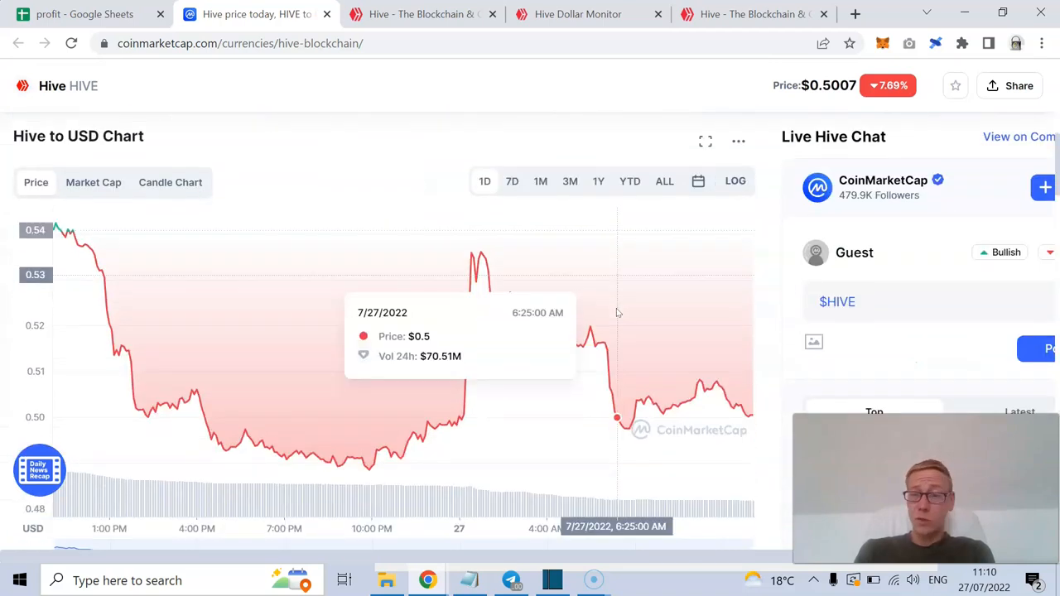
{"action": "mouse_move", "coordinate": [661, 157]}
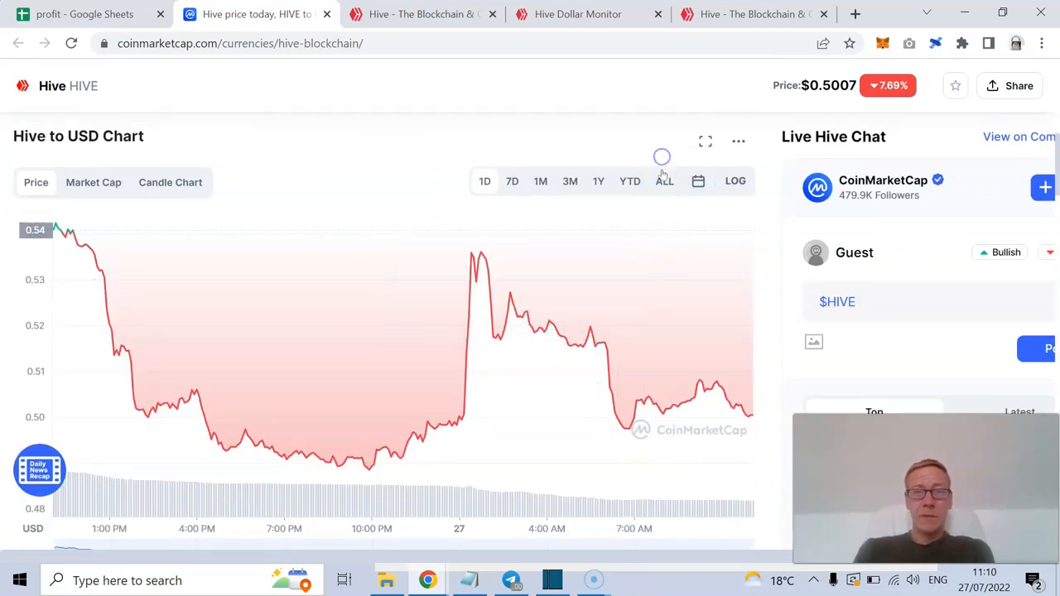
- Set the Hive chart to ALL, peaking near $2.94 in November 2021, and return to the top
{"action": "left_click", "coordinate": [659, 180]}
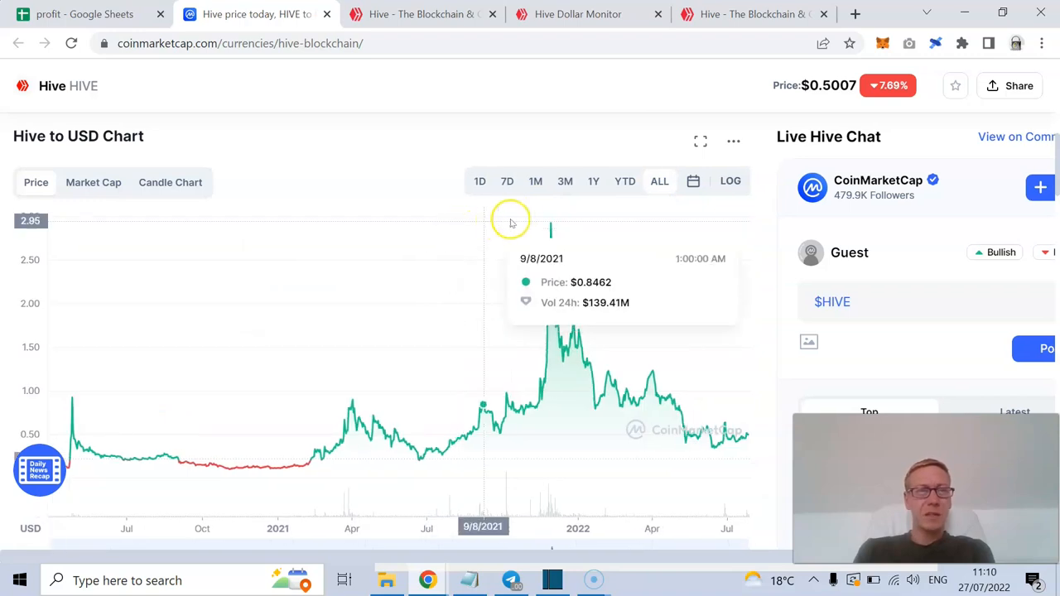
{"action": "mouse_move", "coordinate": [550, 226]}
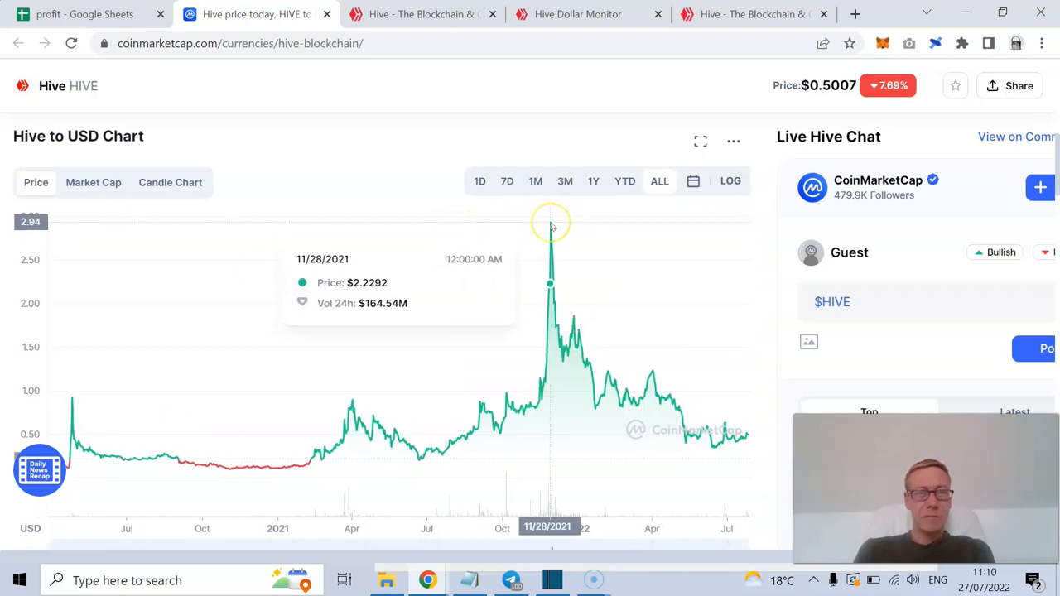
{"action": "mouse_move", "coordinate": [779, 458]}
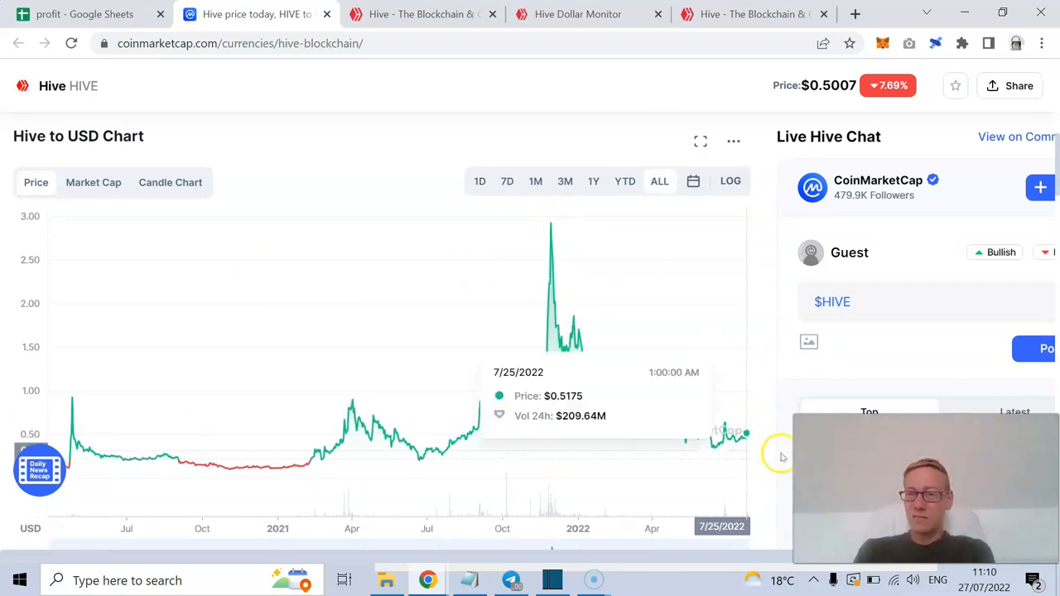
{"action": "mouse_move", "coordinate": [402, 176]}
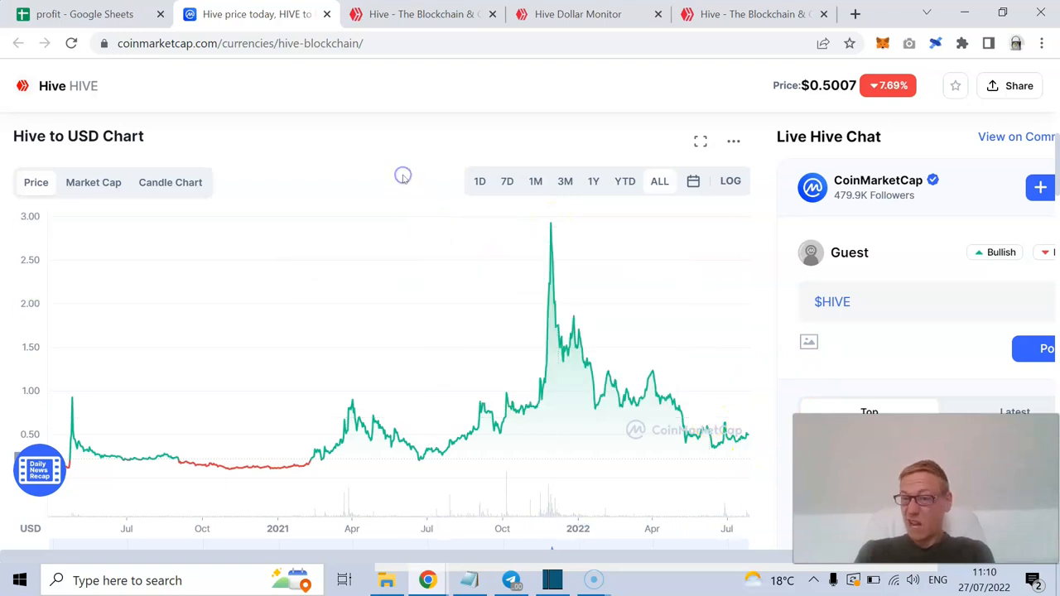
{"action": "scroll", "scroll_direction": "down", "scroll_amount": 3}
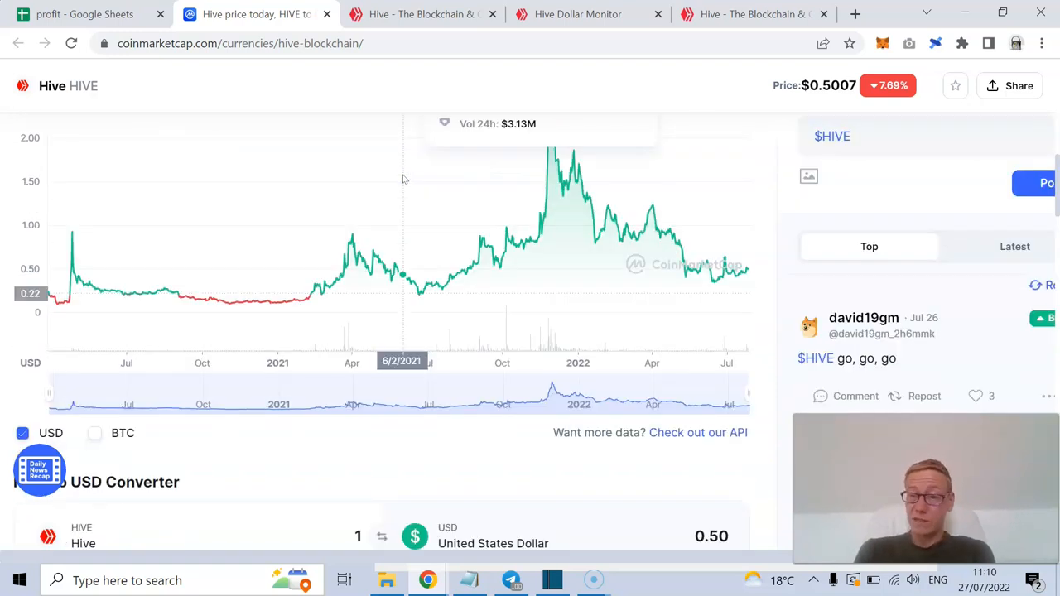
{"action": "scroll", "scroll_direction": "up", "scroll_amount": 3}
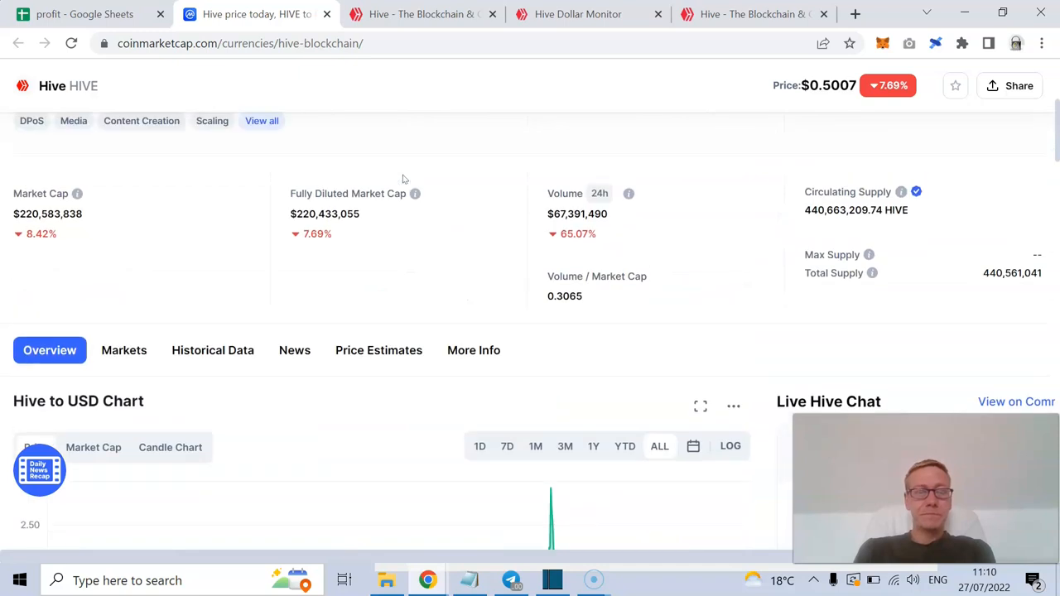
{"action": "scroll", "scroll_direction": "up", "scroll_amount": 3}
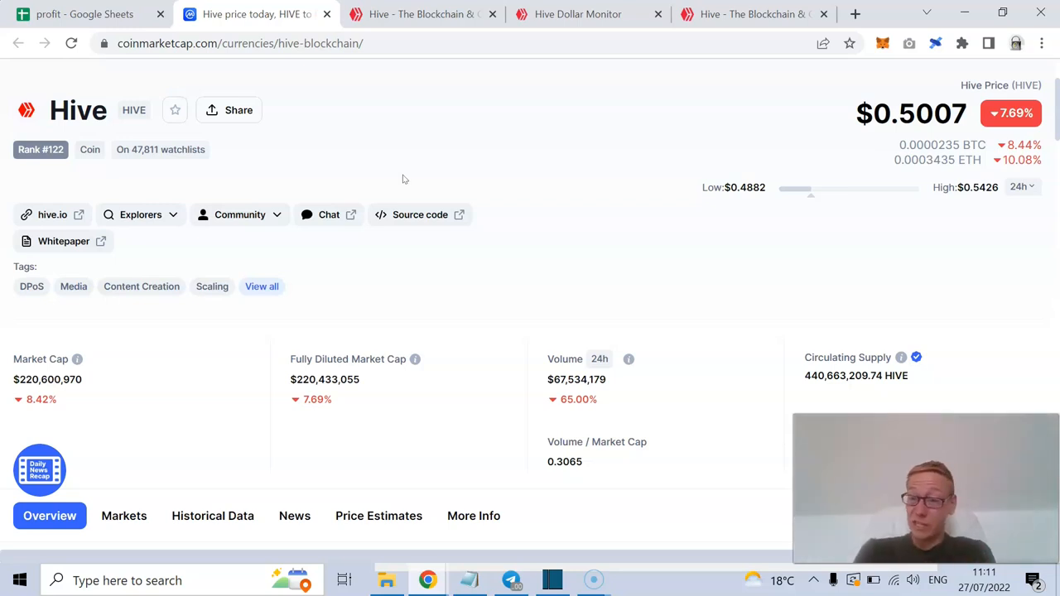
{"action": "mouse_move", "coordinate": [411, 271]}
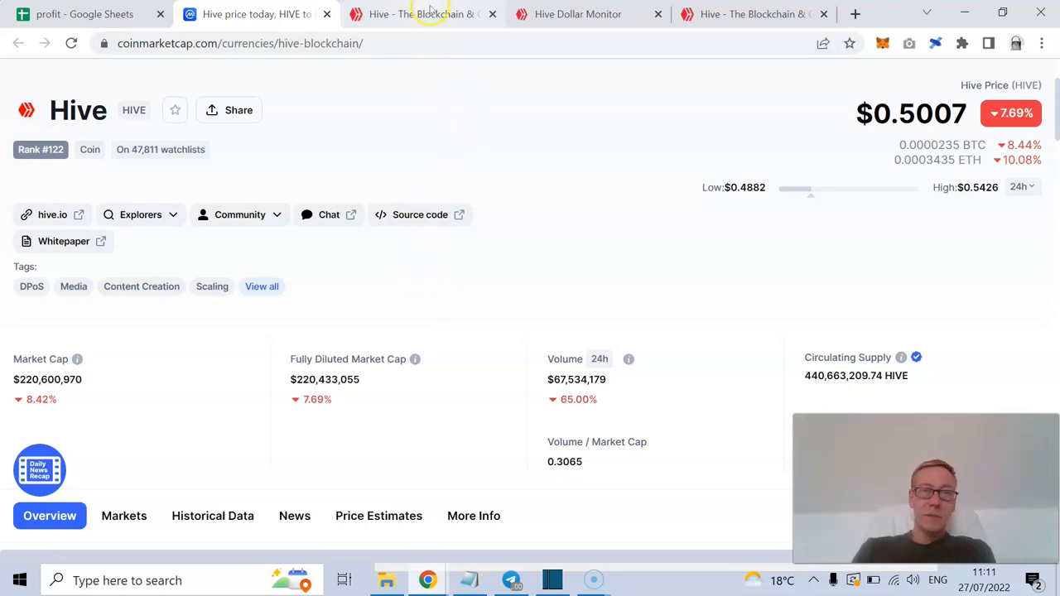
- Open the hive.io HBD page and highlight the HIVE to HBD conversion passages
{"action": "left_click", "coordinate": [422, 14]}
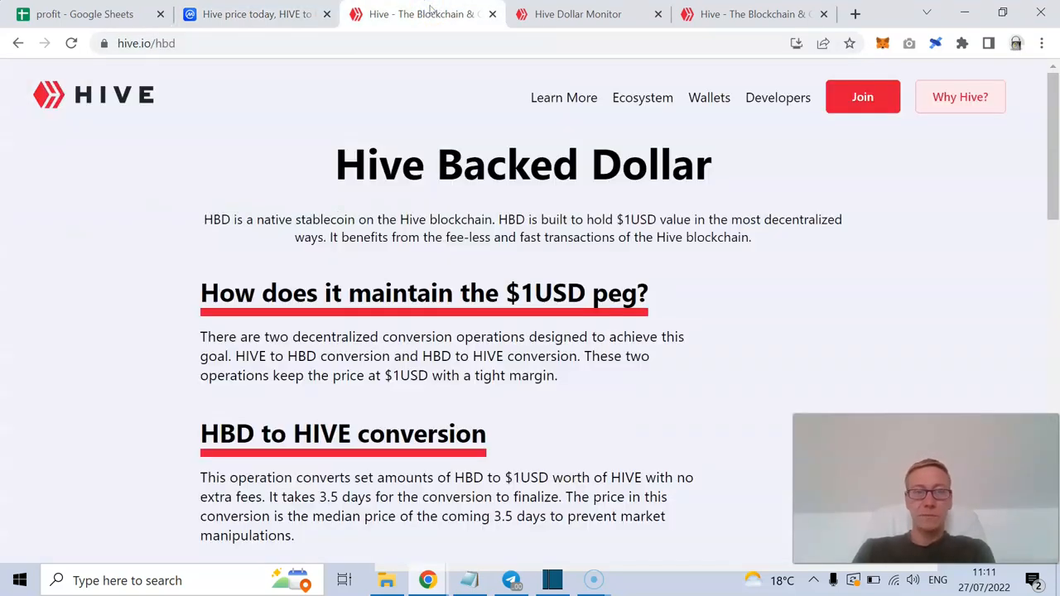
{"action": "mouse_move", "coordinate": [319, 102]}
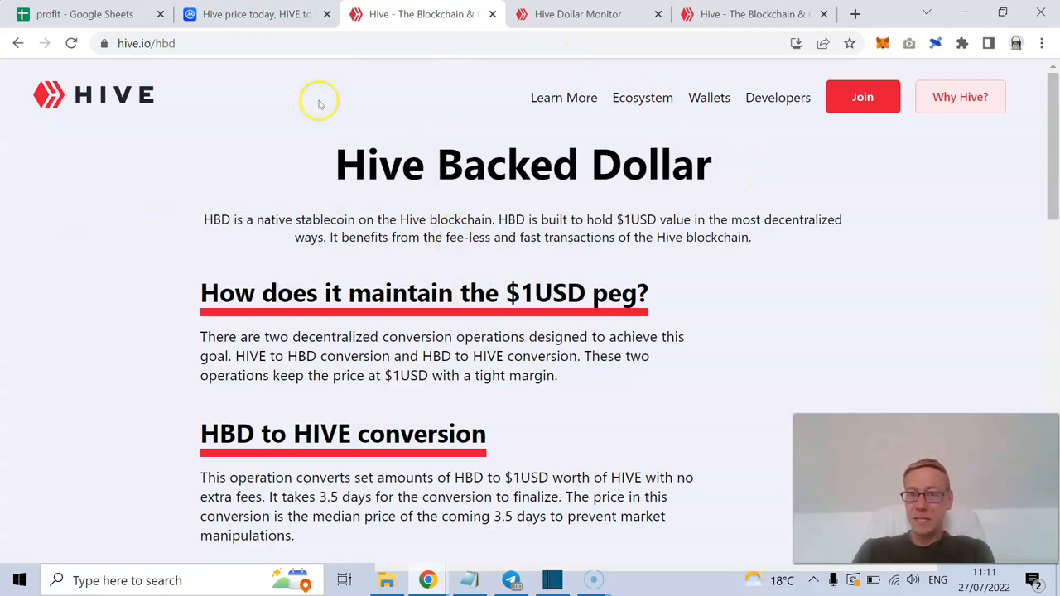
{"action": "mouse_move", "coordinate": [286, 234]}
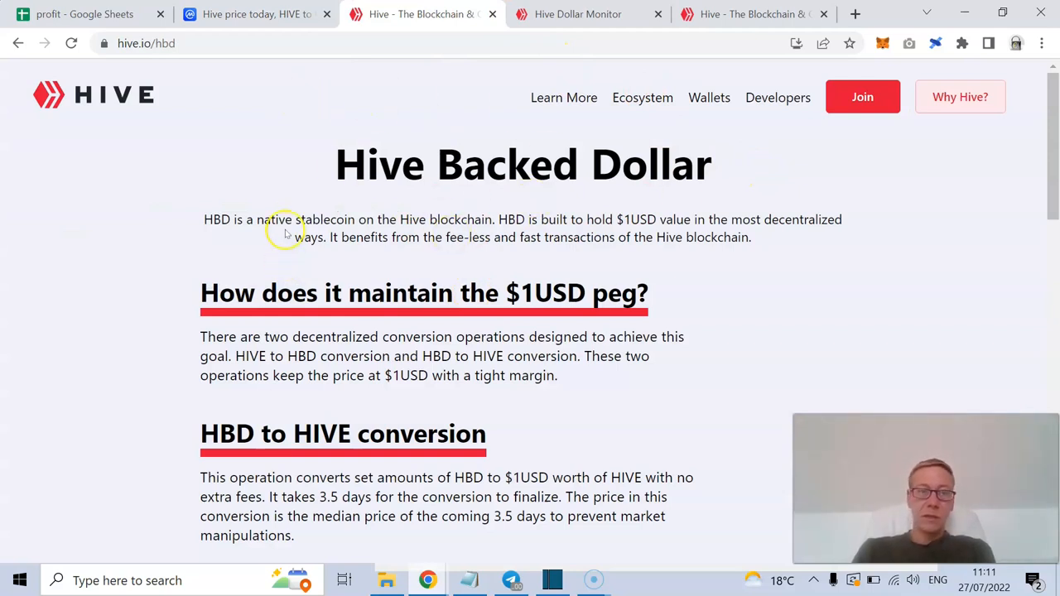
{"action": "mouse_move", "coordinate": [530, 224]}
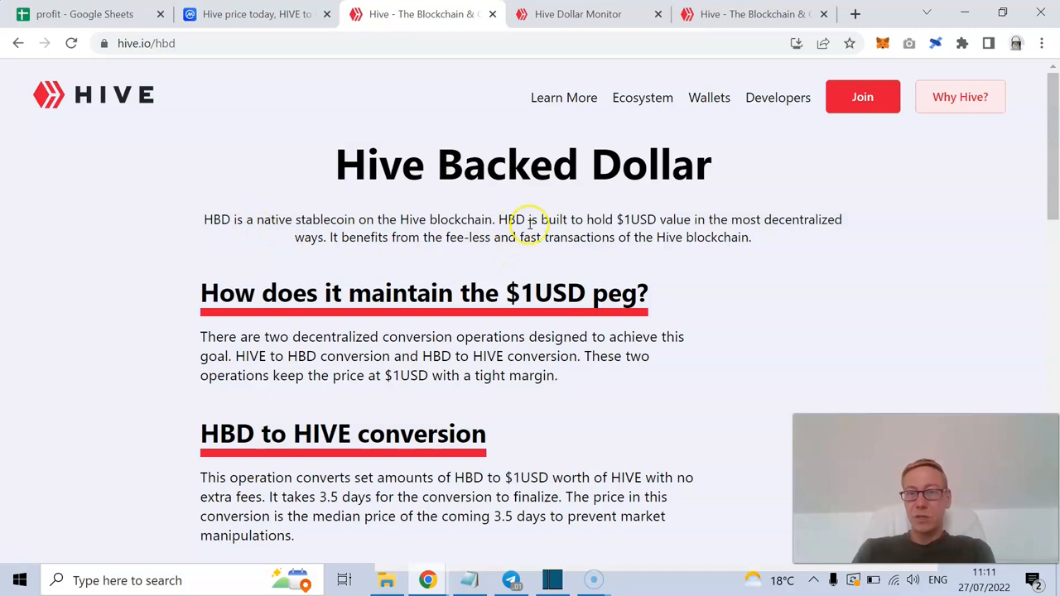
{"action": "mouse_move", "coordinate": [406, 362]}
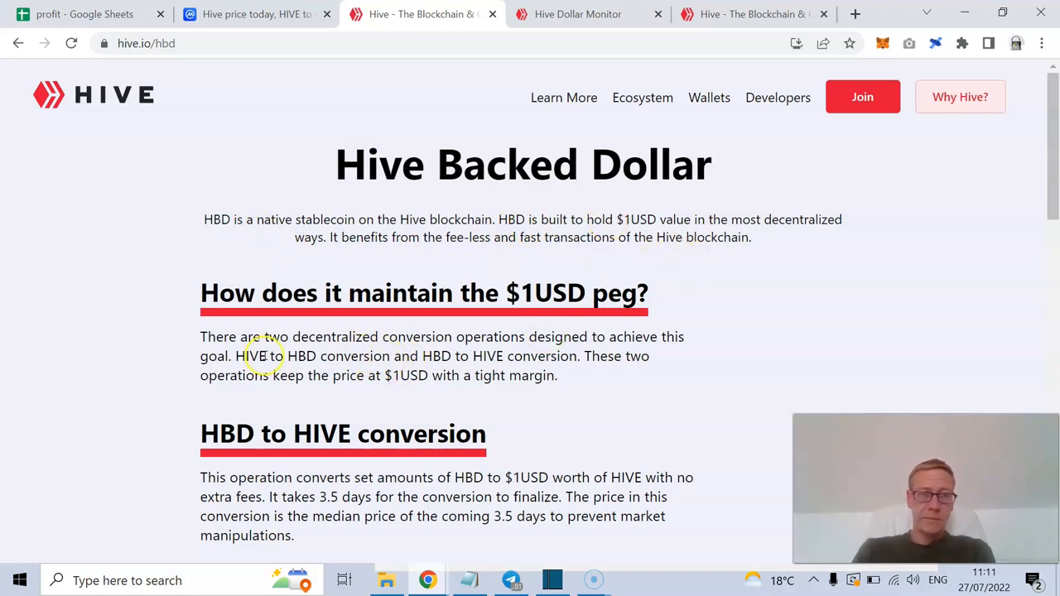
{"action": "mouse_move", "coordinate": [217, 346]}
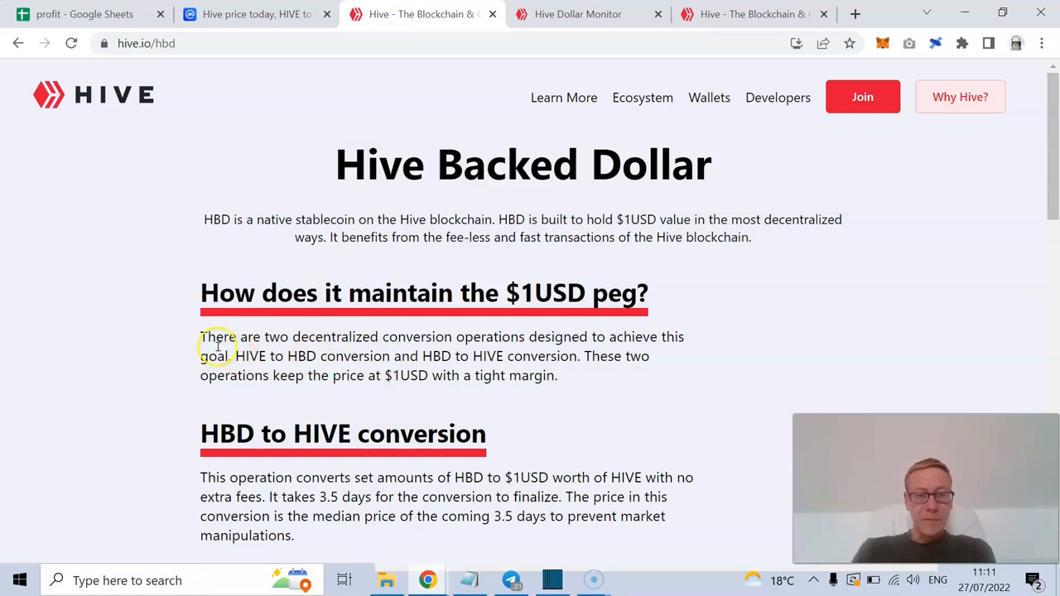
{"action": "mouse_move", "coordinate": [207, 340]}
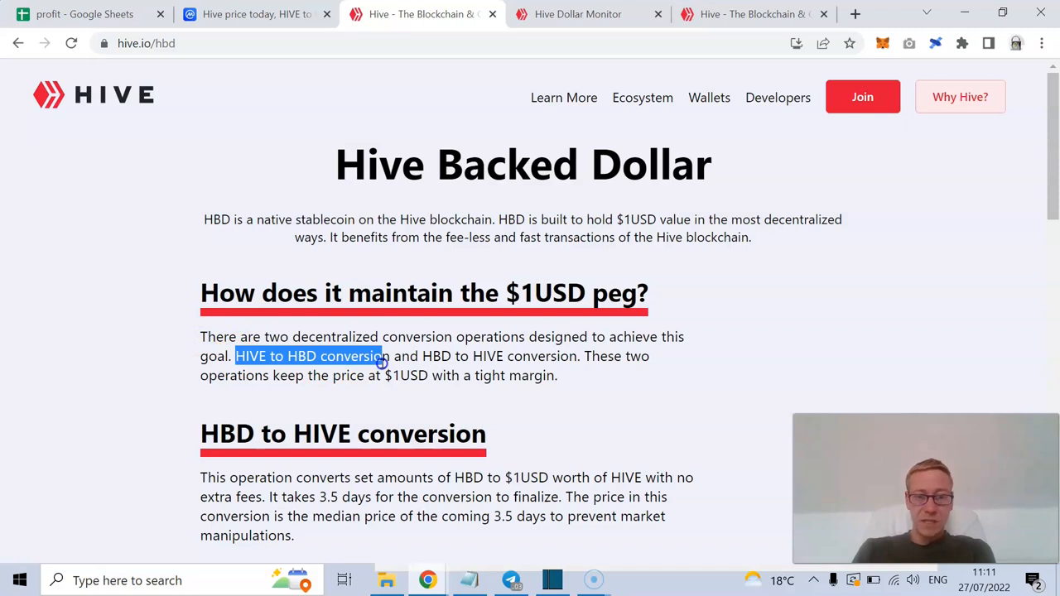
{"action": "left_click_drag", "start_coordinate": [381, 356], "coordinate": [472, 357]}
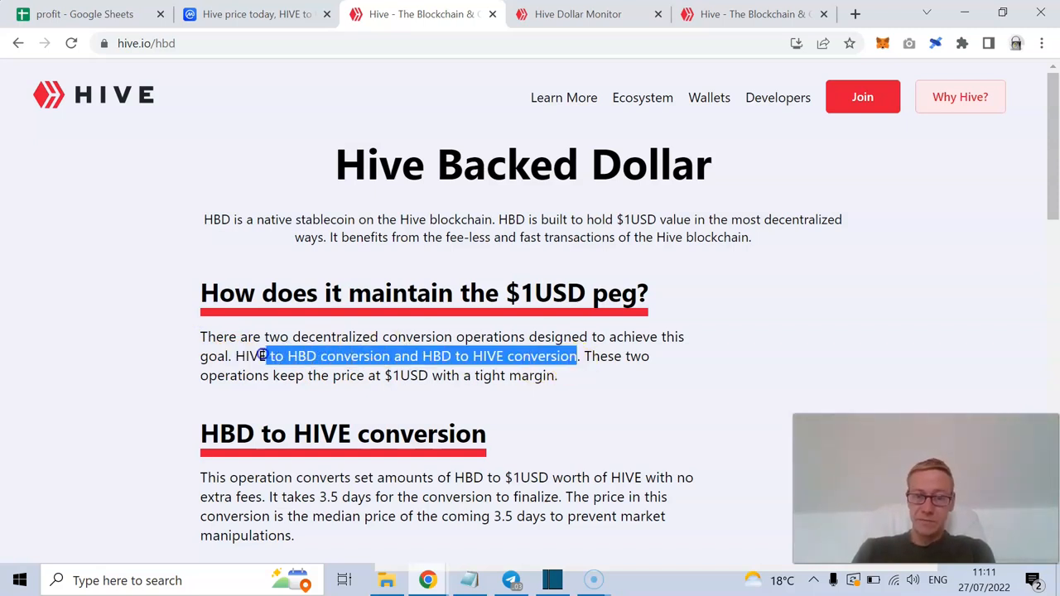
{"action": "left_click", "coordinate": [194, 344]}
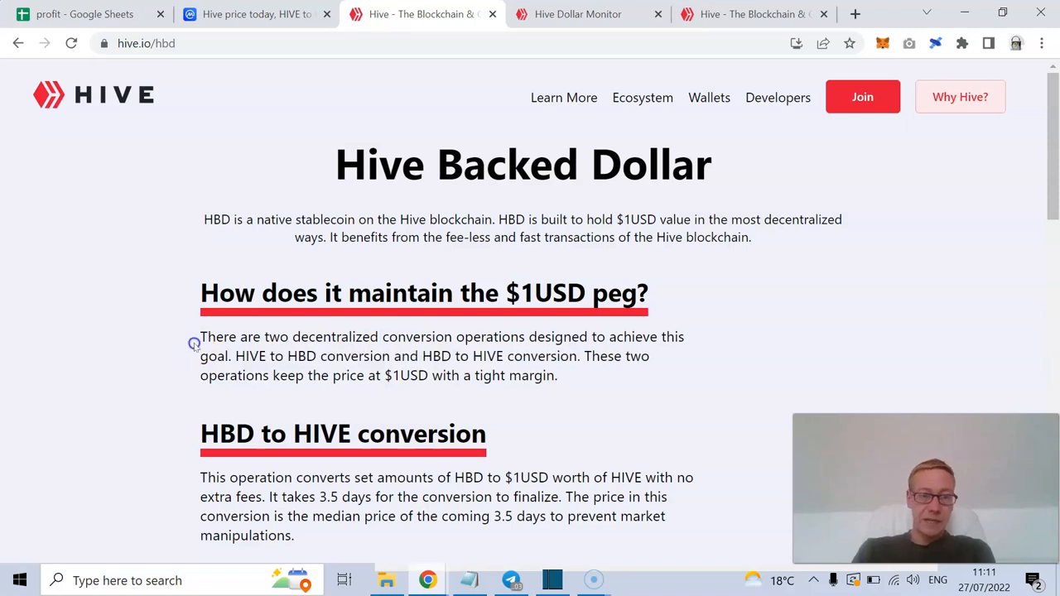
{"action": "left_click_drag", "start_coordinate": [200, 337], "coordinate": [546, 375]}
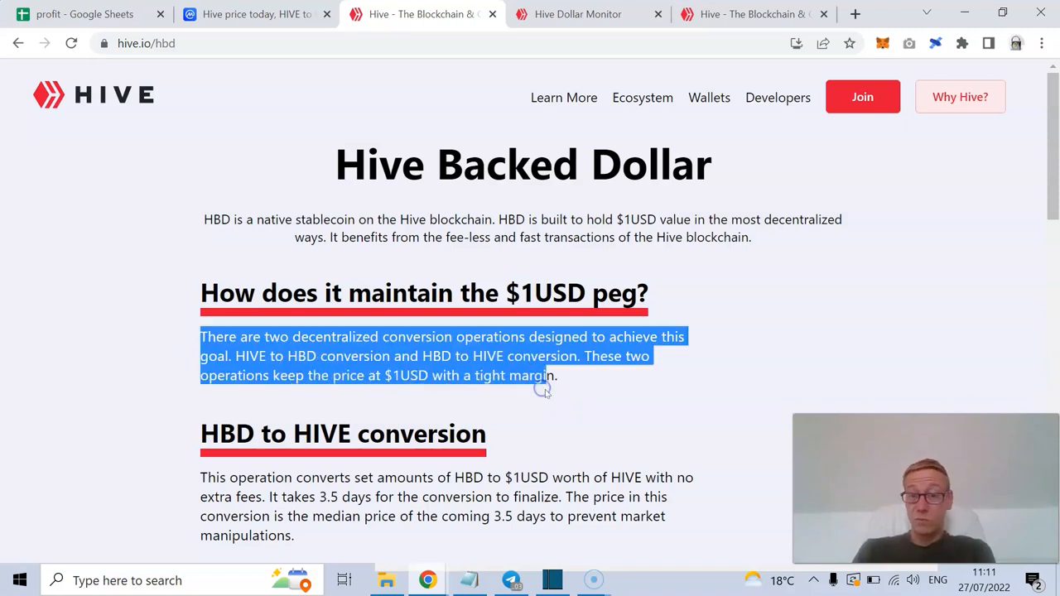
{"action": "left_click", "coordinate": [599, 394]}
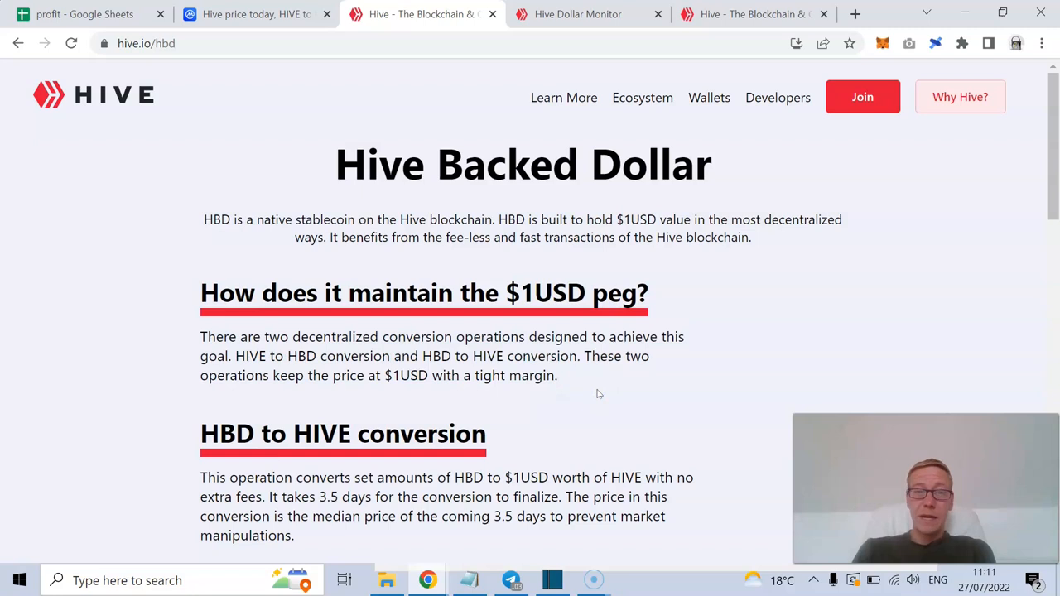
{"action": "mouse_move", "coordinate": [595, 394]}
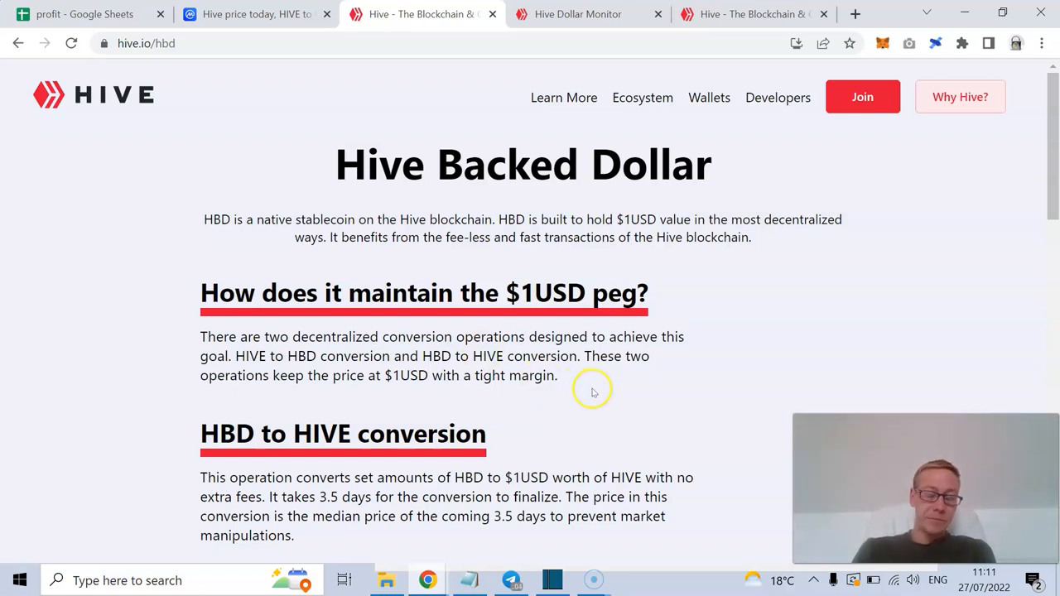
{"action": "mouse_move", "coordinate": [880, 298]}
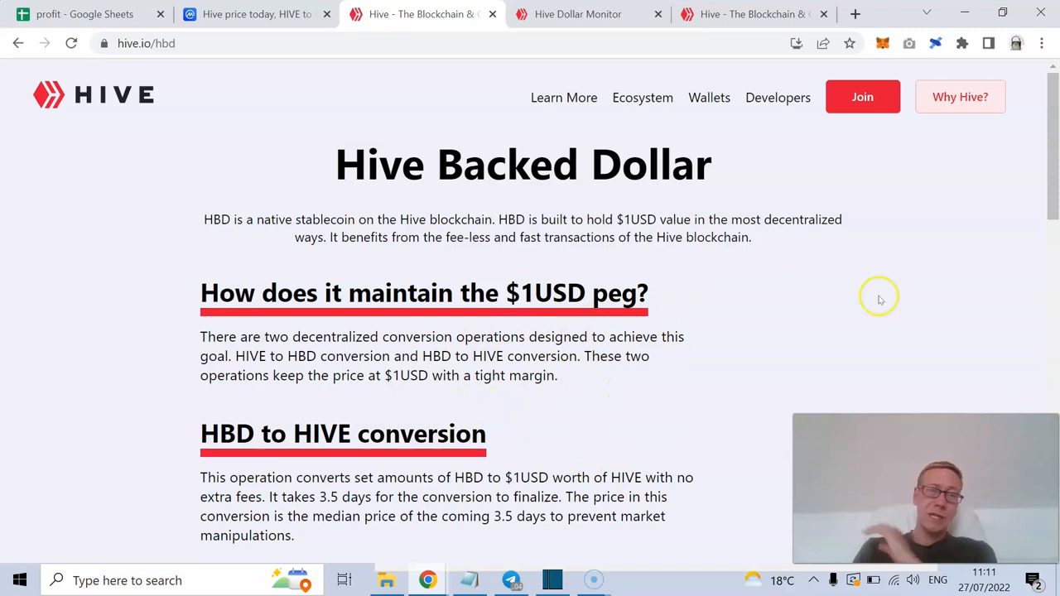
- Scroll to the HBD-to-HIVE and HIVE-to-HBD sections covering the 5% fee and wallets
{"action": "scroll", "scroll_direction": "down", "scroll_amount": 3}
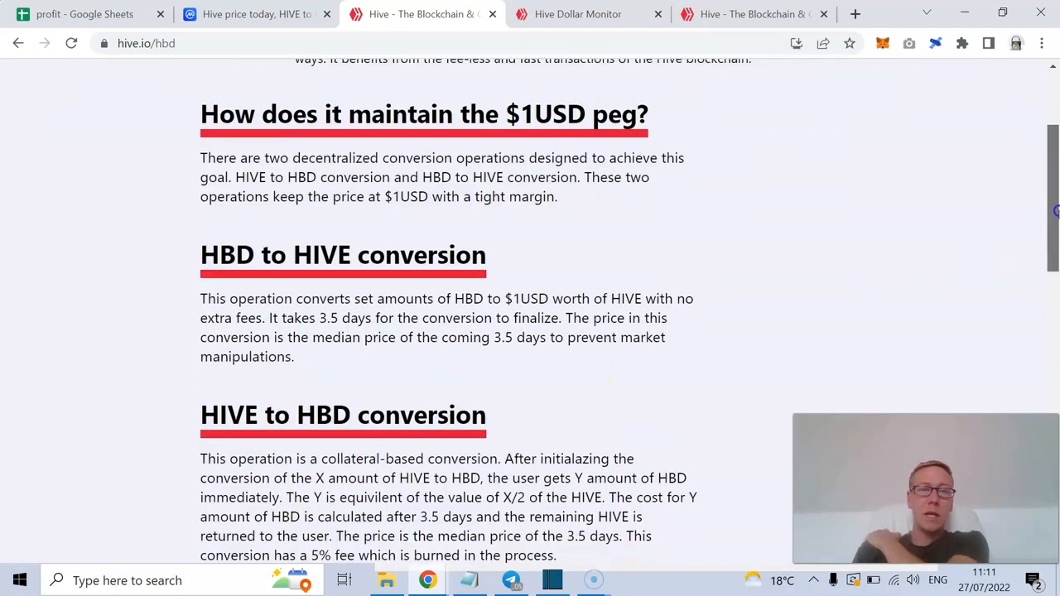
{"action": "scroll", "scroll_direction": "down", "scroll_amount": 3}
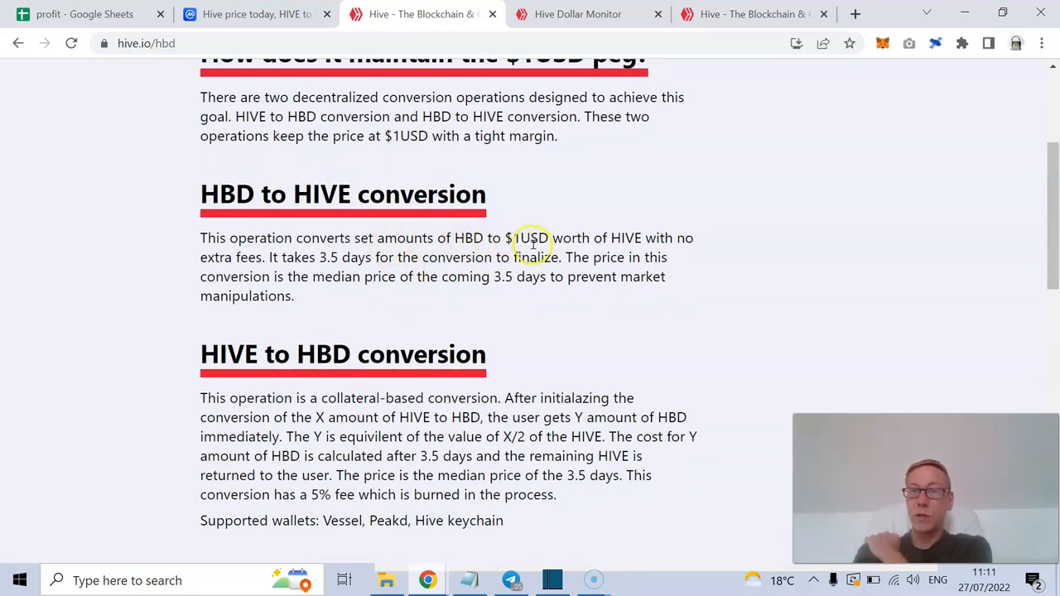
{"action": "mouse_move", "coordinate": [318, 251]}
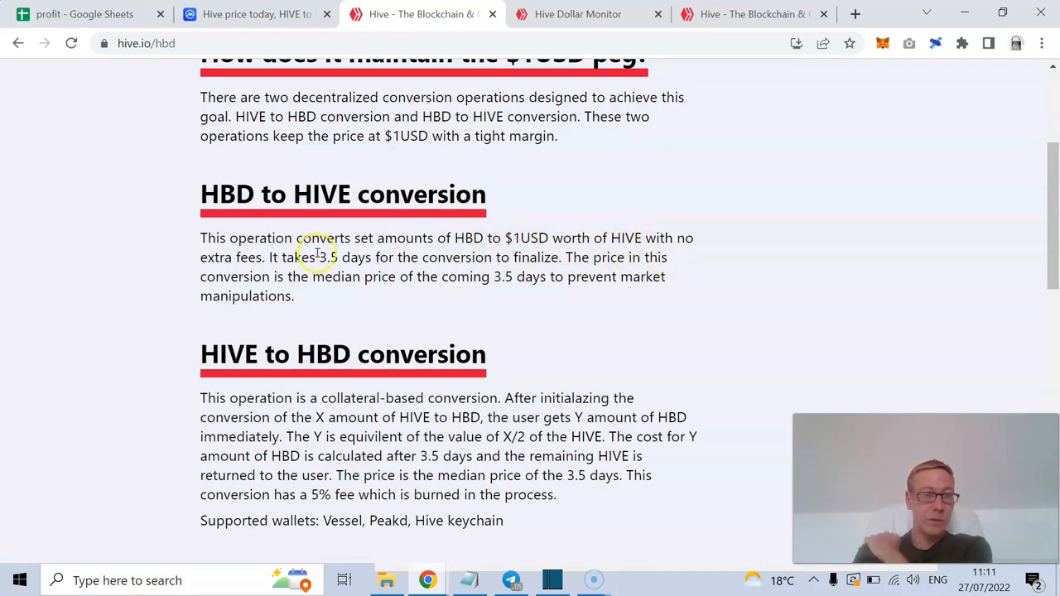
{"action": "mouse_move", "coordinate": [453, 276]}
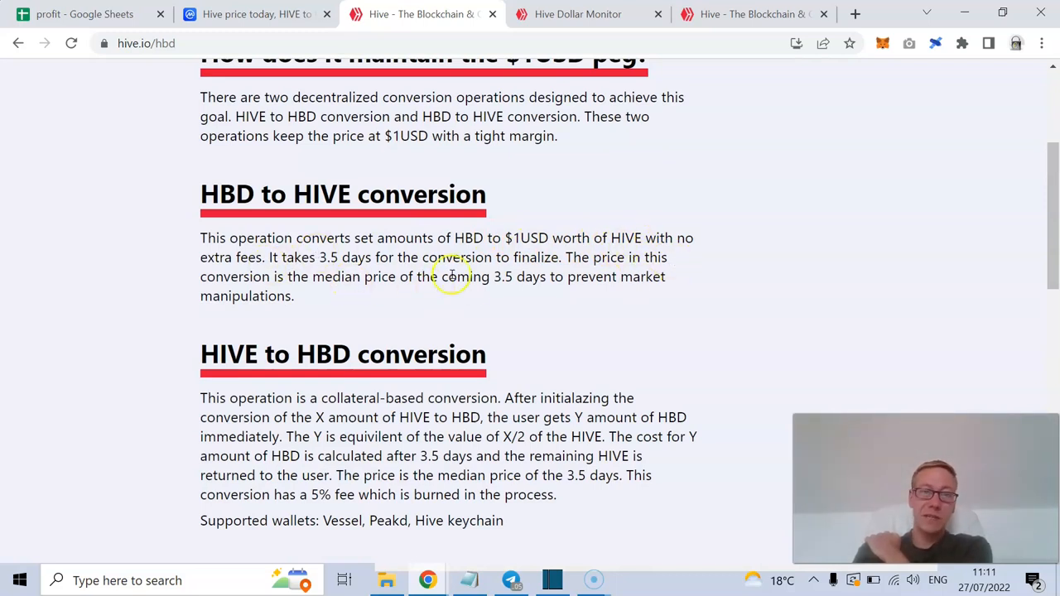
{"action": "mouse_move", "coordinate": [461, 299]}
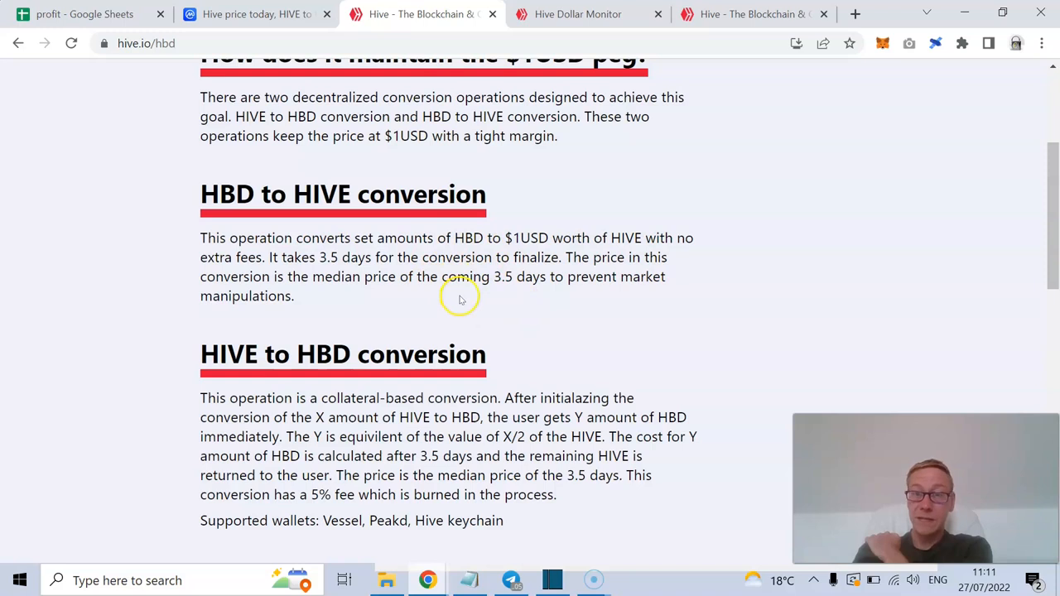
{"action": "mouse_move", "coordinate": [589, 262]}
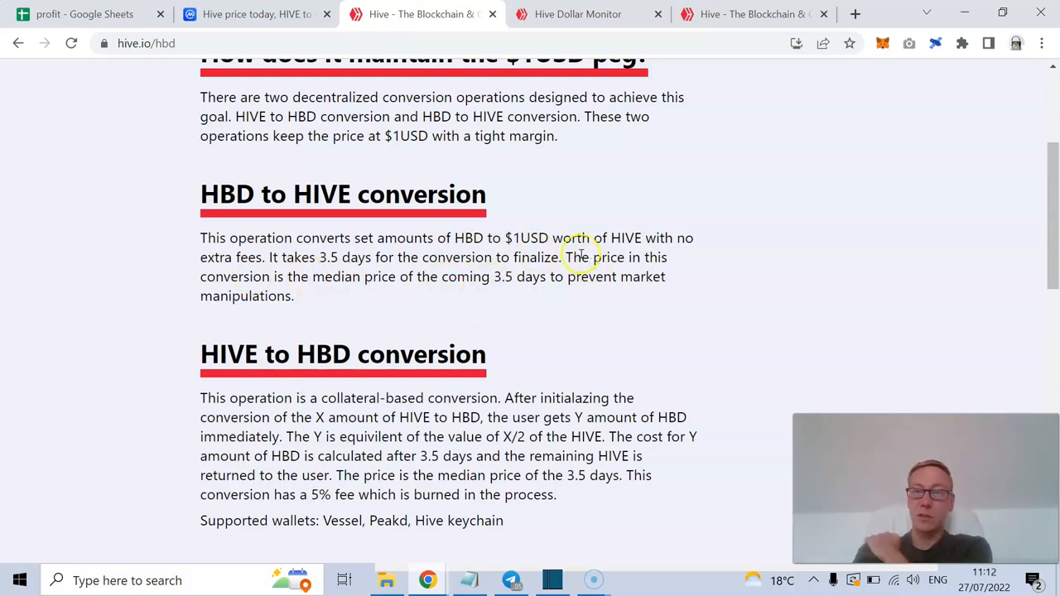
{"action": "mouse_move", "coordinate": [580, 309]}
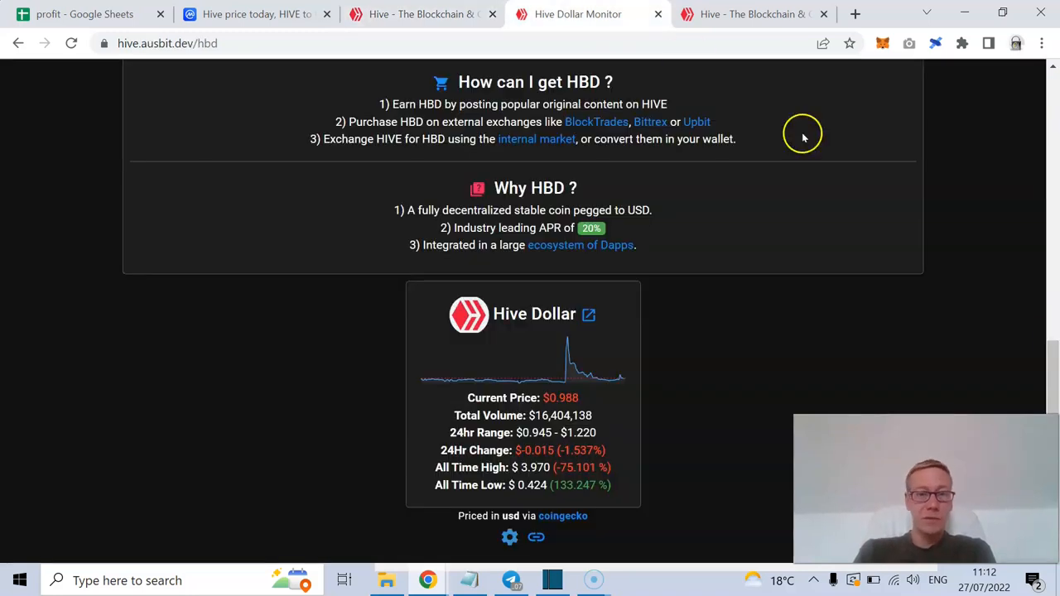
- Scroll the Hive Dollar Monitor past the 4.296% debt limit to the 20% savings interest
{"action": "scroll", "scroll_direction": "up", "scroll_amount": 3}
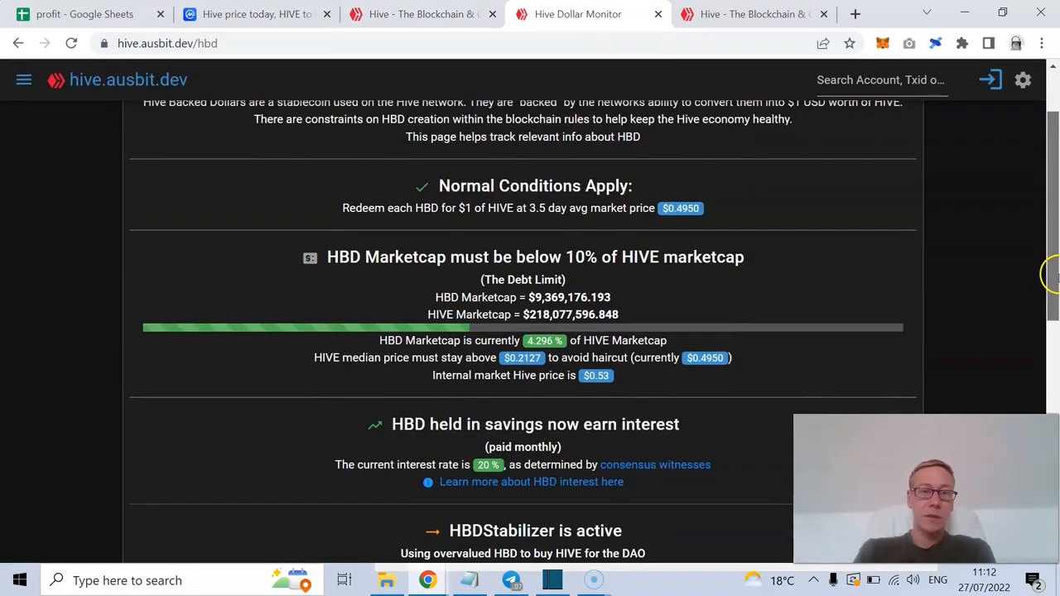
{"action": "scroll", "scroll_direction": "up", "scroll_amount": 3}
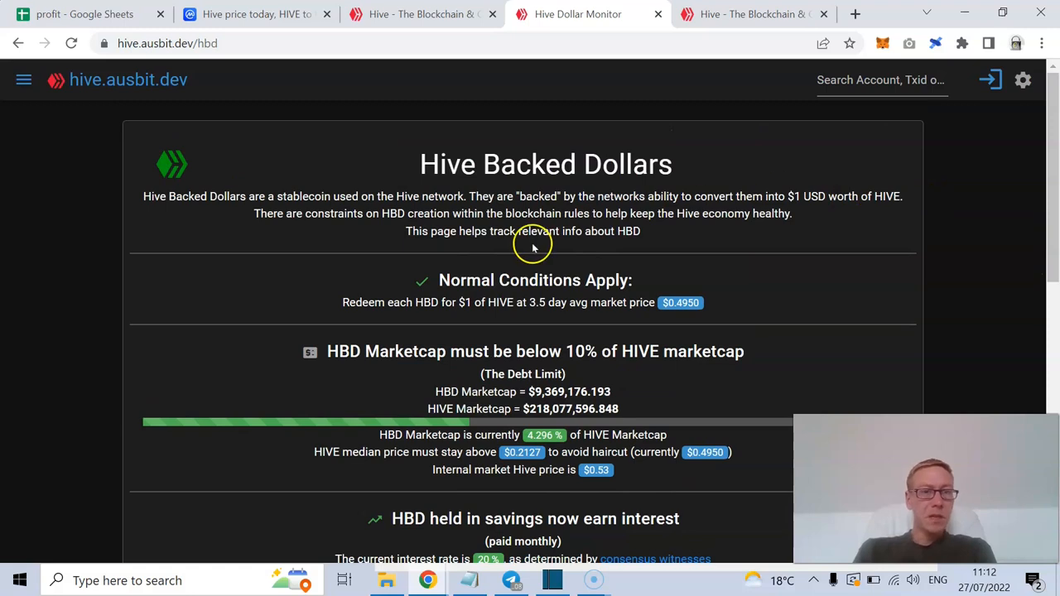
{"action": "mouse_move", "coordinate": [467, 322]}
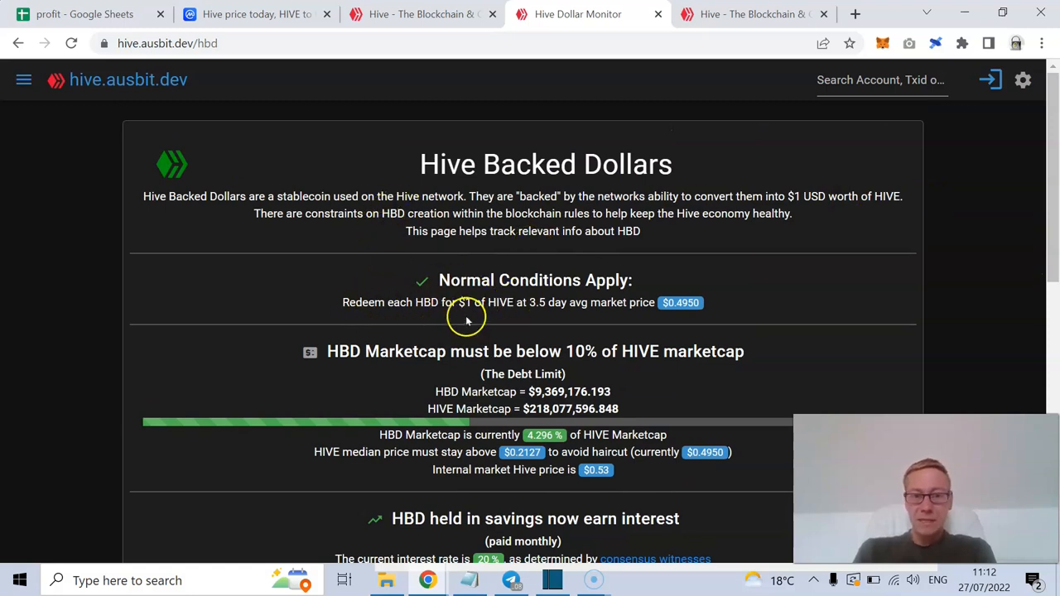
{"action": "mouse_move", "coordinate": [464, 306]}
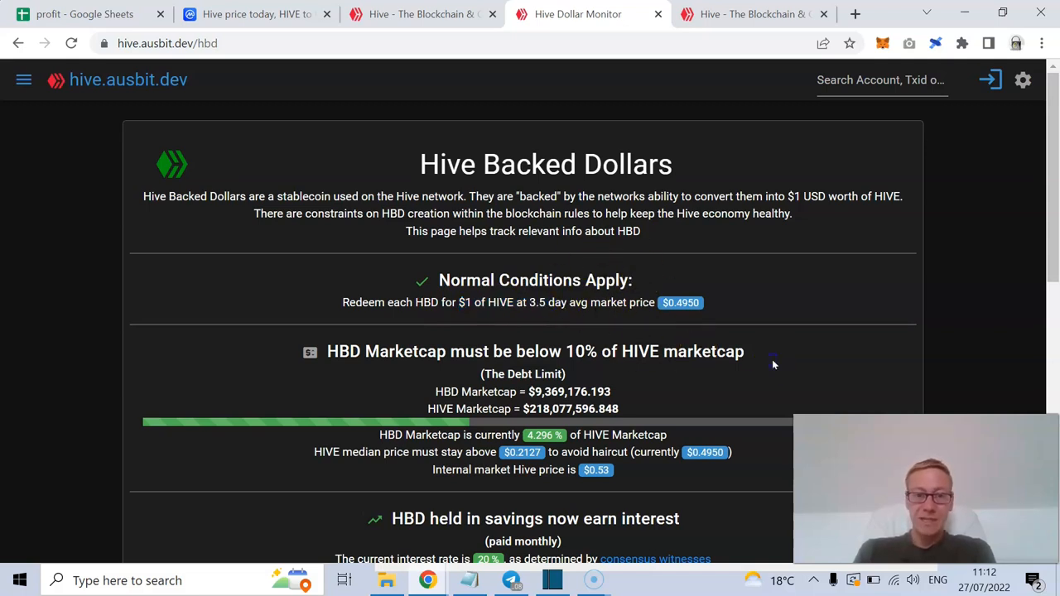
{"action": "scroll", "scroll_direction": "down", "scroll_amount": 3}
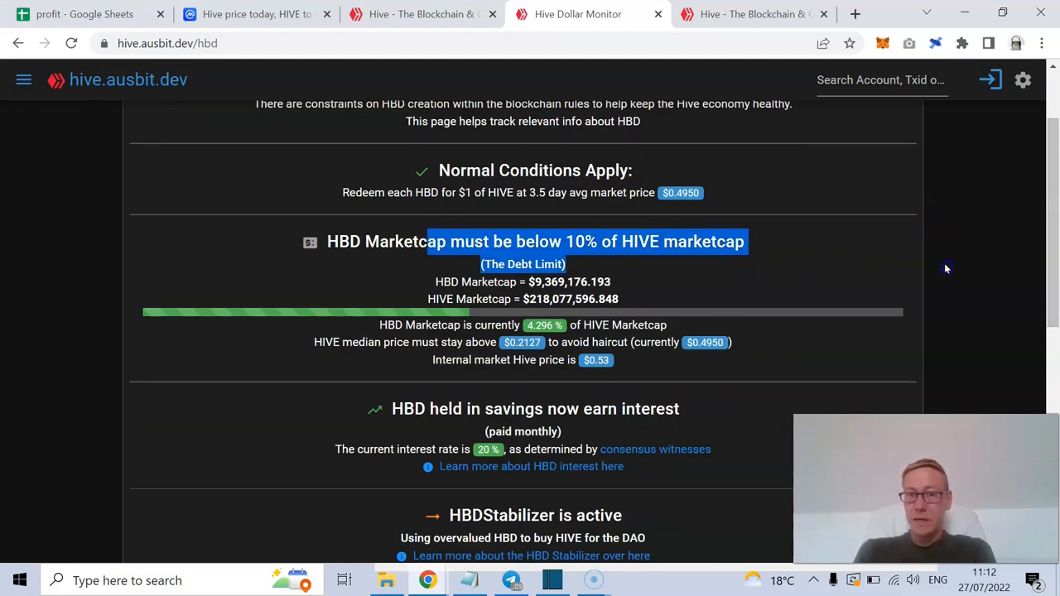
{"action": "mouse_move", "coordinate": [410, 355]}
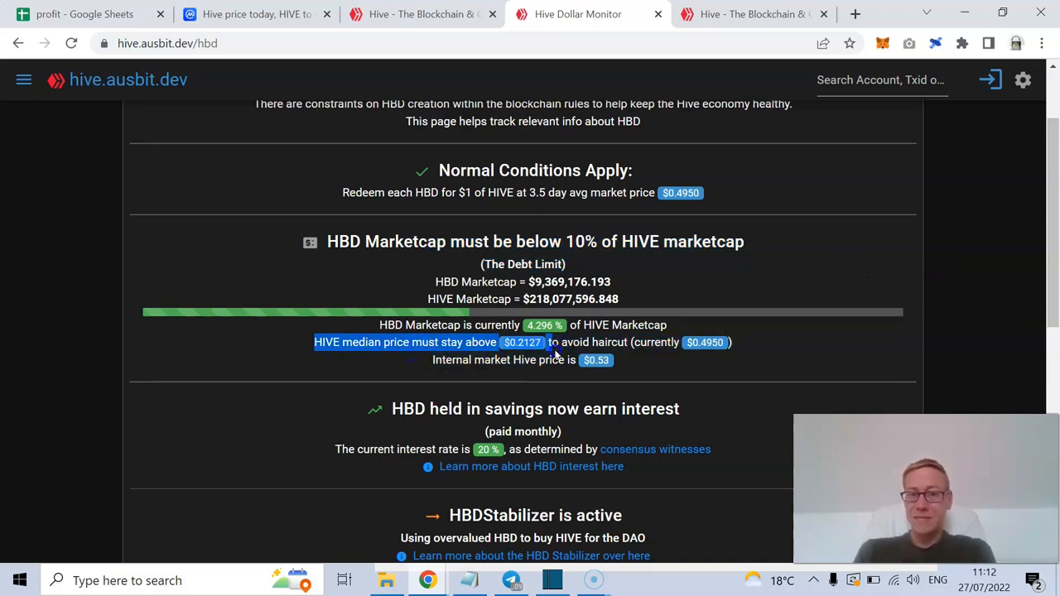
{"action": "mouse_move", "coordinate": [568, 381]}
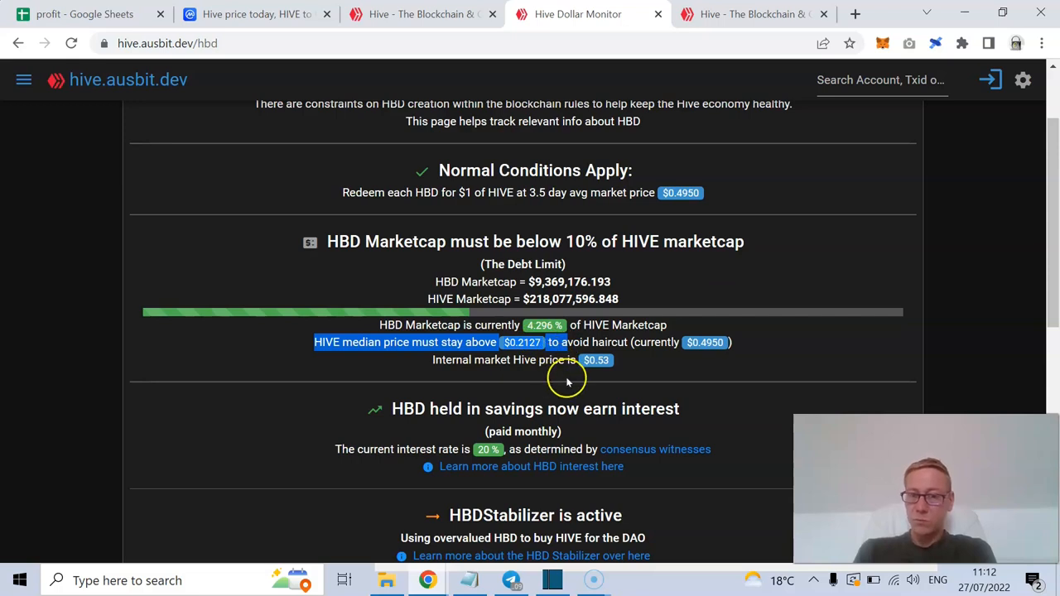
{"action": "mouse_move", "coordinate": [611, 367]}
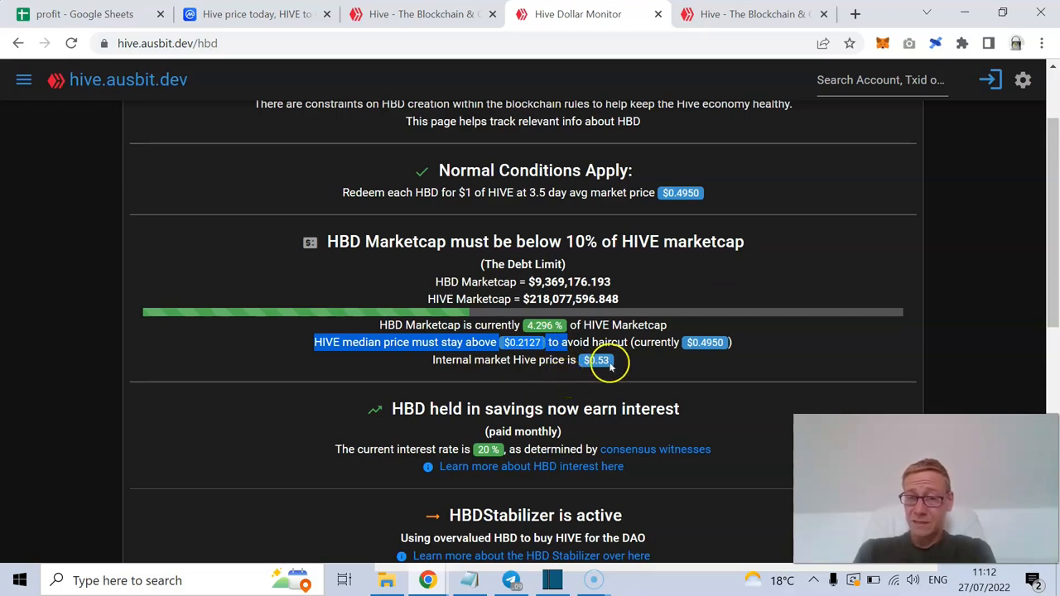
{"action": "mouse_move", "coordinate": [646, 342]}
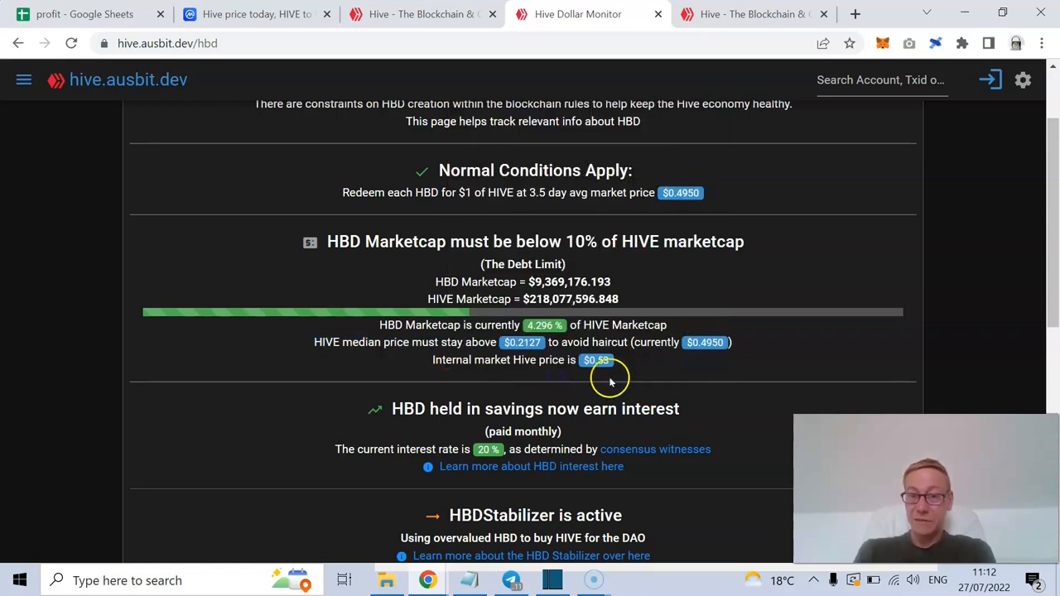
{"action": "mouse_move", "coordinate": [609, 377]}
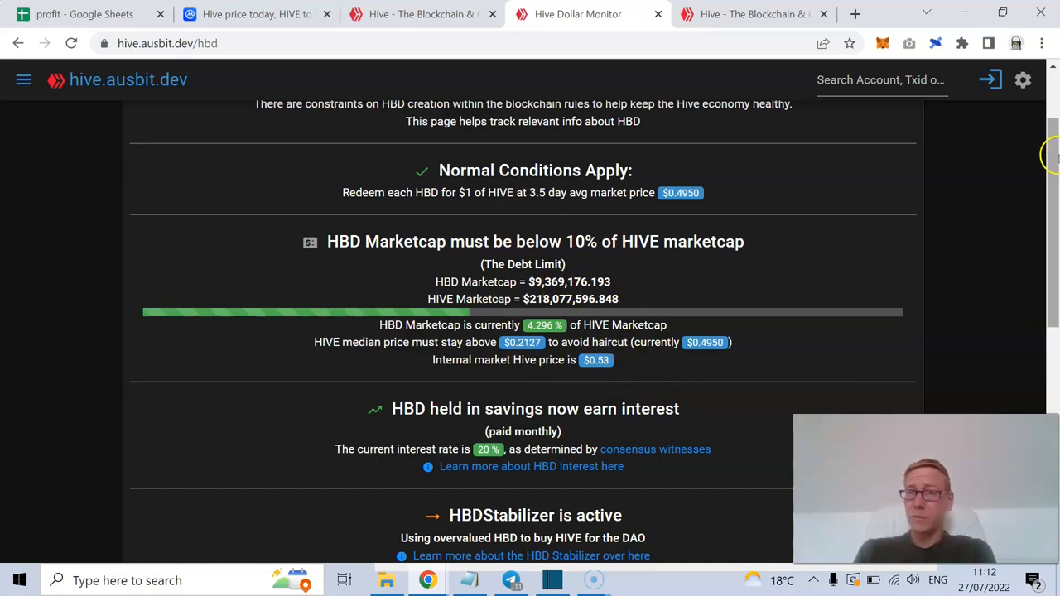
{"action": "scroll", "scroll_direction": "down", "scroll_amount": 3}
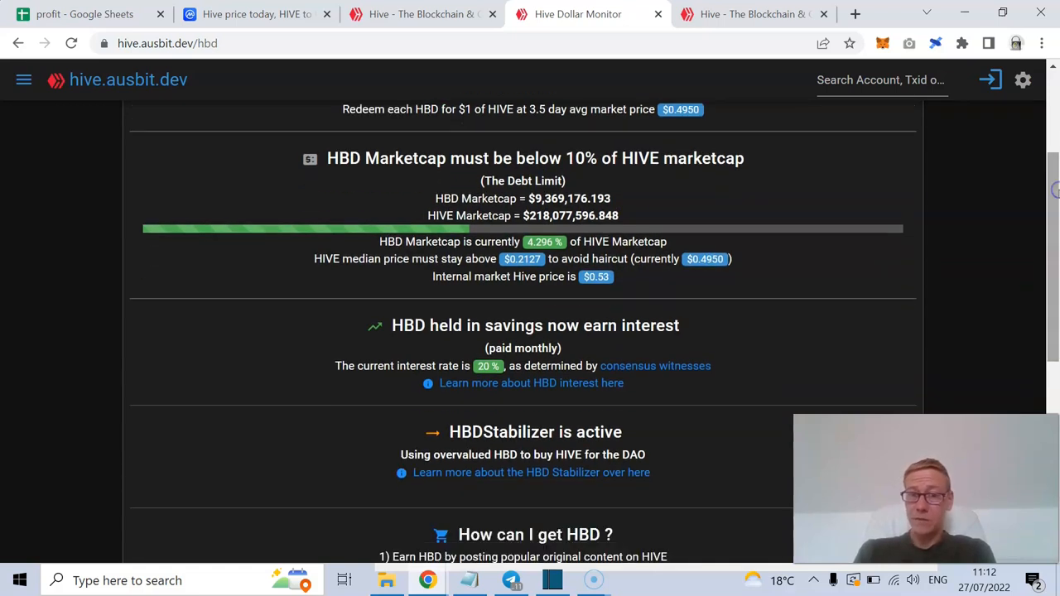
{"action": "mouse_move", "coordinate": [580, 306]}
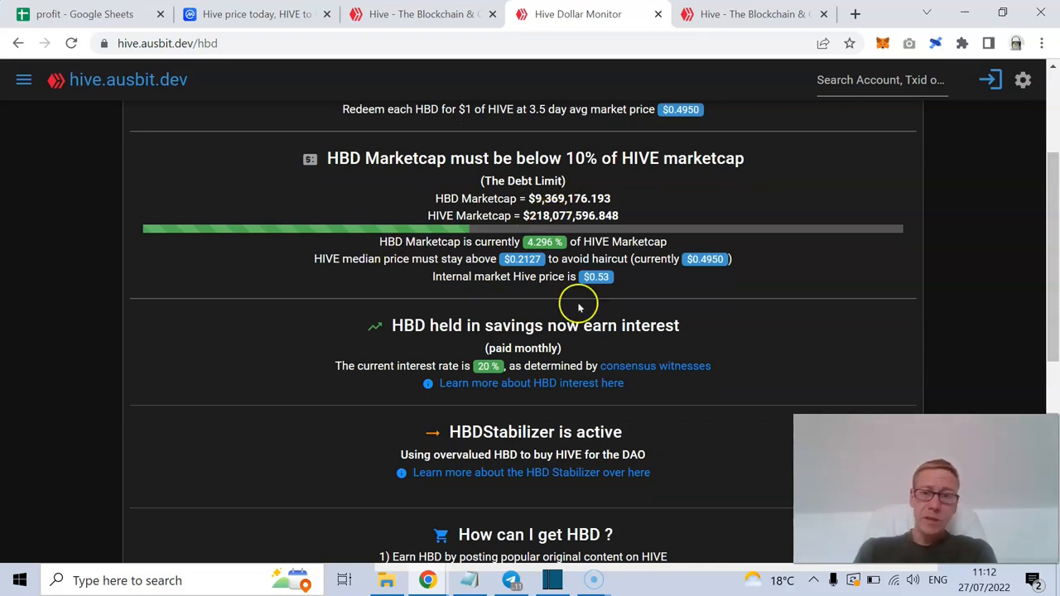
{"action": "mouse_move", "coordinate": [707, 329]}
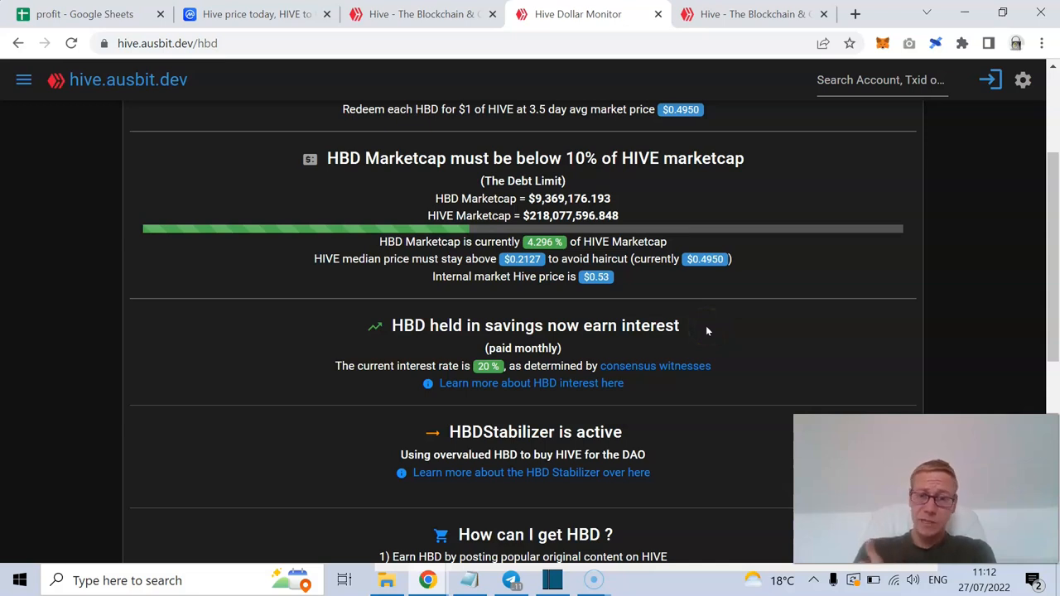
{"action": "mouse_move", "coordinate": [487, 377]}
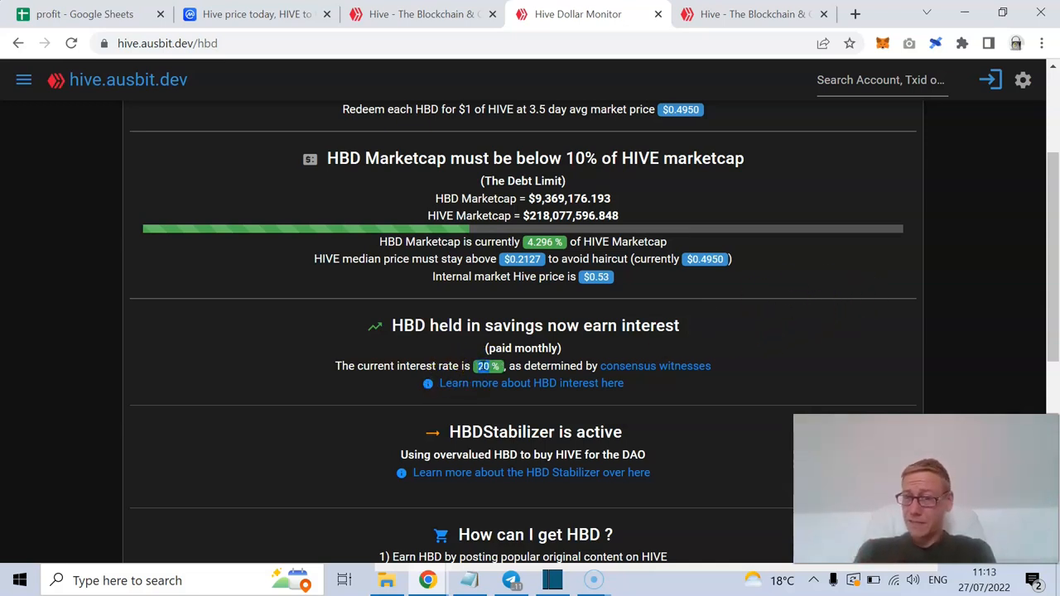
{"action": "scroll", "scroll_direction": "down", "scroll_amount": 3}
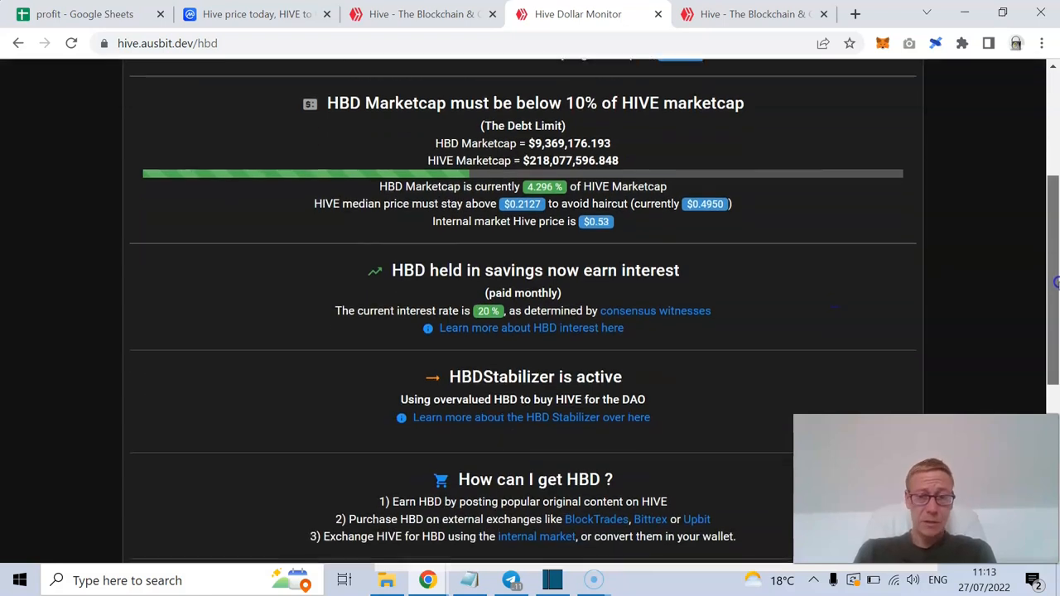
{"action": "scroll", "scroll_direction": "down", "scroll_amount": 3}
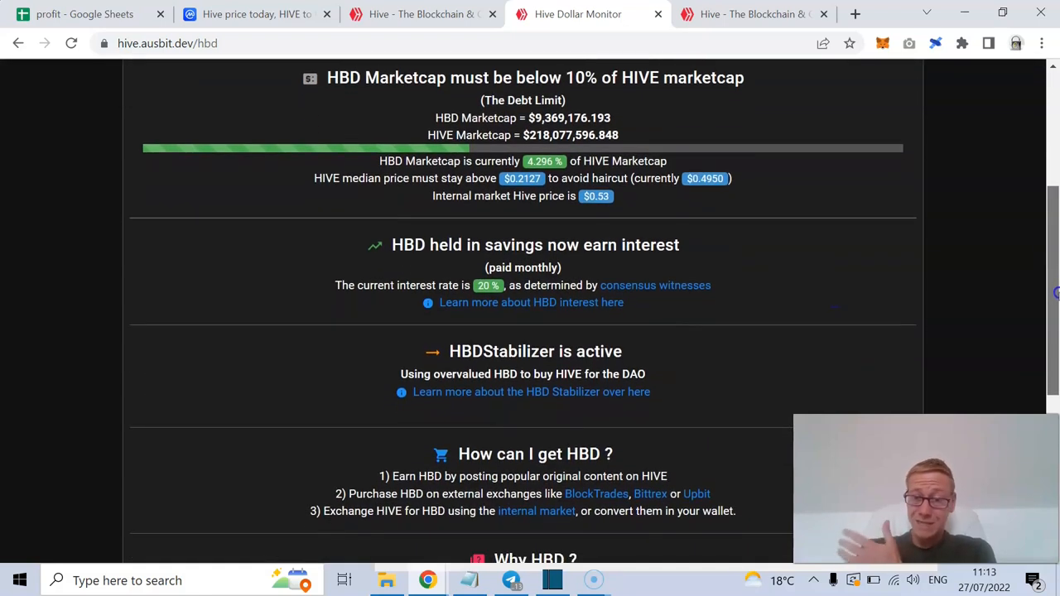
{"action": "mouse_move", "coordinate": [546, 311]}
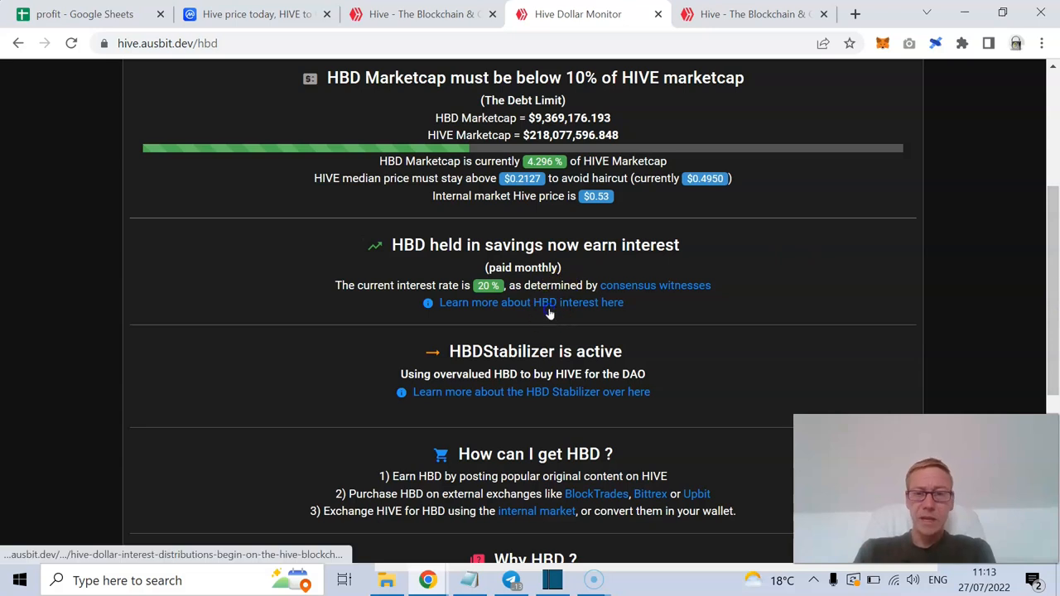
- Open the HBD savings interest article and highlight part of it
{"action": "left_click", "coordinate": [531, 302]}
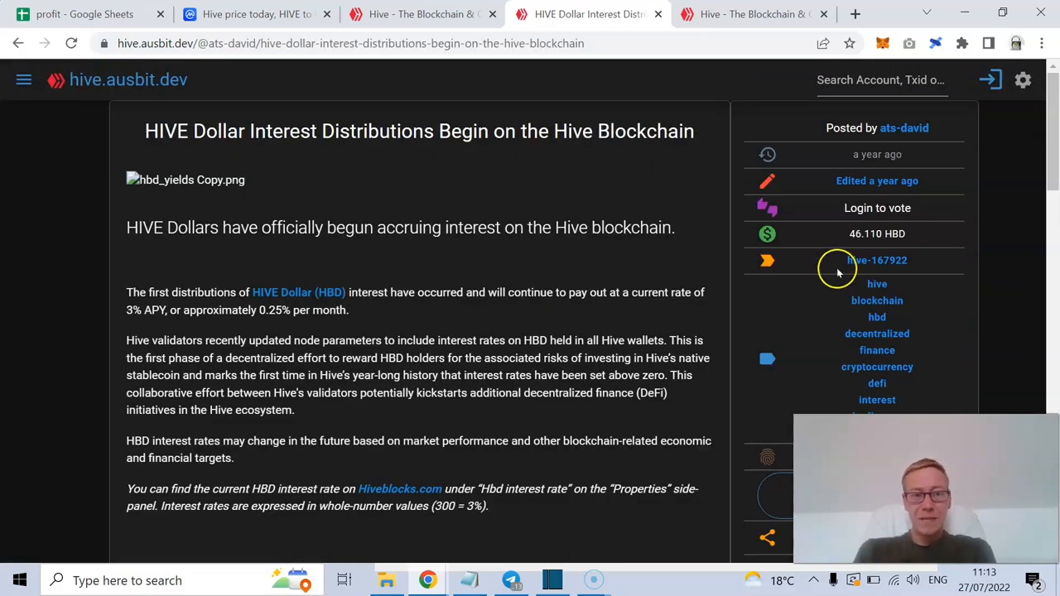
{"action": "mouse_move", "coordinate": [175, 243]}
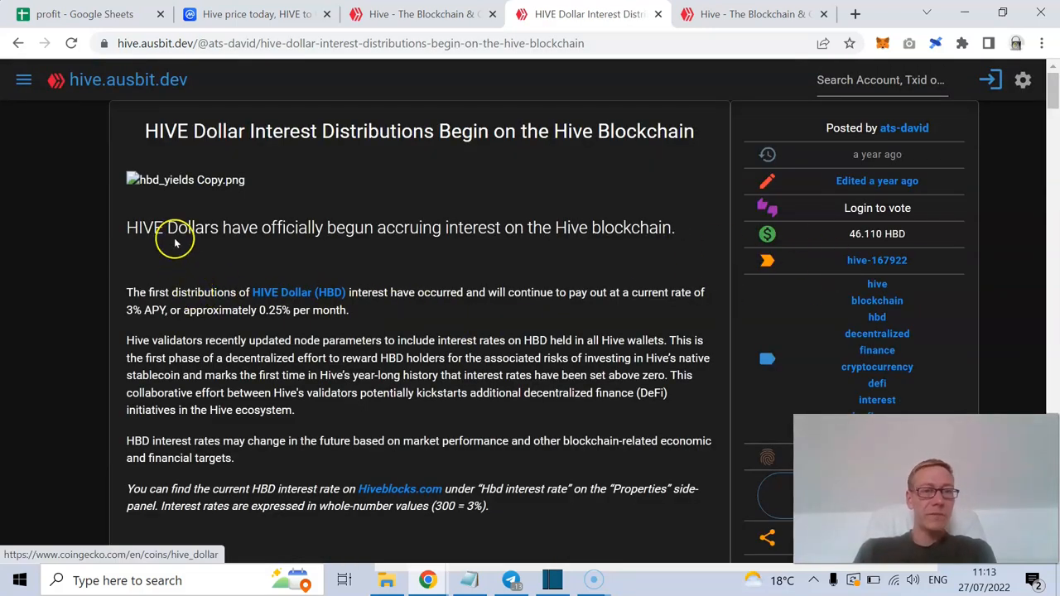
{"action": "scroll", "scroll_direction": "up", "scroll_amount": 3}
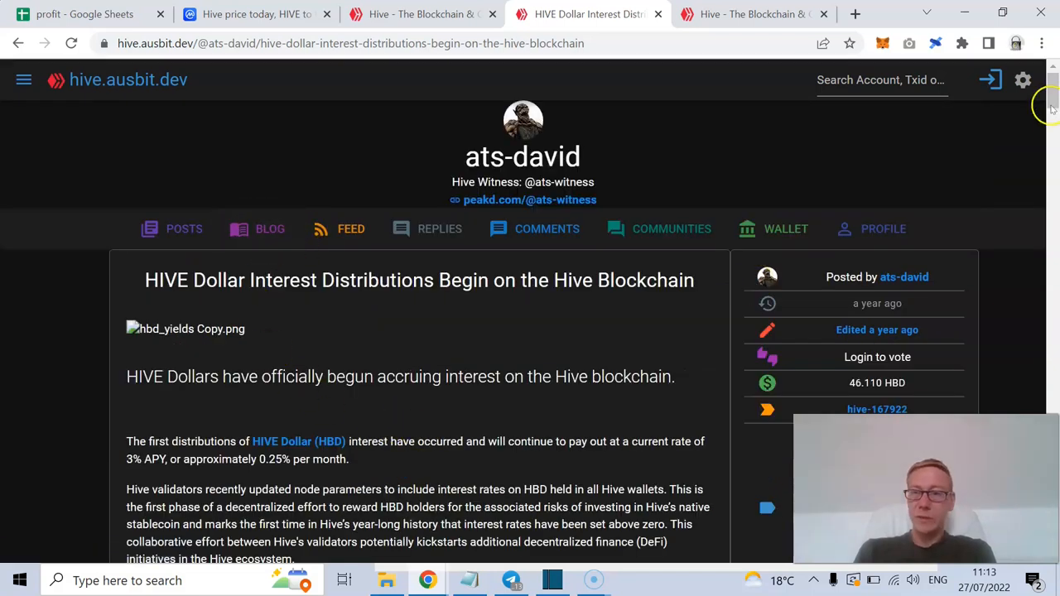
{"action": "scroll", "scroll_direction": "down", "scroll_amount": 3}
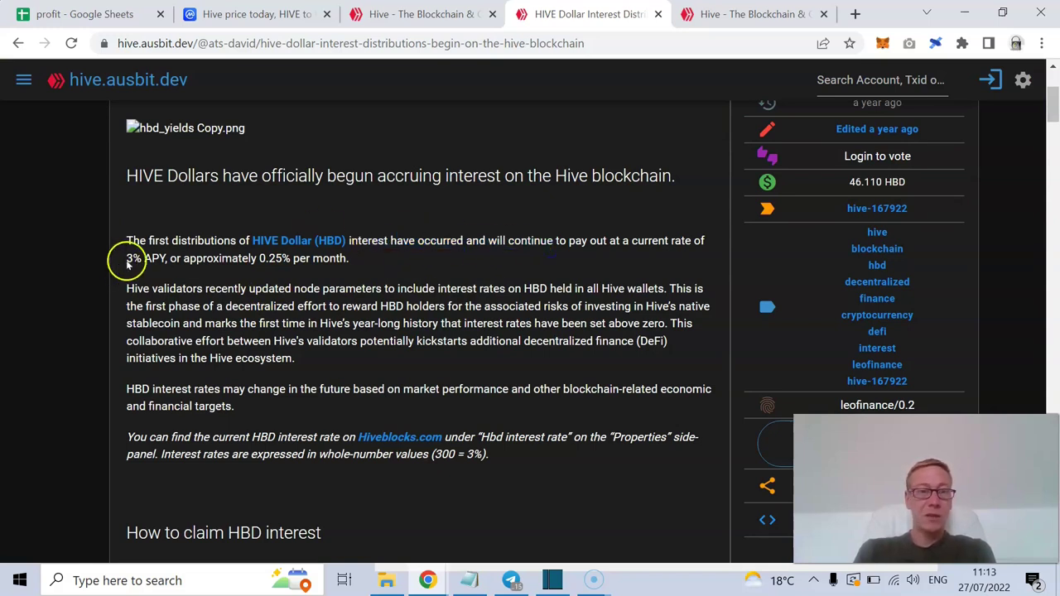
{"action": "mouse_move", "coordinate": [207, 276]}
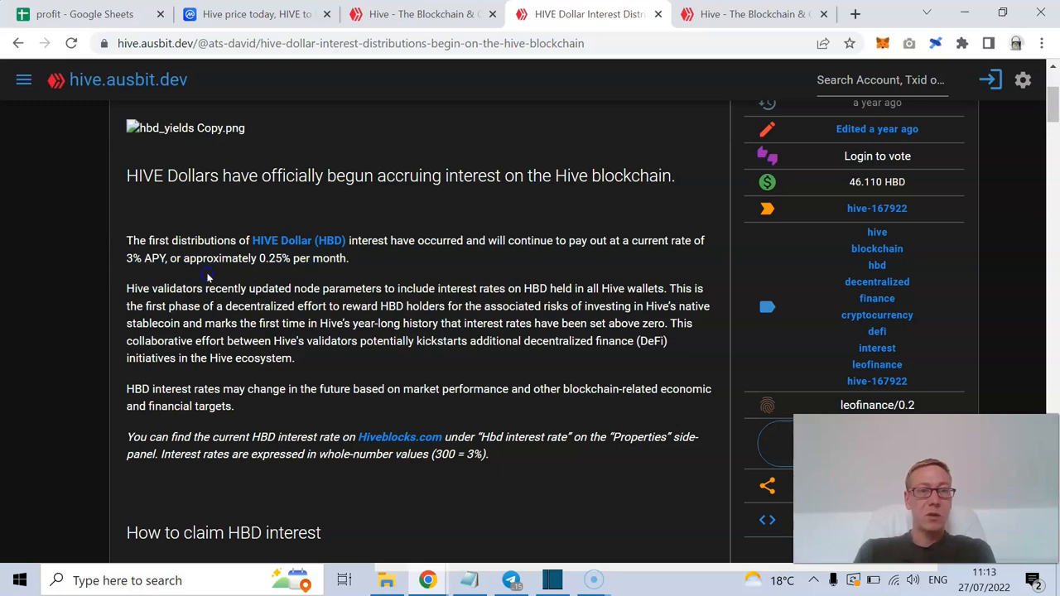
{"action": "left_click_drag", "start_coordinate": [184, 257], "coordinate": [293, 358]}
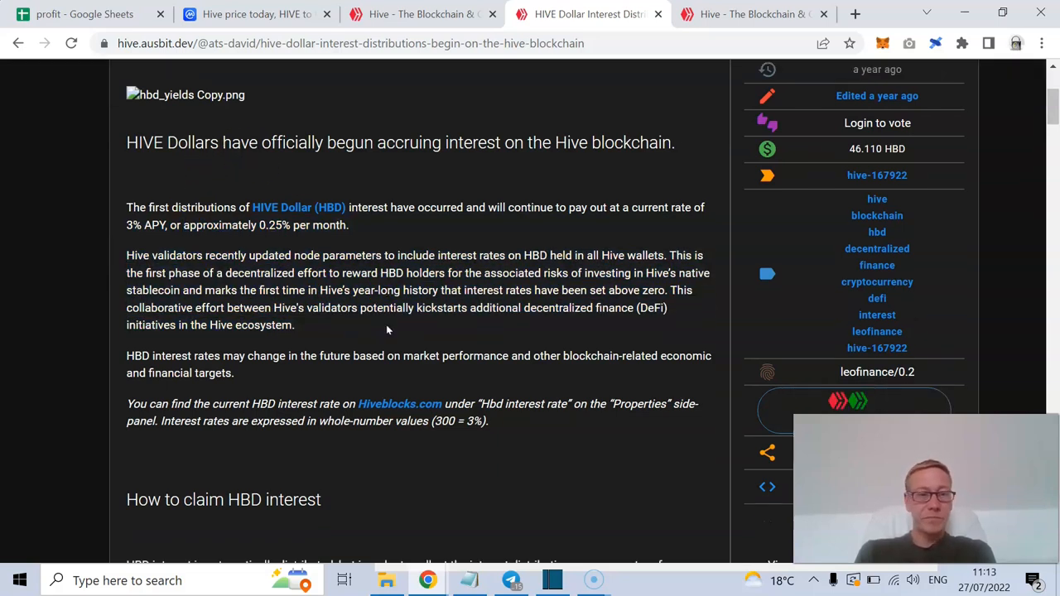
- Scroll through the post down to its 45 replies
{"action": "scroll", "scroll_direction": "down", "scroll_amount": 3}
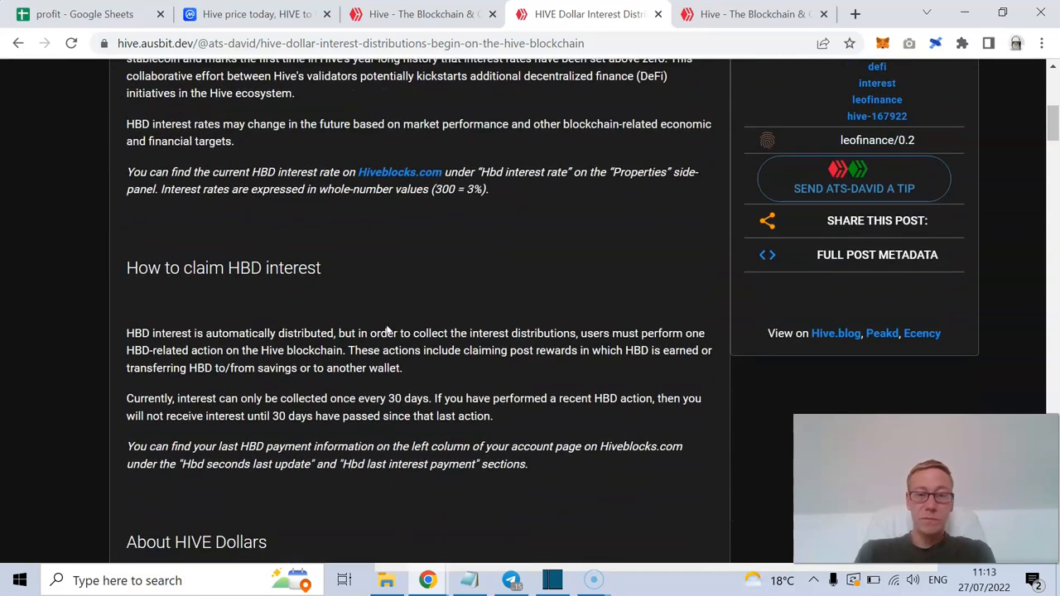
{"action": "scroll", "scroll_direction": "down", "scroll_amount": 3}
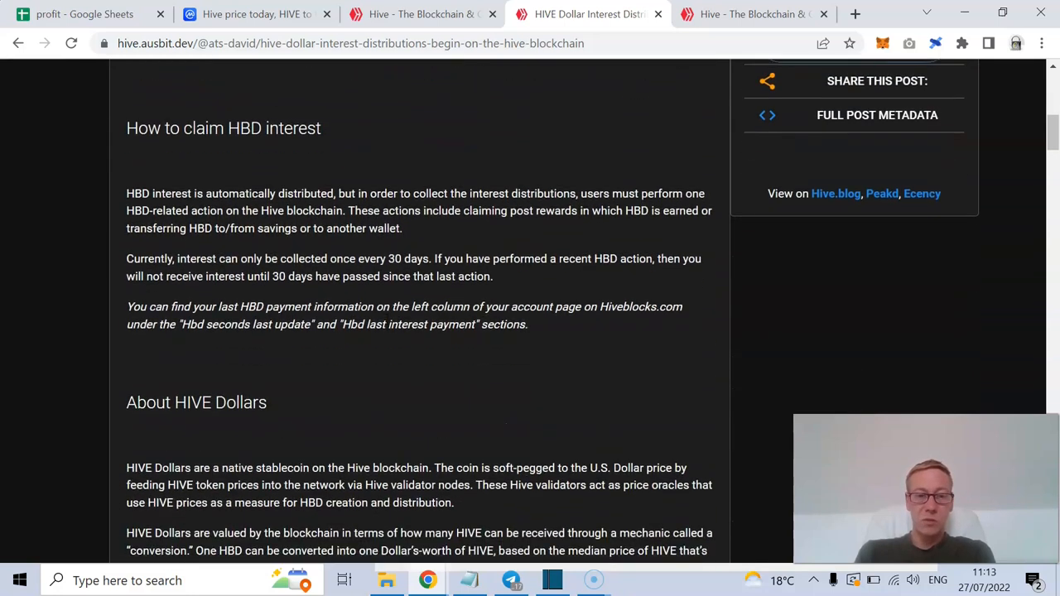
{"action": "scroll", "scroll_direction": "down", "scroll_amount": 3}
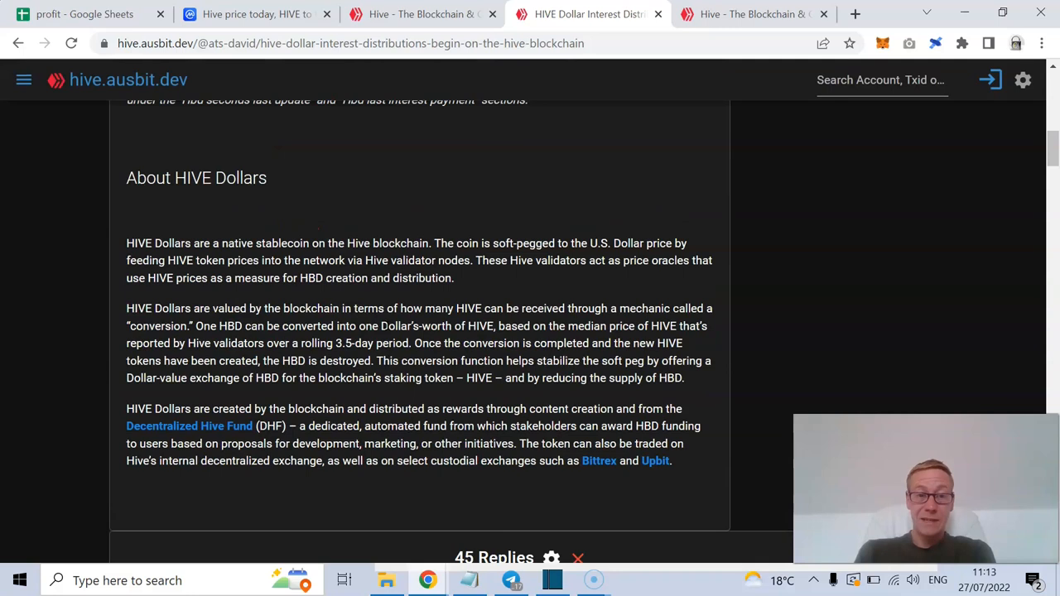
{"action": "scroll", "scroll_direction": "down", "scroll_amount": 3}
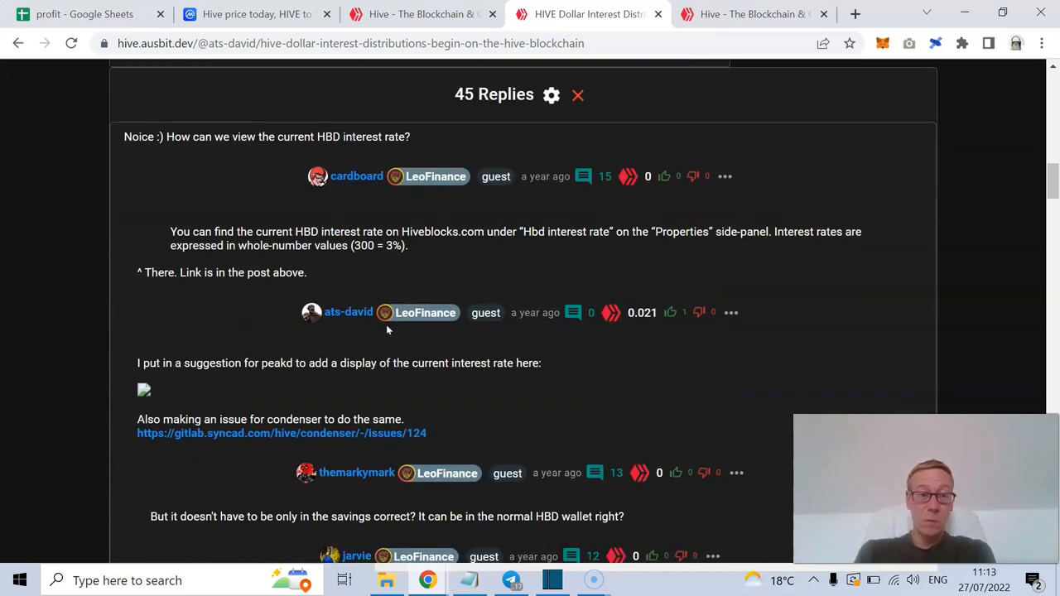
{"action": "scroll", "scroll_direction": "up", "scroll_amount": 3}
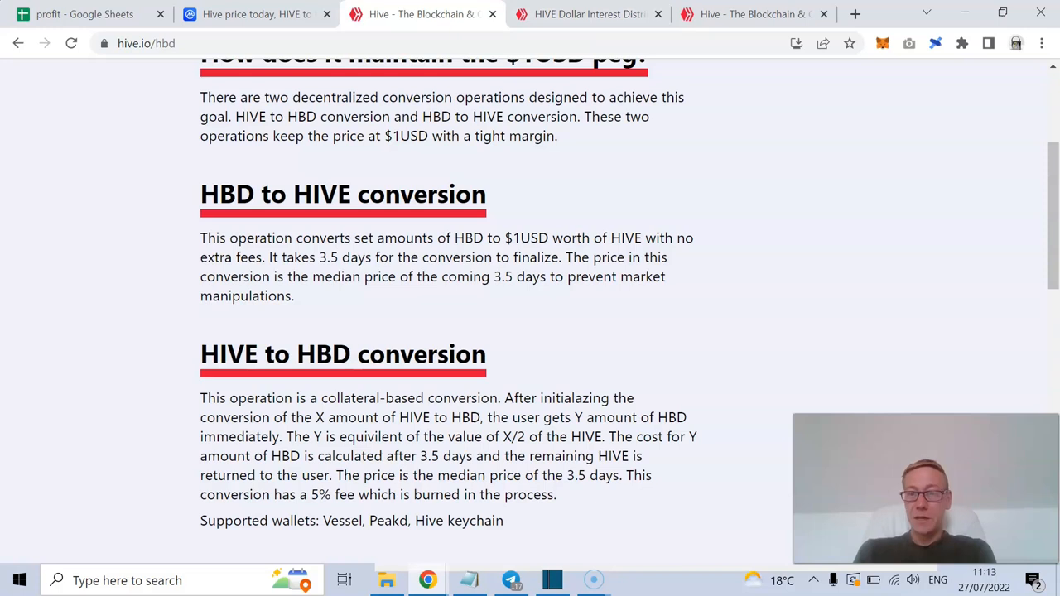
- Switch to the hive.ausbit.dev Hive Dollar Monitor showing the 4.296% debt limit
{"action": "left_click", "coordinate": [588, 14]}
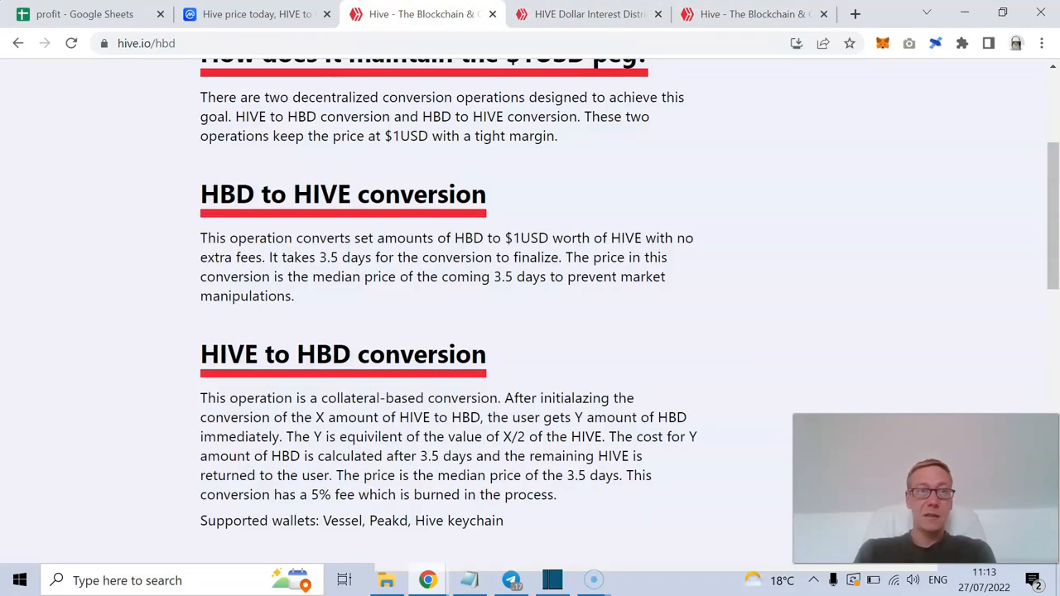
{"action": "left_click", "coordinate": [588, 14]}
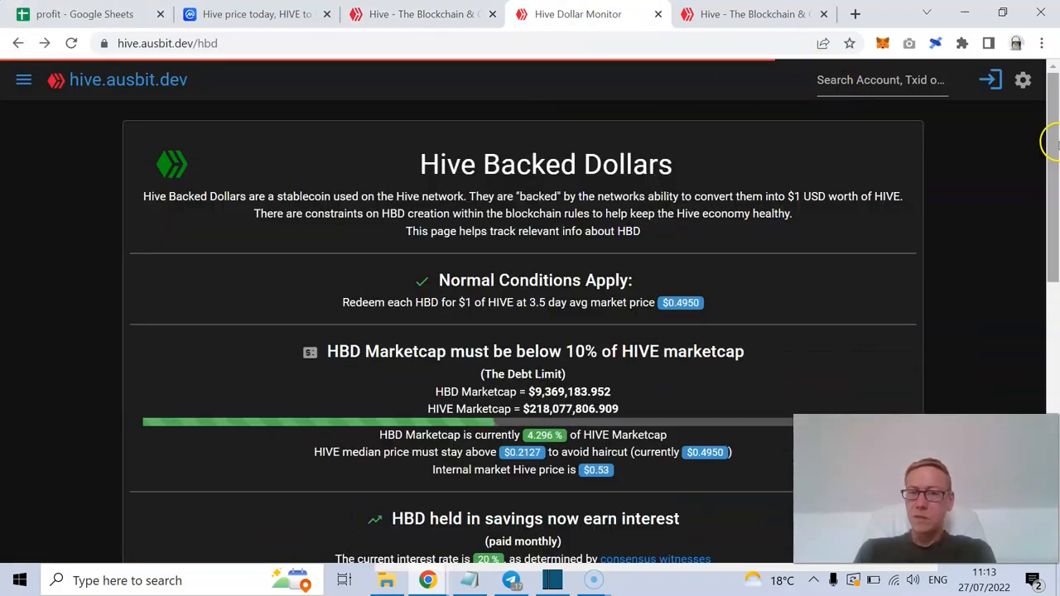
- Select the $9,369,183.952 HBD marketcap figure, then scroll on to the ways-to-get-HBD section
{"action": "scroll", "scroll_direction": "down", "scroll_amount": 3}
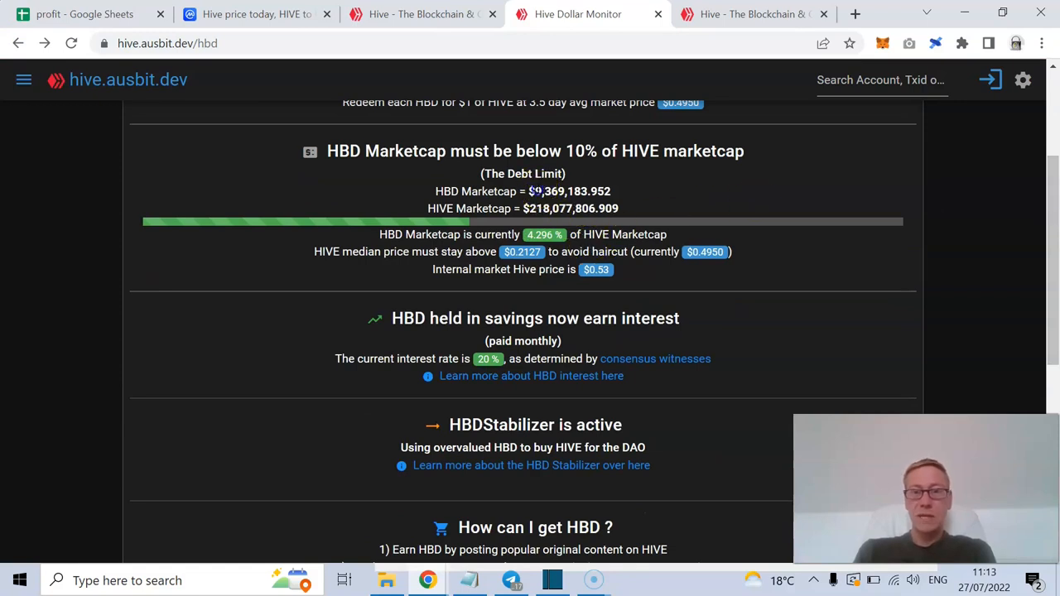
{"action": "double_click", "coordinate": [569, 192]}
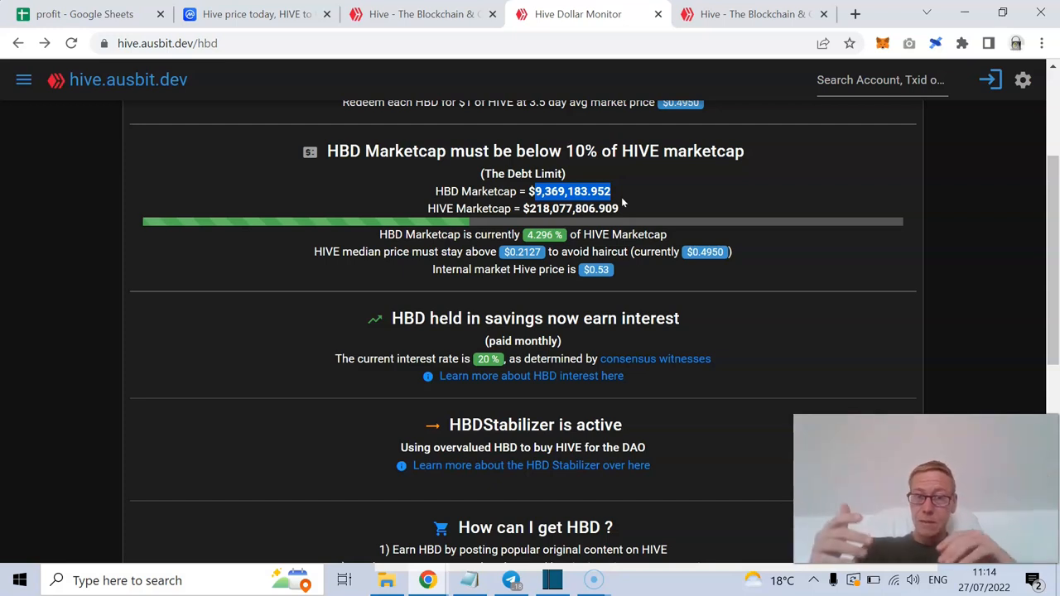
{"action": "mouse_move", "coordinate": [493, 265]}
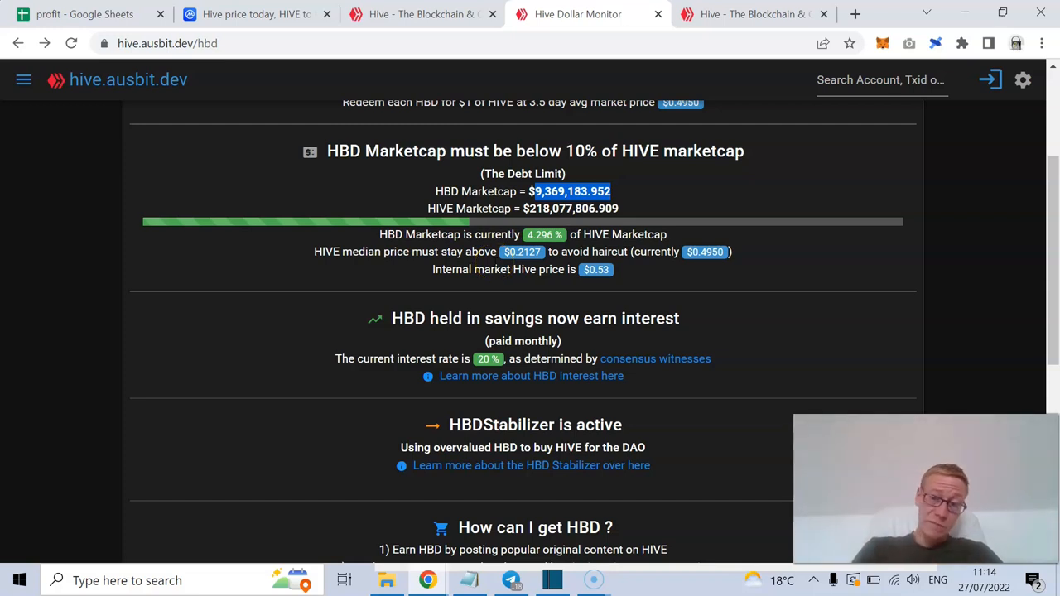
{"action": "mouse_move", "coordinate": [595, 250]}
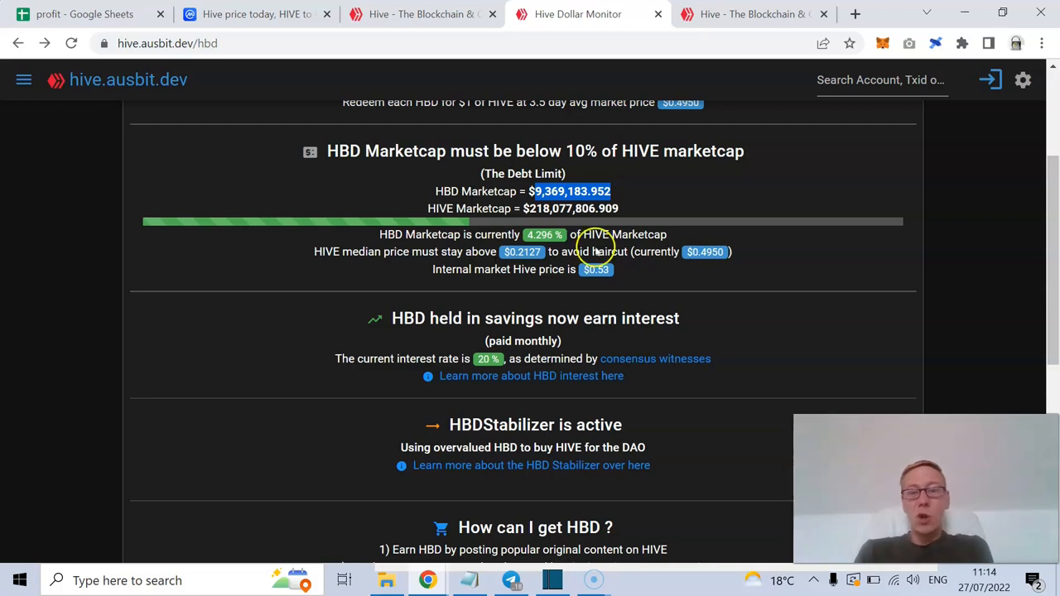
{"action": "scroll", "scroll_direction": "down", "scroll_amount": 3}
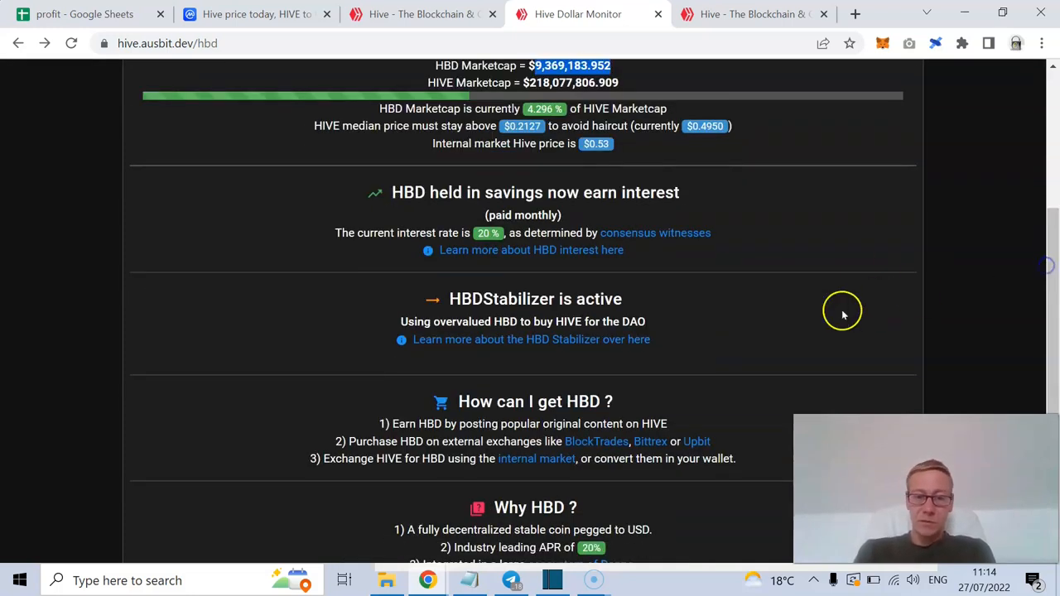
{"action": "mouse_move", "coordinate": [596, 339]}
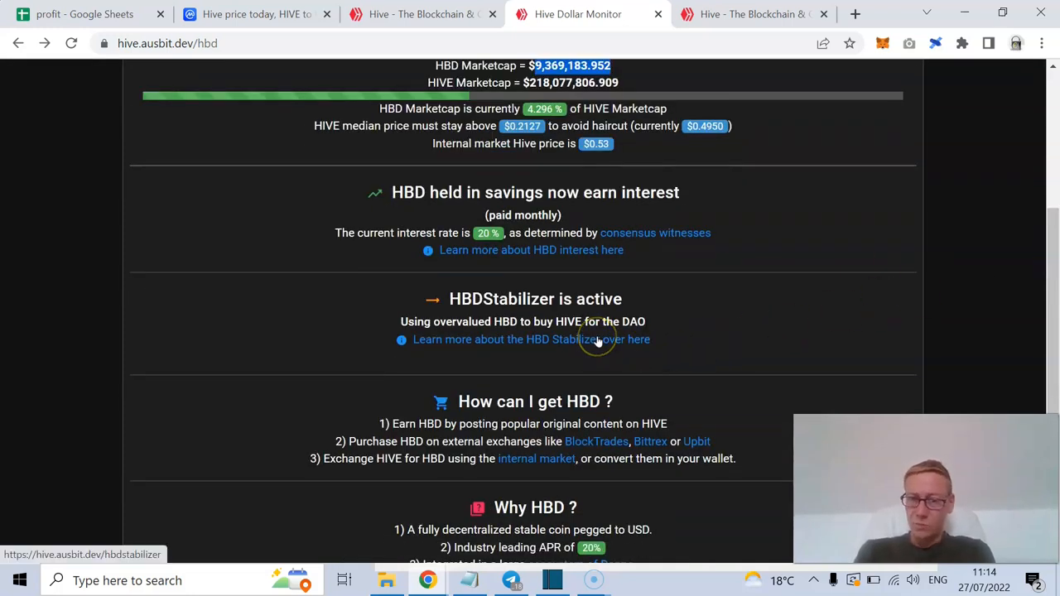
{"action": "mouse_move", "coordinate": [596, 341]}
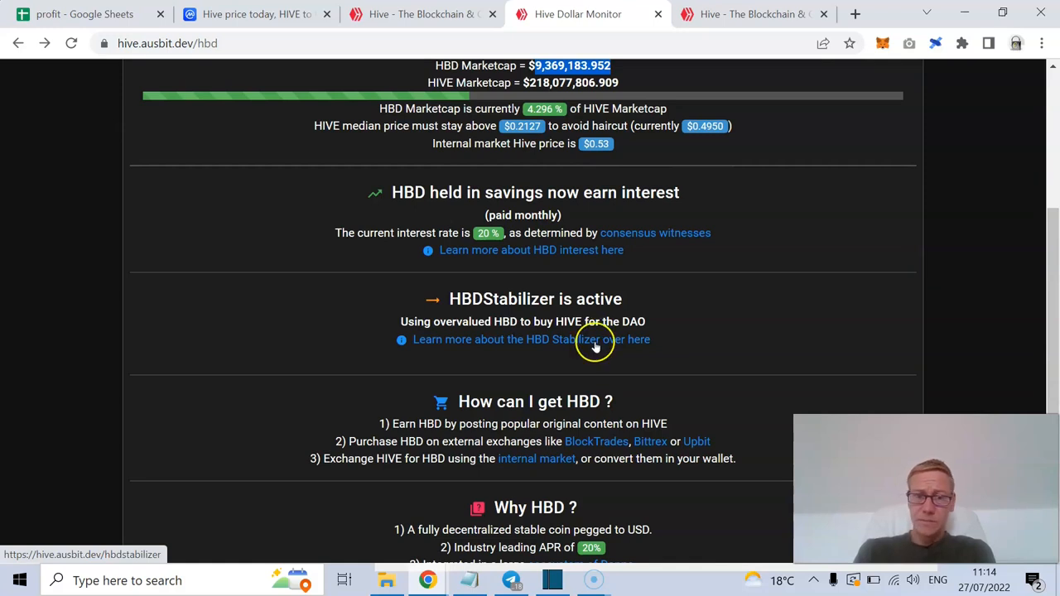
- Open the HBD Stabilizer page and scroll through its 240,000 HBD daily funding proposals
{"action": "left_click", "coordinate": [532, 340]}
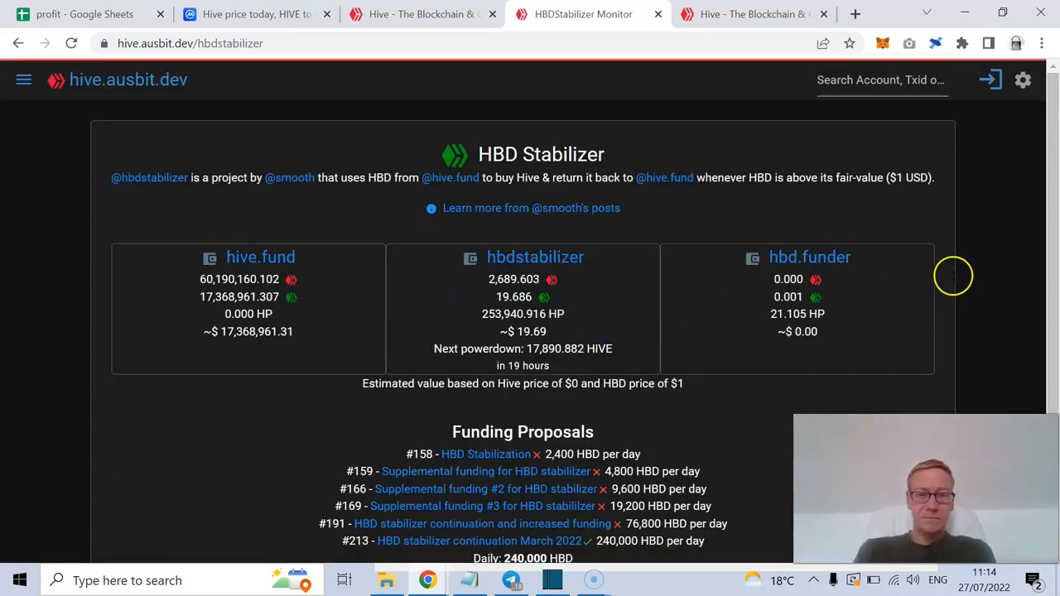
{"action": "scroll", "scroll_direction": "down", "scroll_amount": 3}
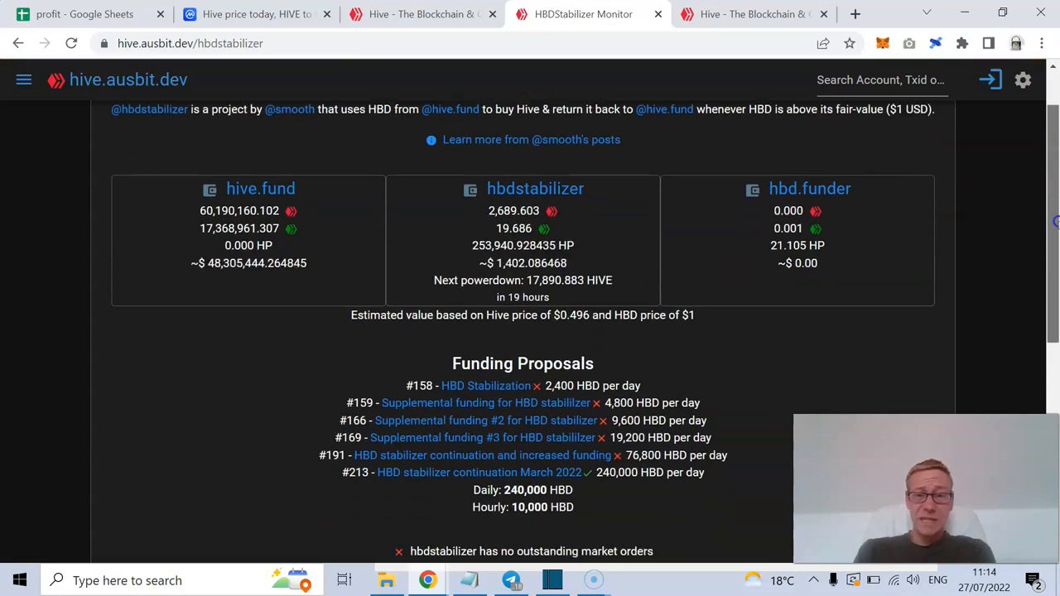
{"action": "scroll", "scroll_direction": "down", "scroll_amount": 3}
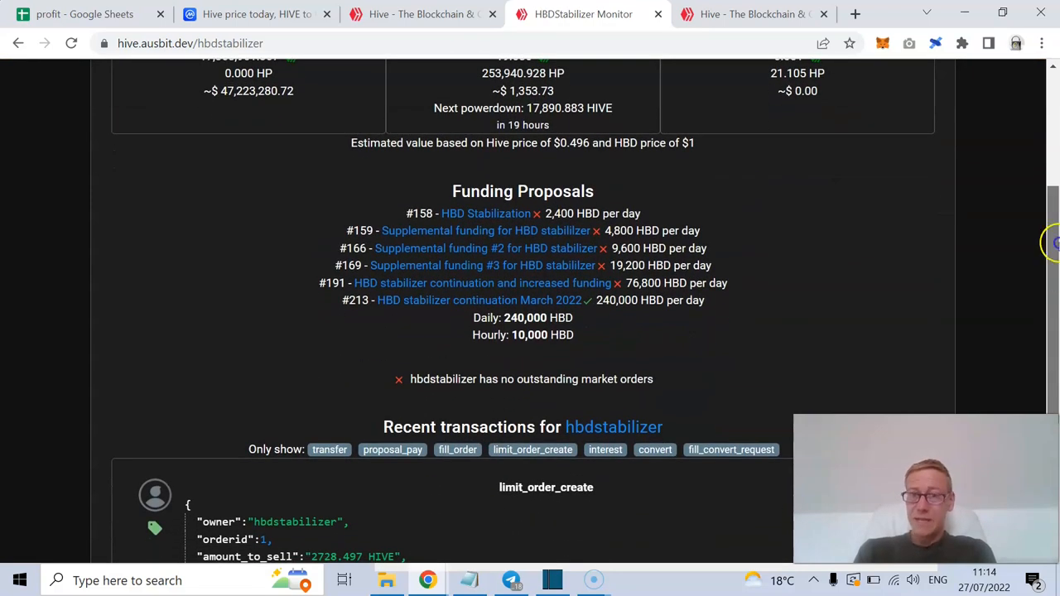
{"action": "scroll", "scroll_direction": "up", "scroll_amount": 3}
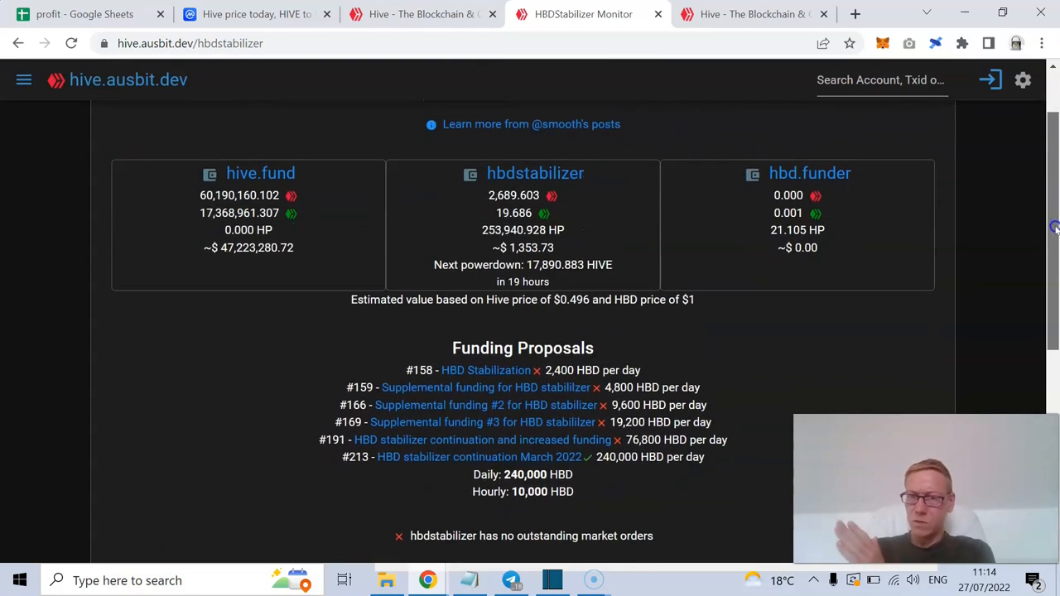
{"action": "scroll", "scroll_direction": "up", "scroll_amount": 3}
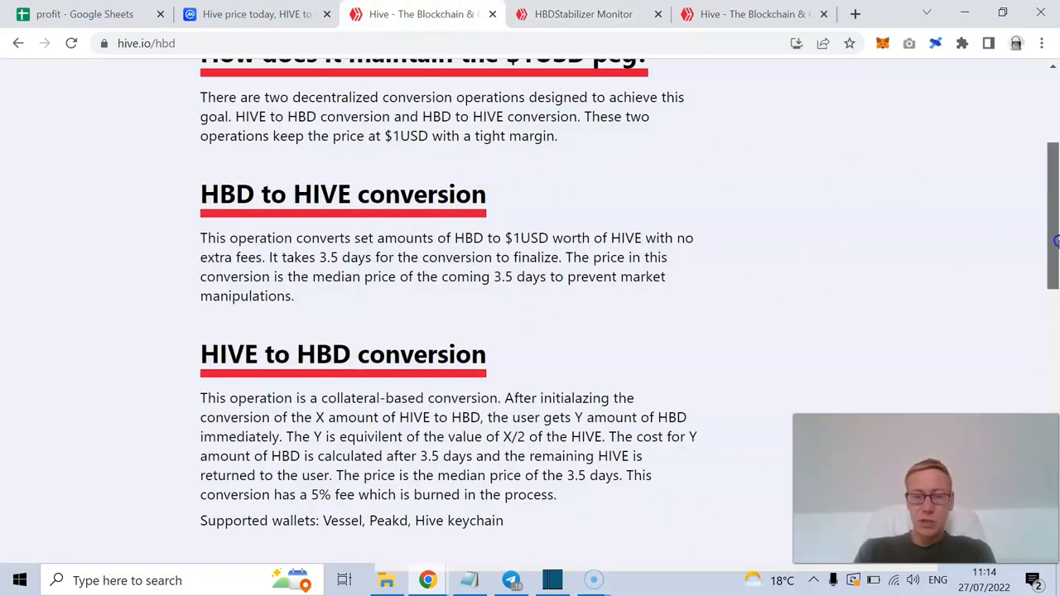
- Read hive.io's savings account APR section, then return to the HBDStabilizer Monitor
{"action": "scroll", "scroll_direction": "down", "scroll_amount": 3}
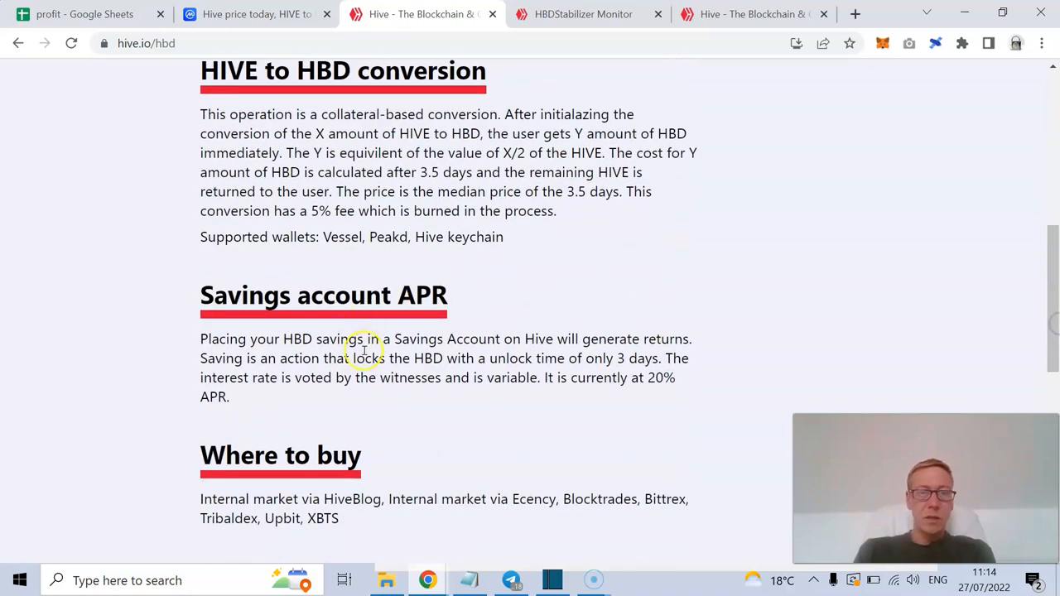
{"action": "mouse_move", "coordinate": [574, 383]}
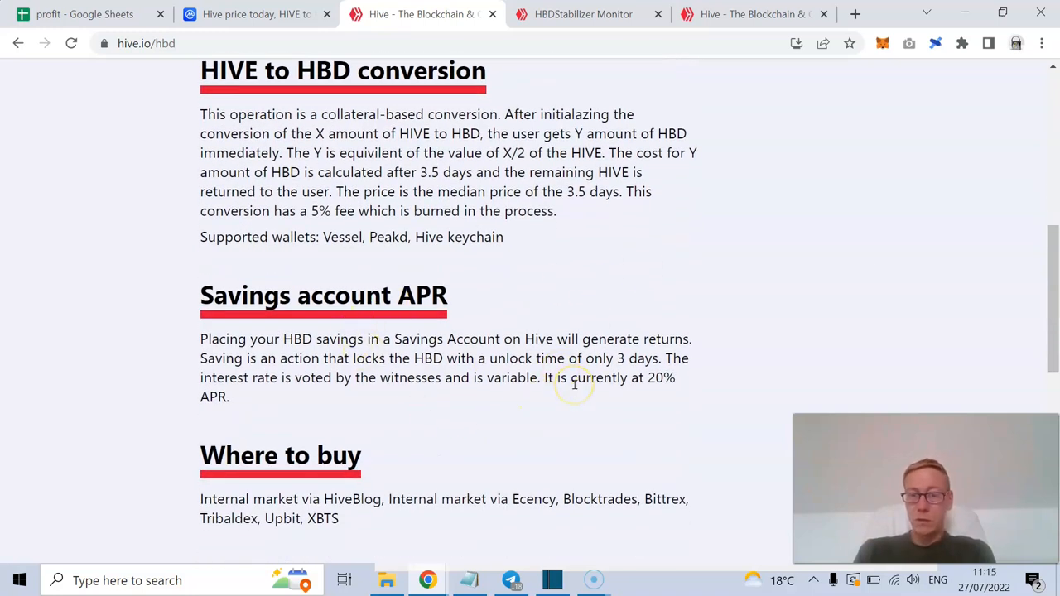
{"action": "mouse_move", "coordinate": [921, 310]}
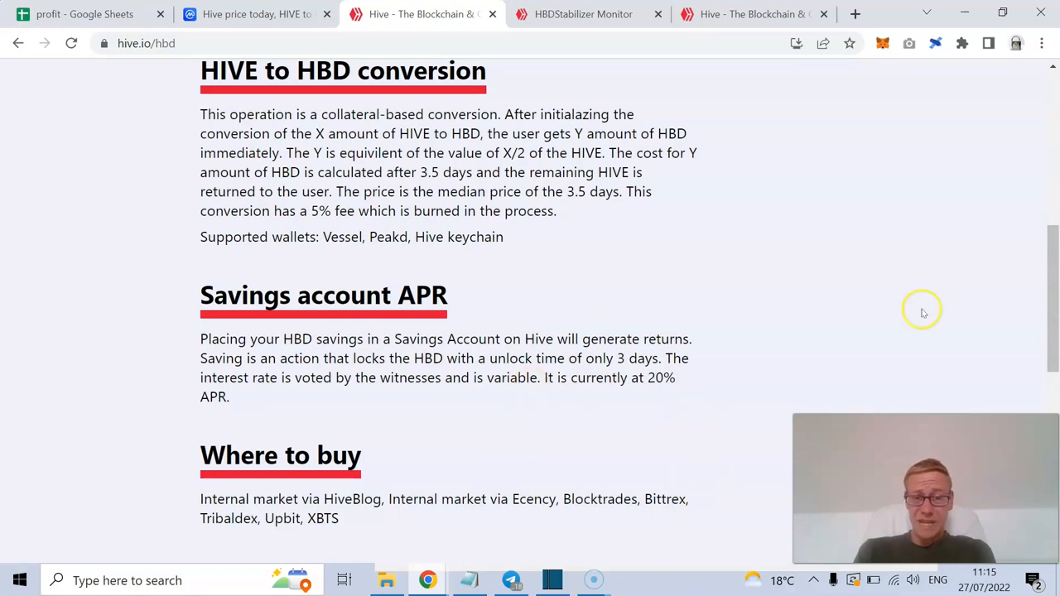
{"action": "scroll", "scroll_direction": "down", "scroll_amount": 3}
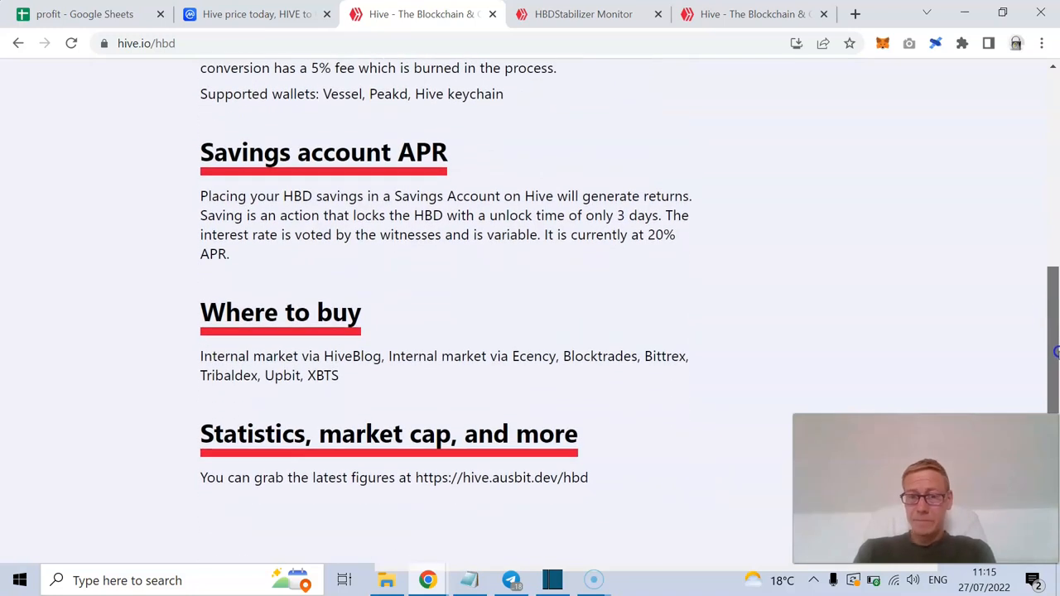
{"action": "scroll", "scroll_direction": "up", "scroll_amount": 3}
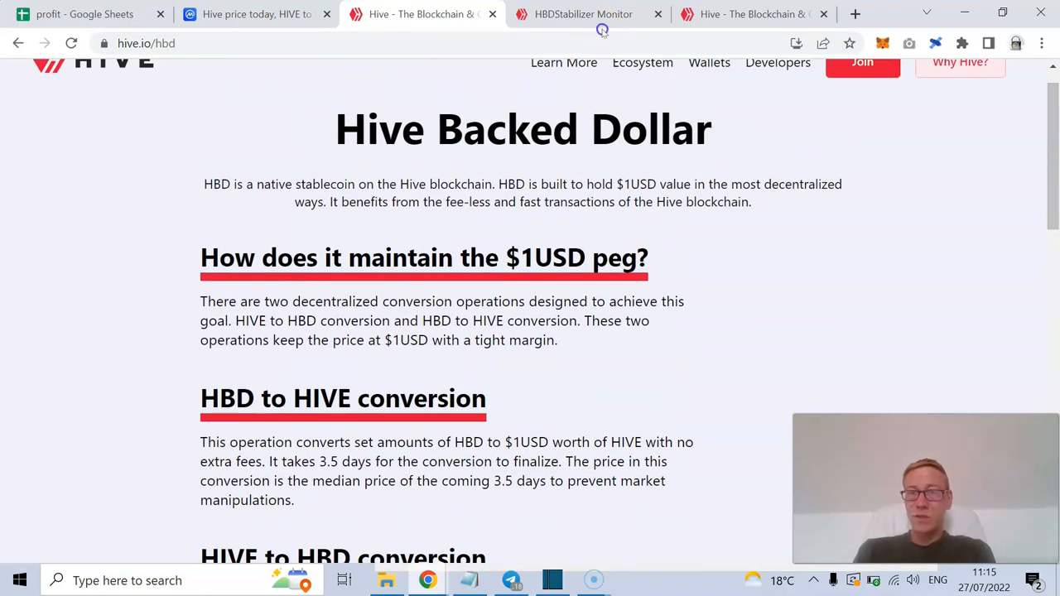
{"action": "left_click", "coordinate": [583, 14]}
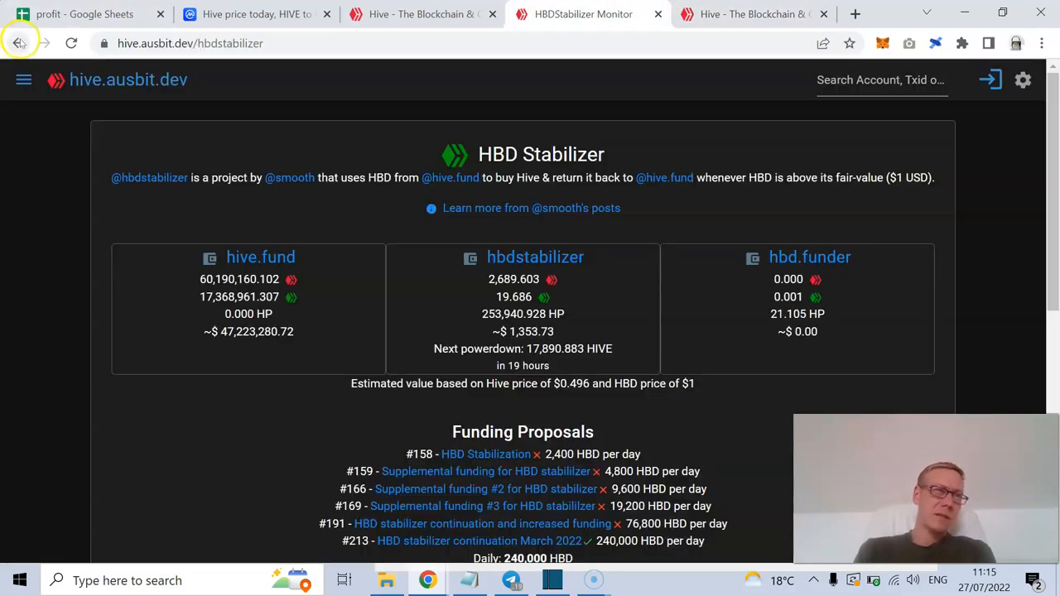
- Revisit the Hive Dollar Monitor stats, then return to hive.io's HBD $1 peg explanation
{"action": "left_click", "coordinate": [19, 43]}
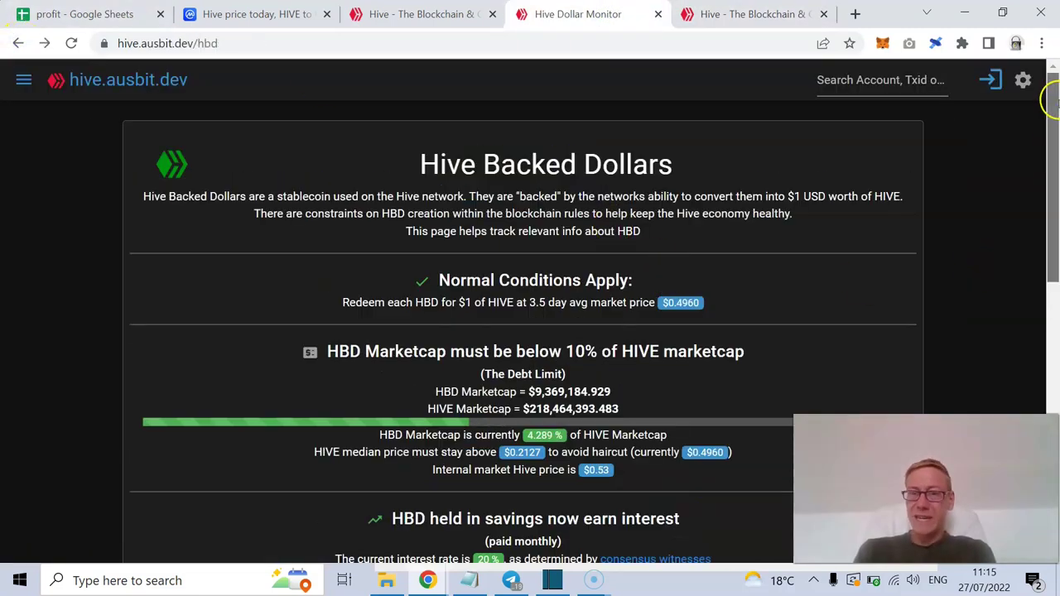
{"action": "scroll", "scroll_direction": "down", "scroll_amount": 3}
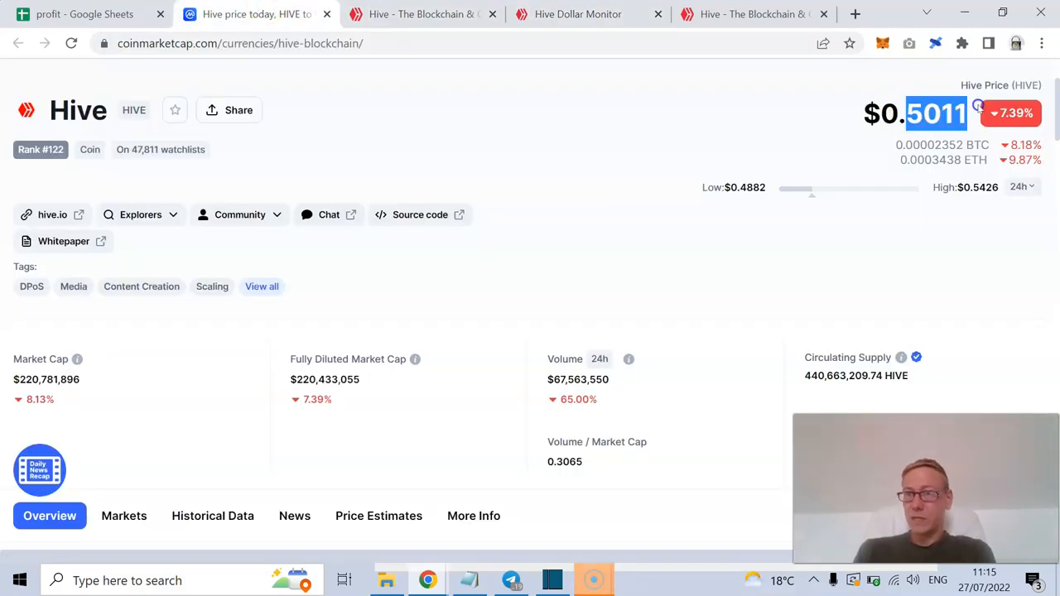
{"action": "left_click", "coordinate": [577, 15]}
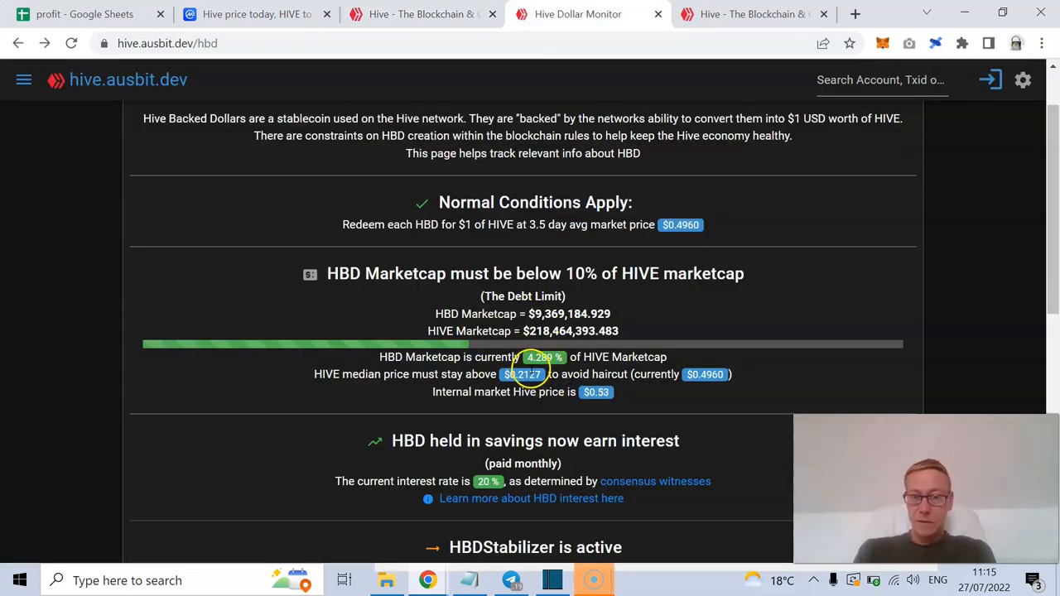
{"action": "mouse_move", "coordinate": [650, 406]}
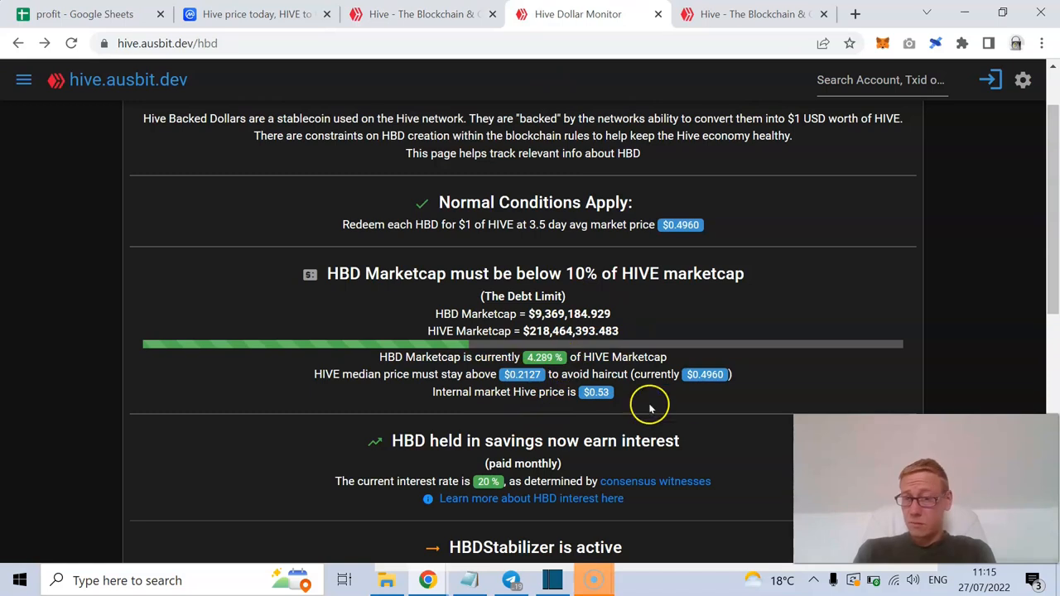
{"action": "scroll", "scroll_direction": "down", "scroll_amount": 3}
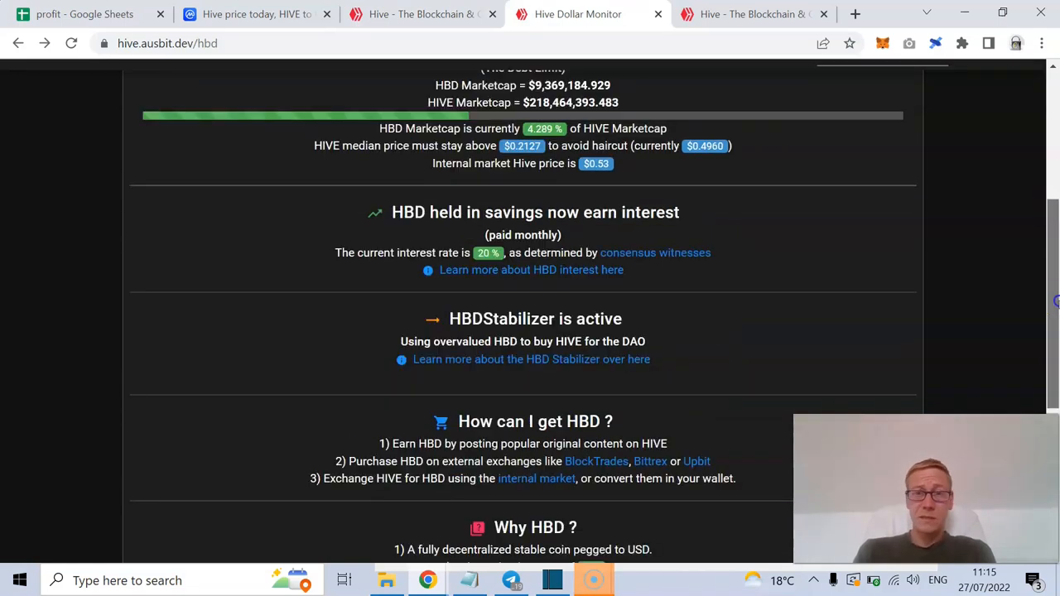
{"action": "scroll", "scroll_direction": "up", "scroll_amount": 3}
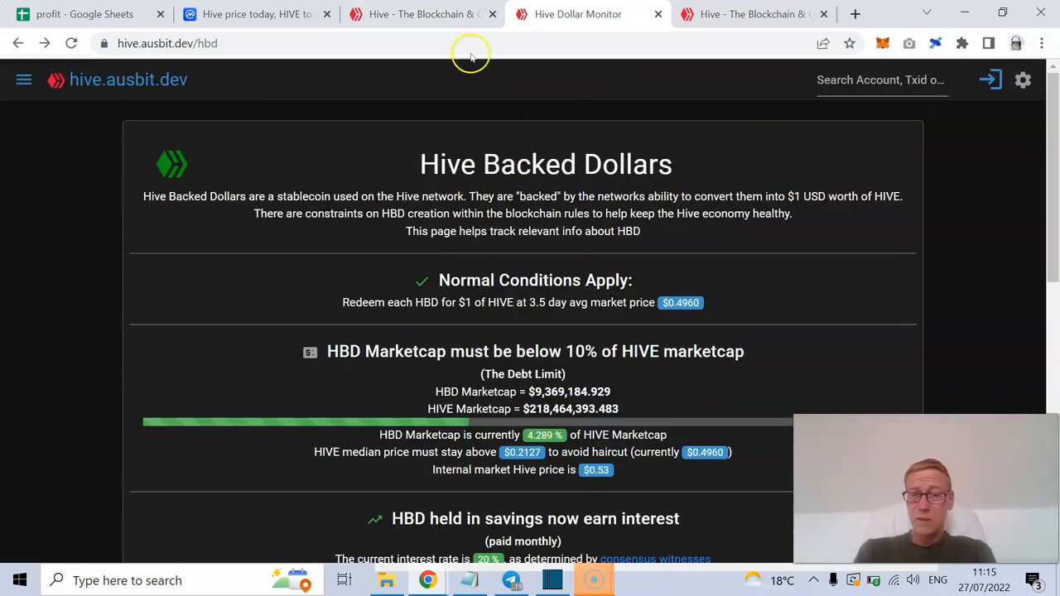
{"action": "mouse_move", "coordinate": [542, 275]}
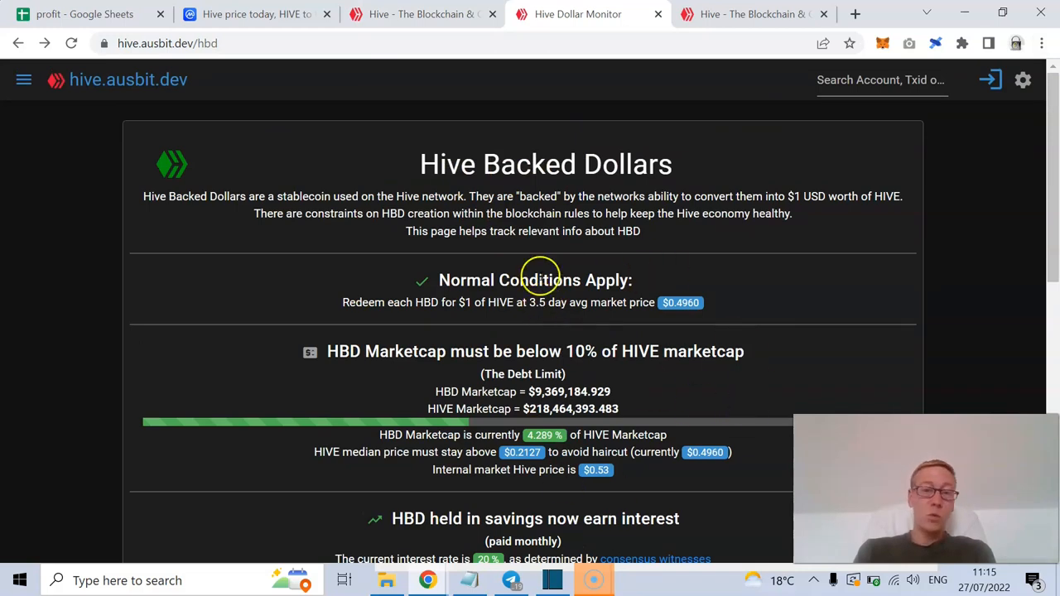
{"action": "mouse_move", "coordinate": [511, 326]}
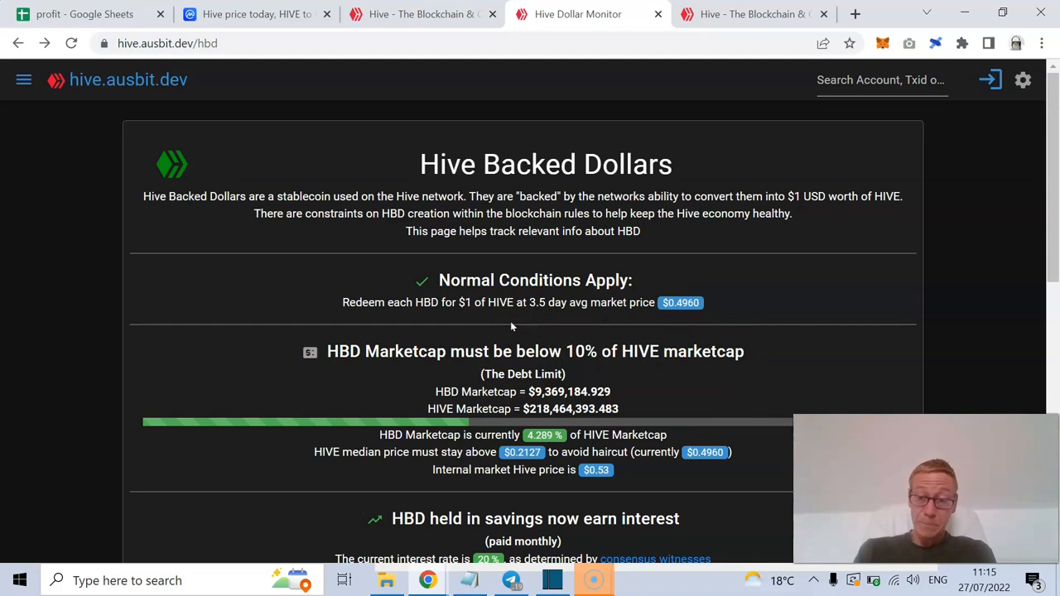
{"action": "left_click", "coordinate": [248, 14]}
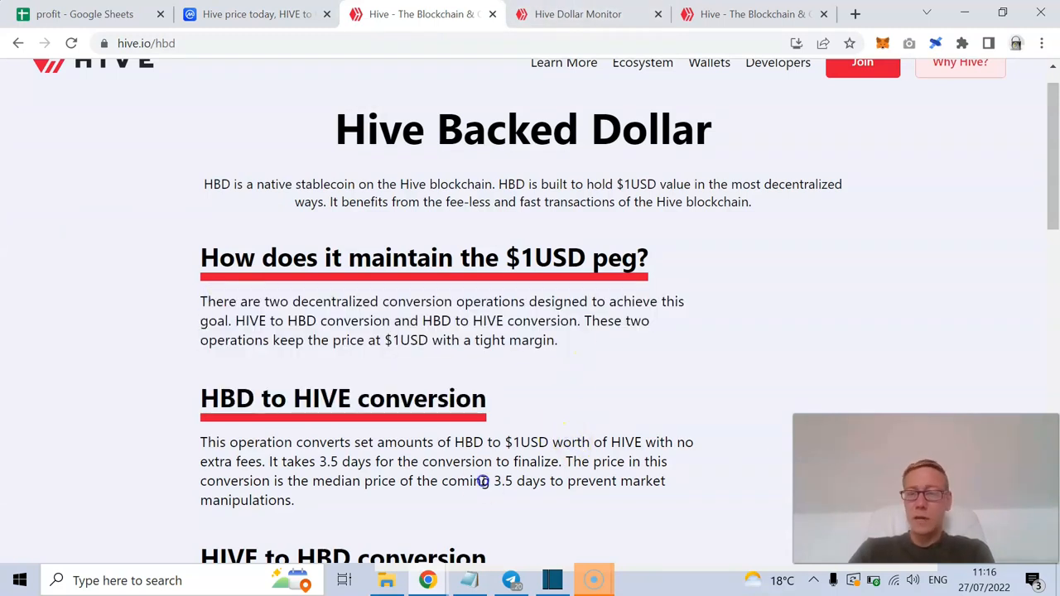
- Highlight the 3.5-day HBD to HIVE conversion period and scroll through the HBD page and back
{"action": "double_click", "coordinate": [532, 481]}
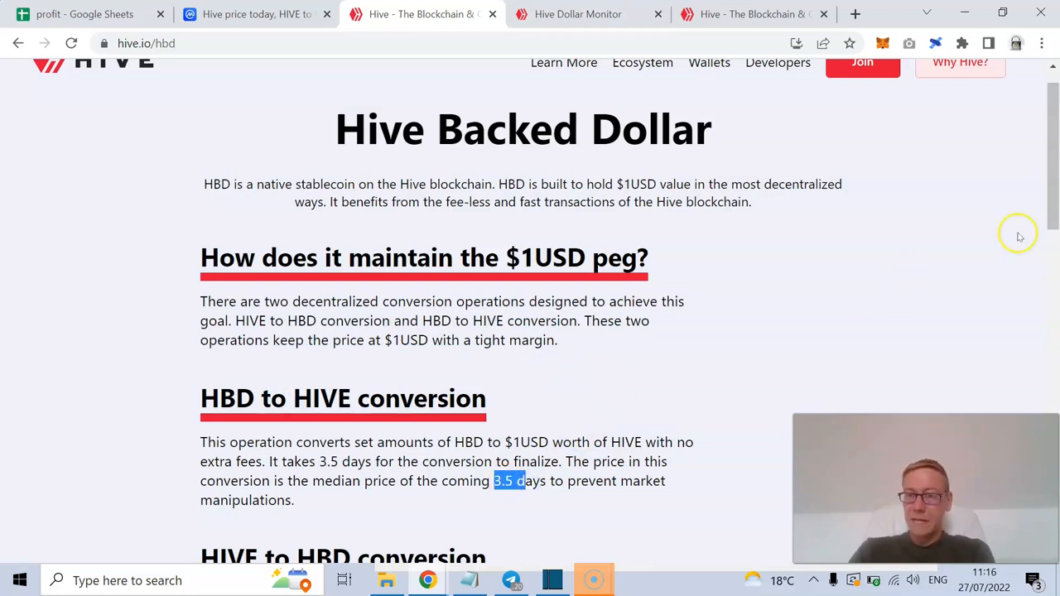
{"action": "scroll", "scroll_direction": "down", "scroll_amount": 3}
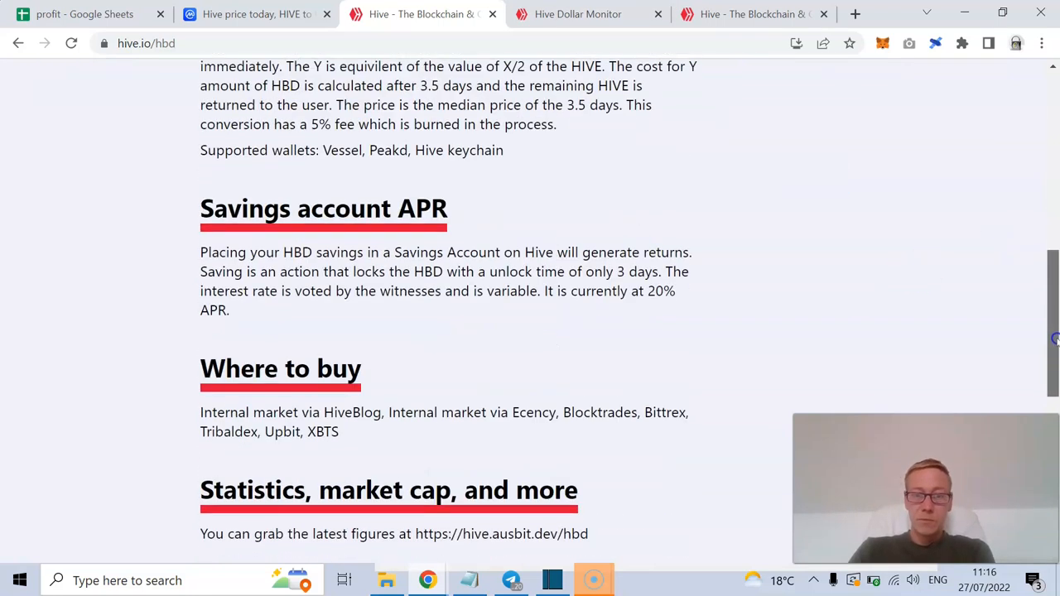
{"action": "scroll", "scroll_direction": "down", "scroll_amount": 3}
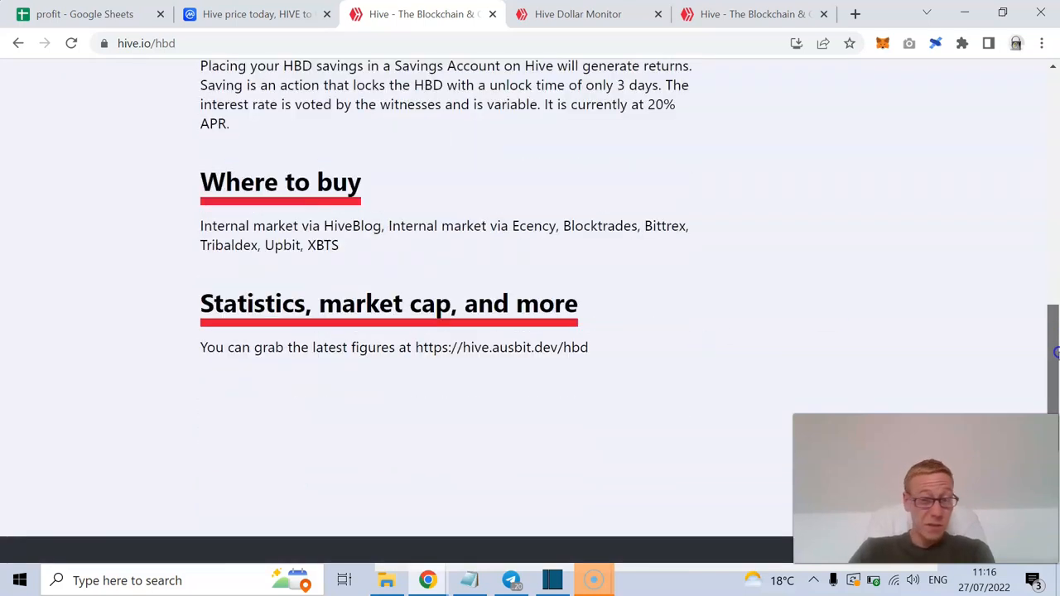
{"action": "scroll", "scroll_direction": "up", "scroll_amount": 3}
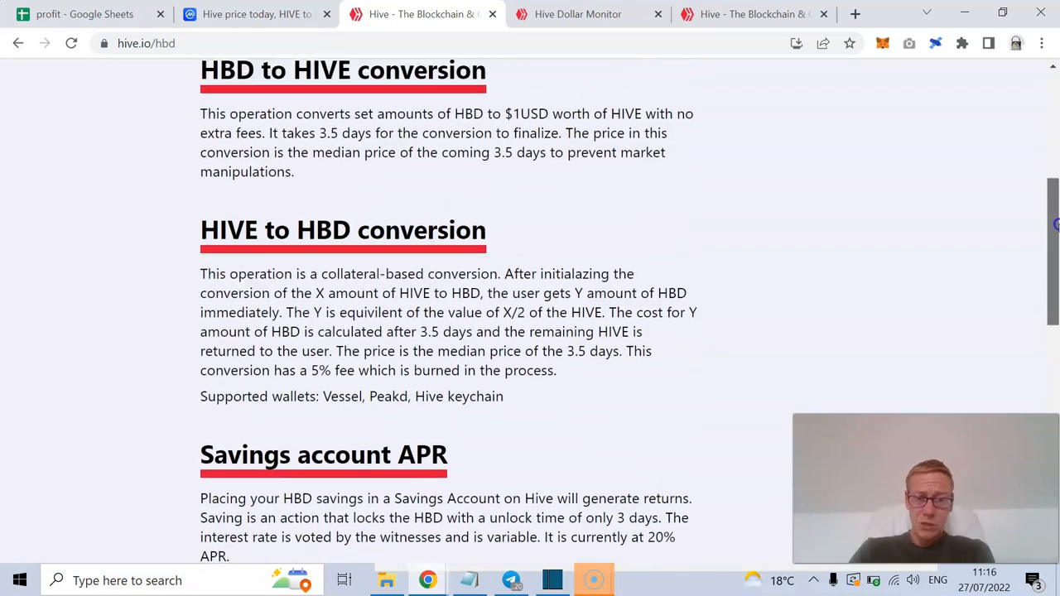
{"action": "scroll", "scroll_direction": "up", "scroll_amount": 3}
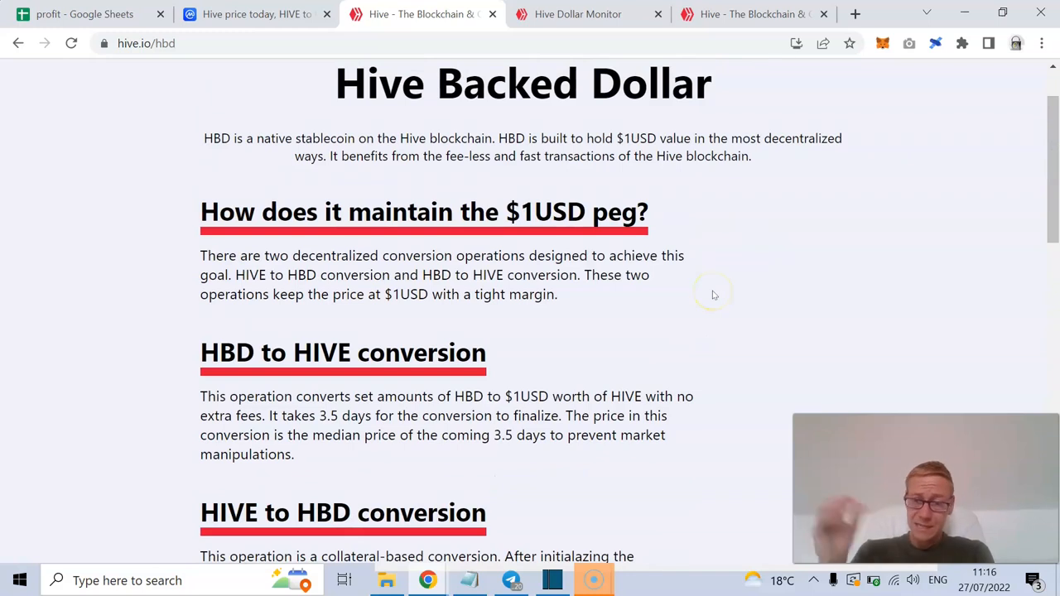
{"action": "mouse_move", "coordinate": [714, 295]}
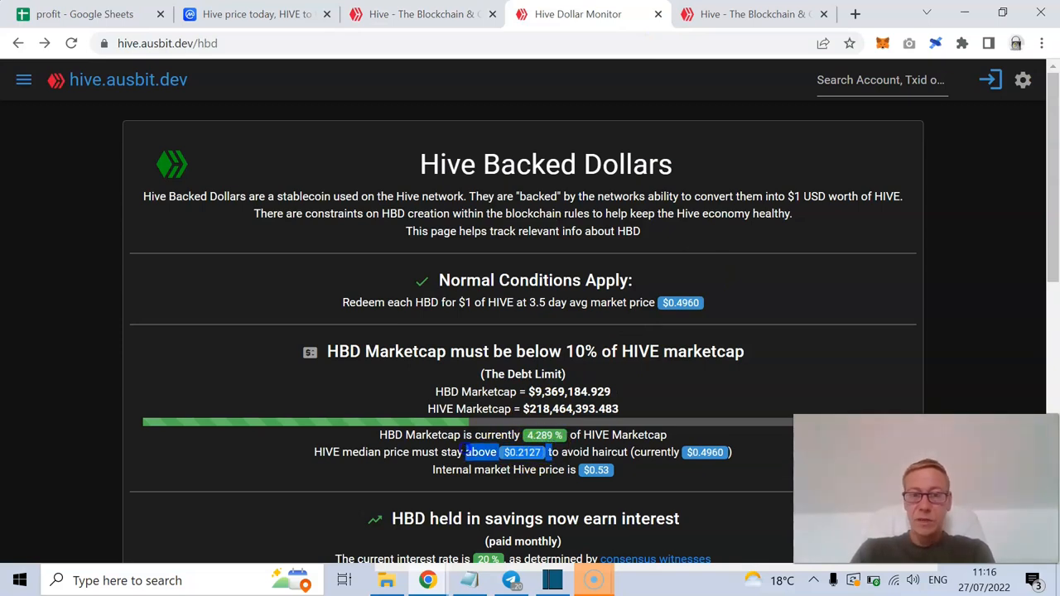
{"action": "mouse_move", "coordinate": [647, 331]}
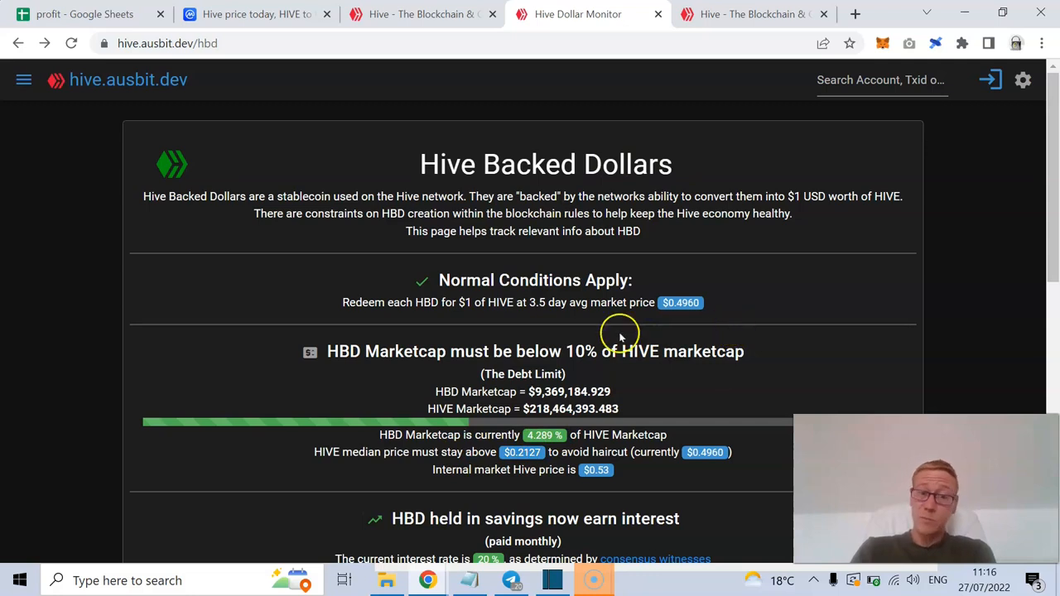
{"action": "mouse_move", "coordinate": [764, 174]}
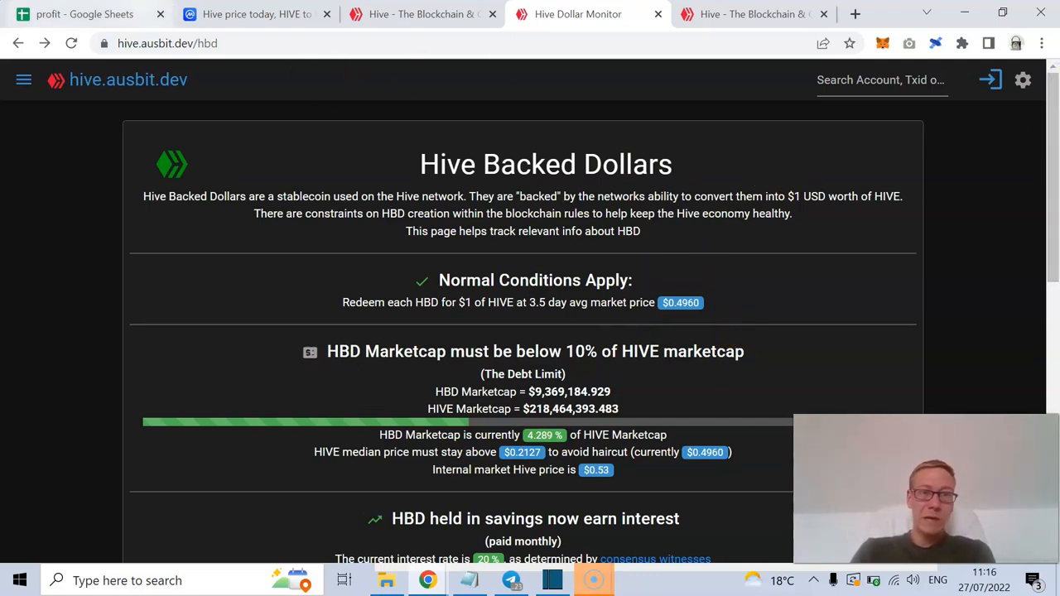
- Check Hive's CoinMarketCap price, recheck the ausbit debt limit, then return to CoinMarketCap
{"action": "left_click", "coordinate": [257, 14]}
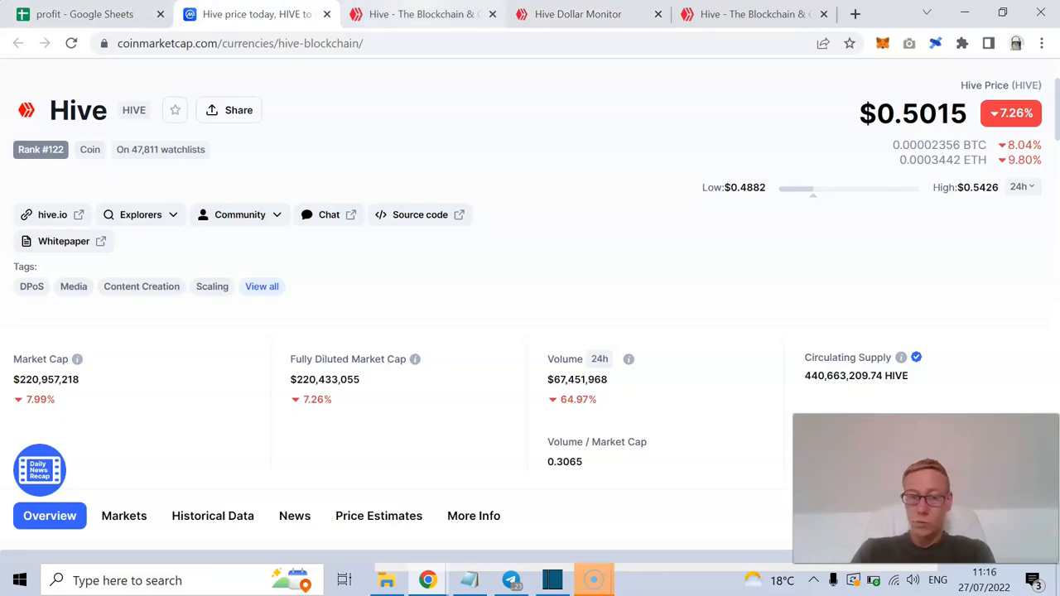
{"action": "mouse_move", "coordinate": [423, 14]}
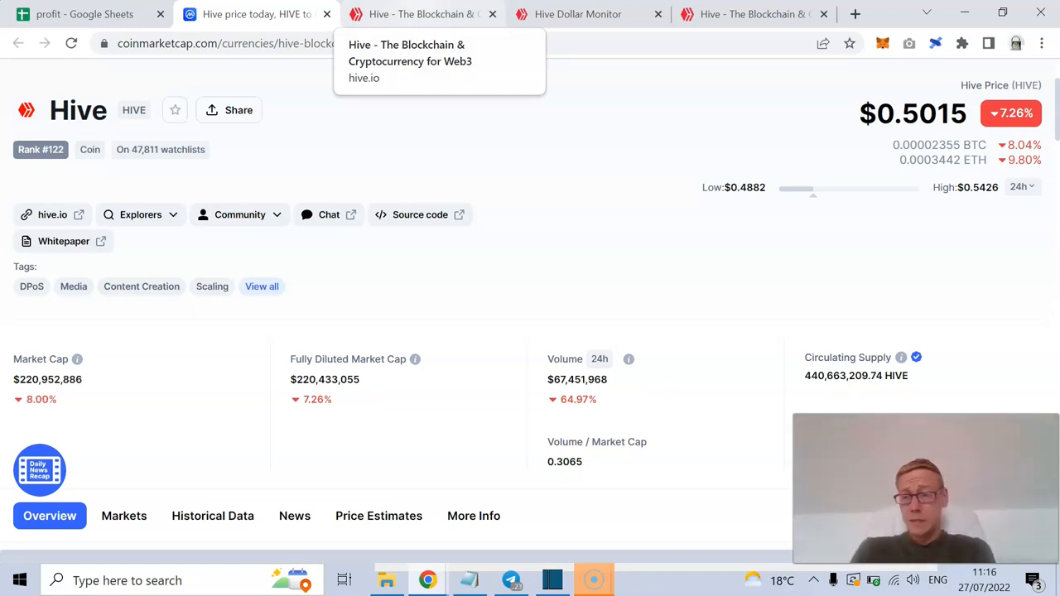
{"action": "mouse_move", "coordinate": [667, 116]}
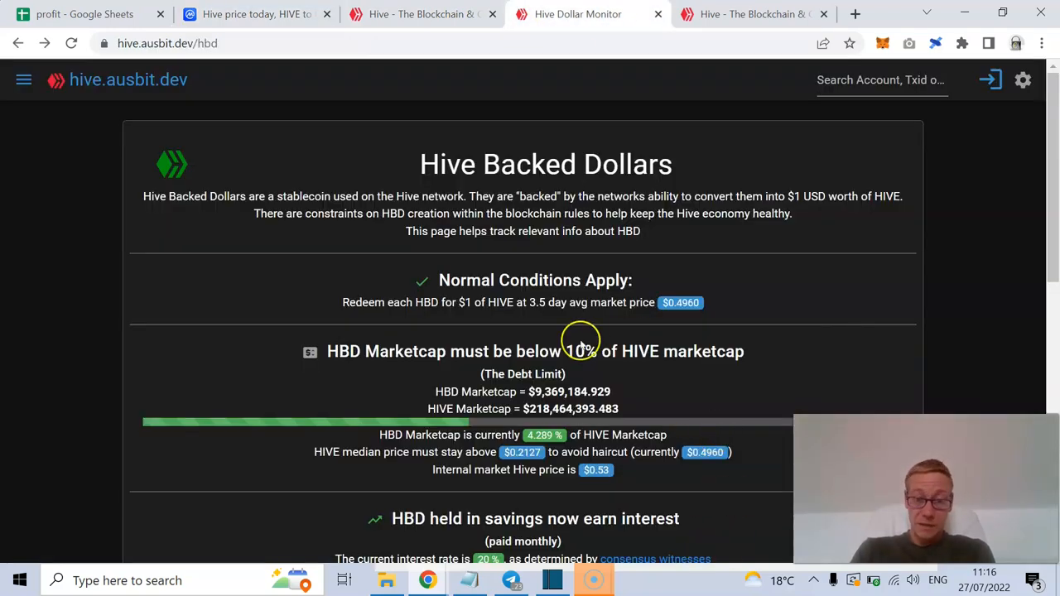
{"action": "mouse_move", "coordinate": [670, 332]}
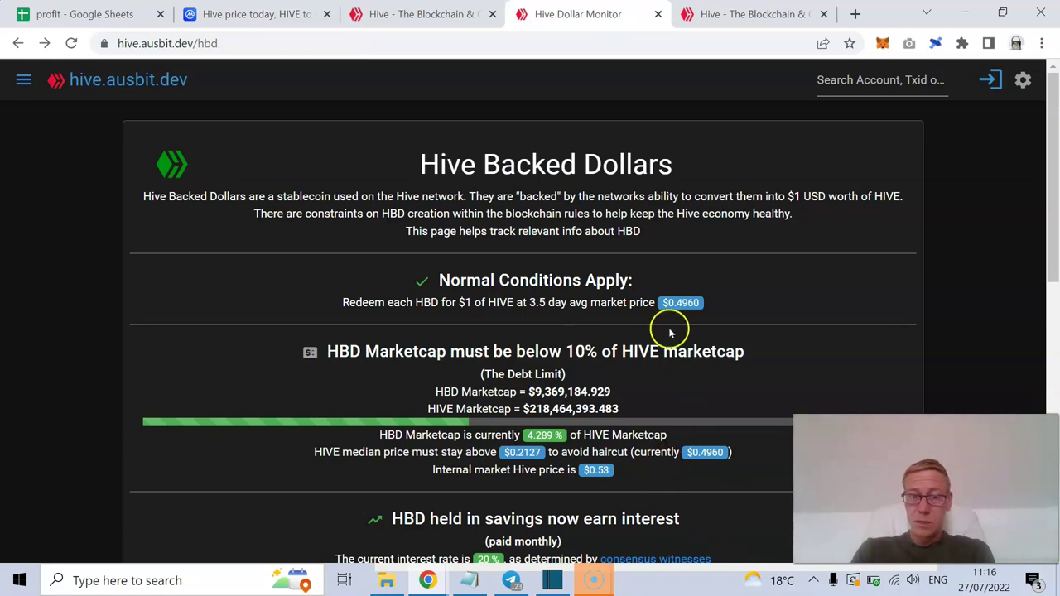
{"action": "mouse_move", "coordinate": [559, 313]}
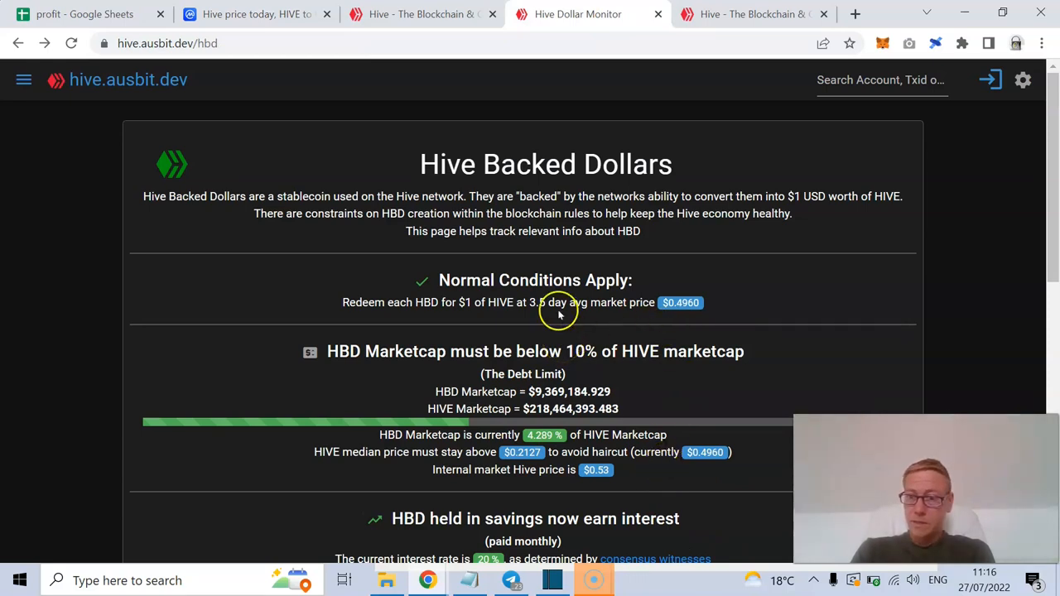
{"action": "mouse_move", "coordinate": [601, 470]}
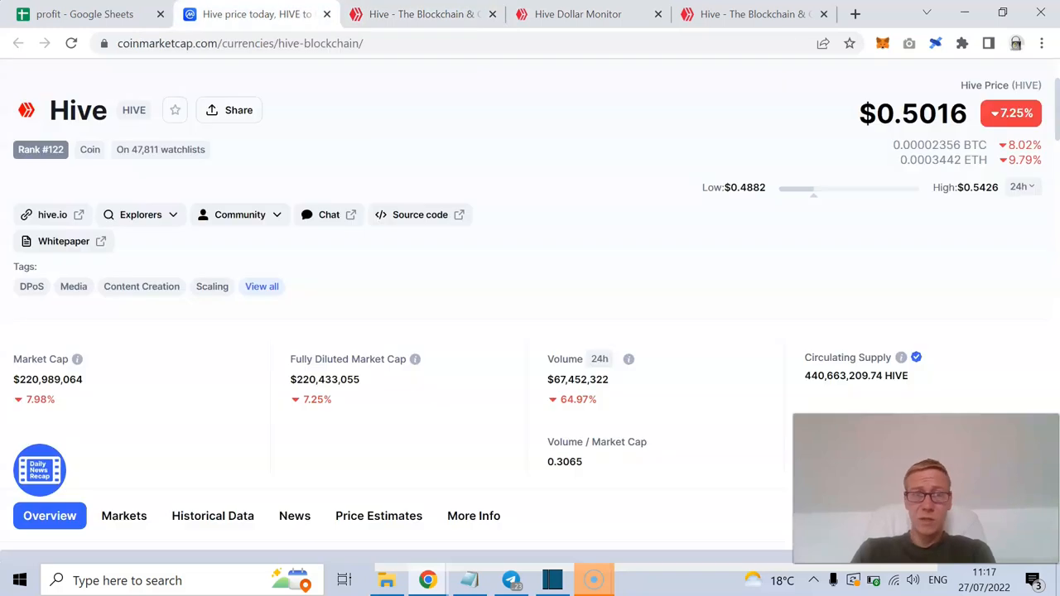
{"action": "mouse_move", "coordinate": [642, 174]}
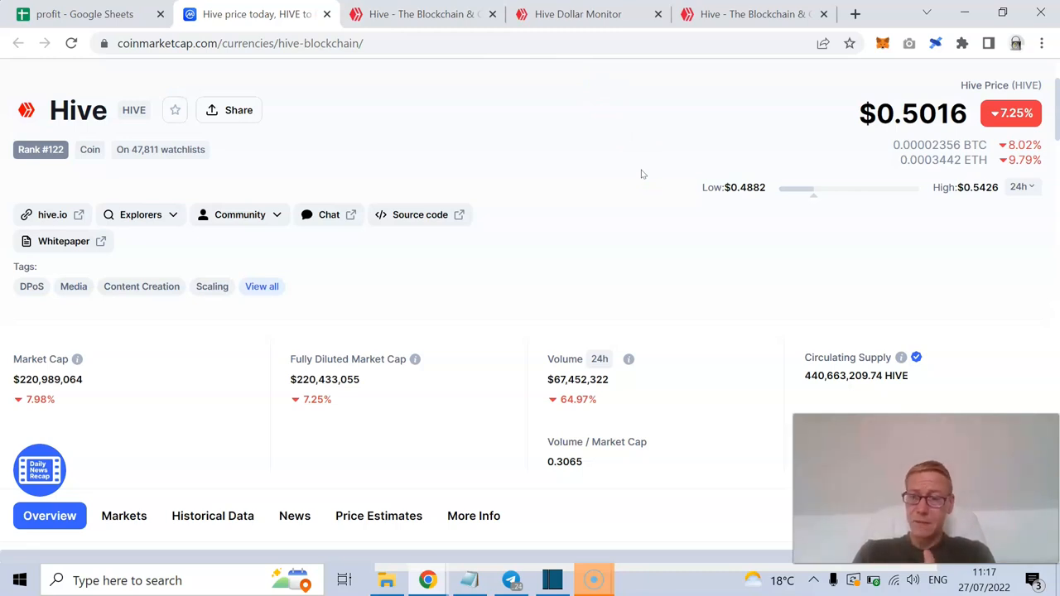
{"action": "left_click", "coordinate": [578, 14]}
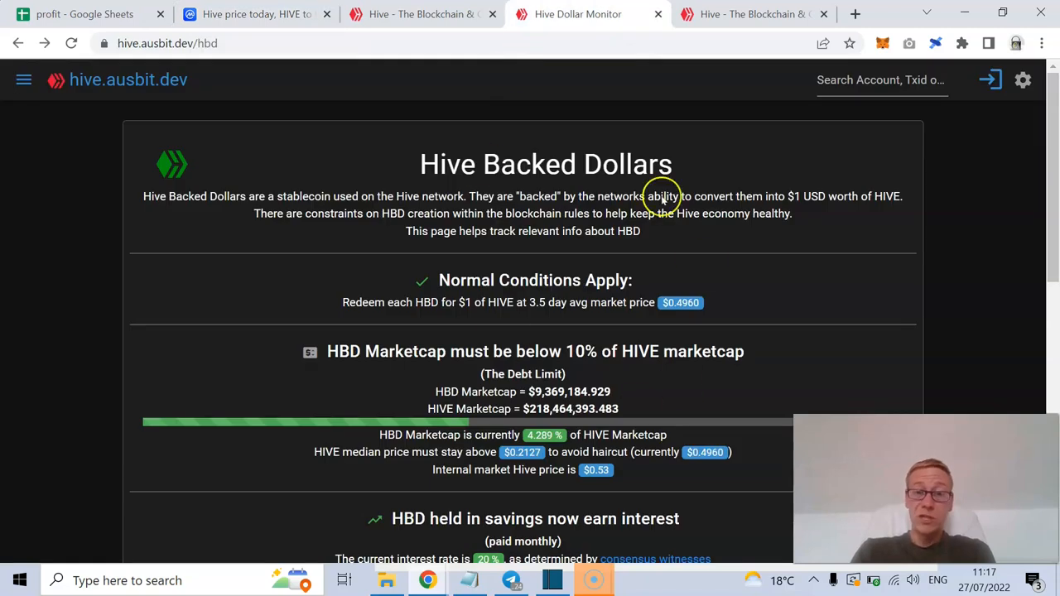
{"action": "mouse_move", "coordinate": [663, 429]}
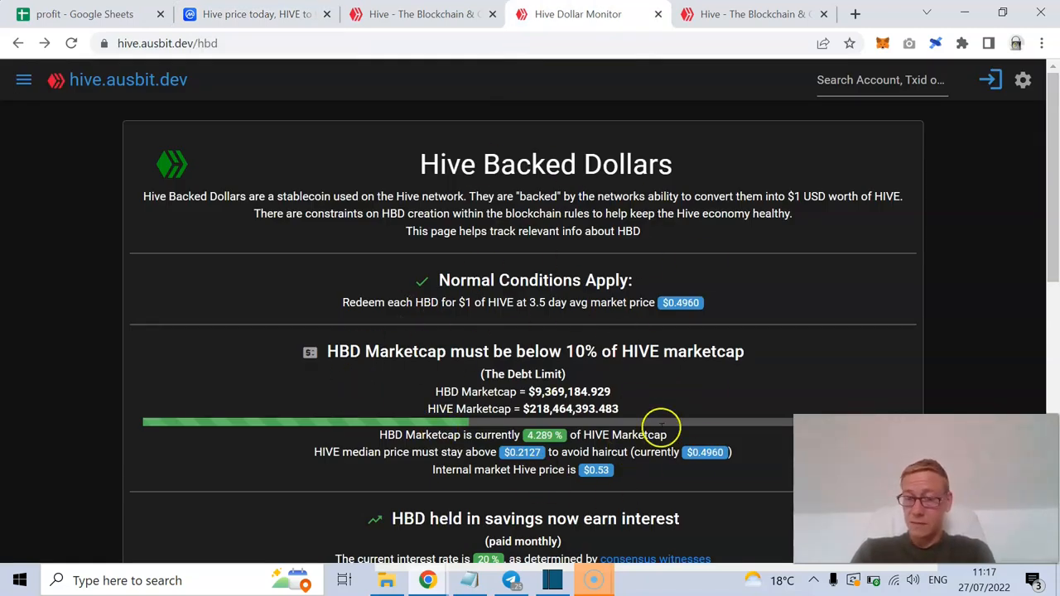
{"action": "mouse_move", "coordinate": [580, 351]}
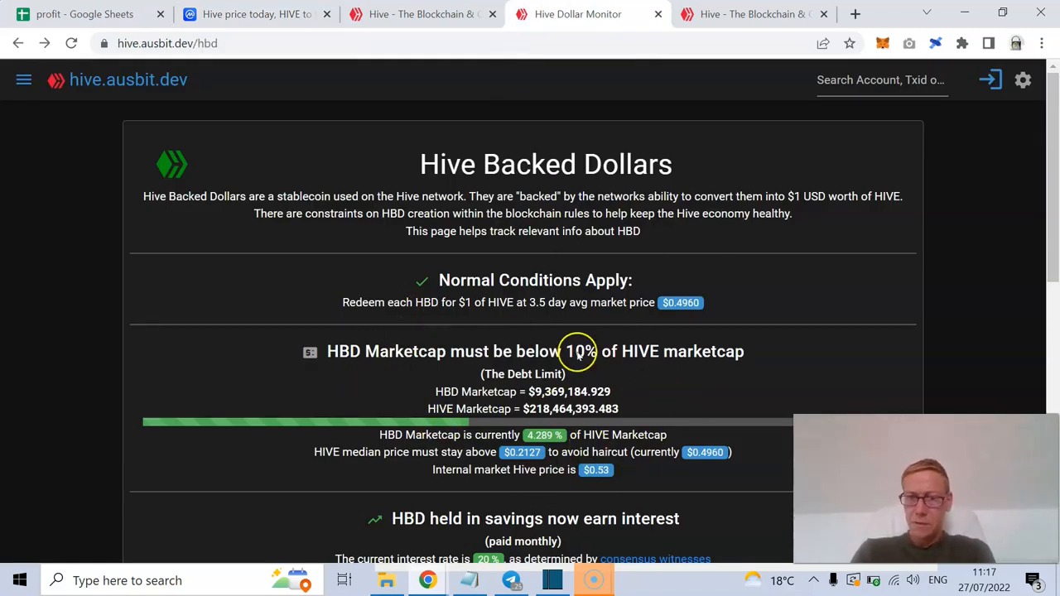
{"action": "left_click", "coordinate": [257, 14]}
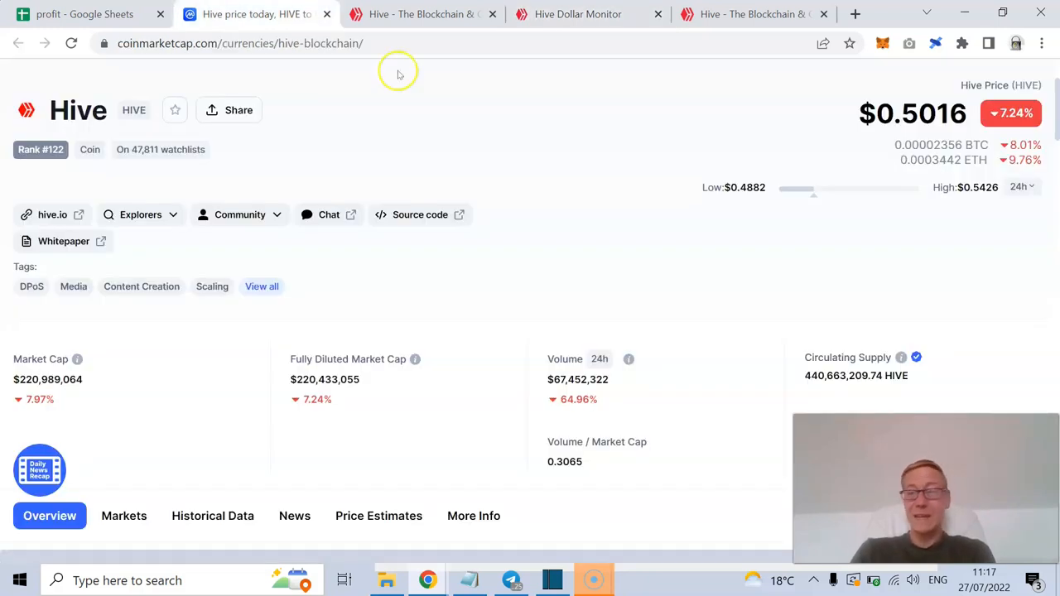
{"action": "mouse_move", "coordinate": [849, 572]}
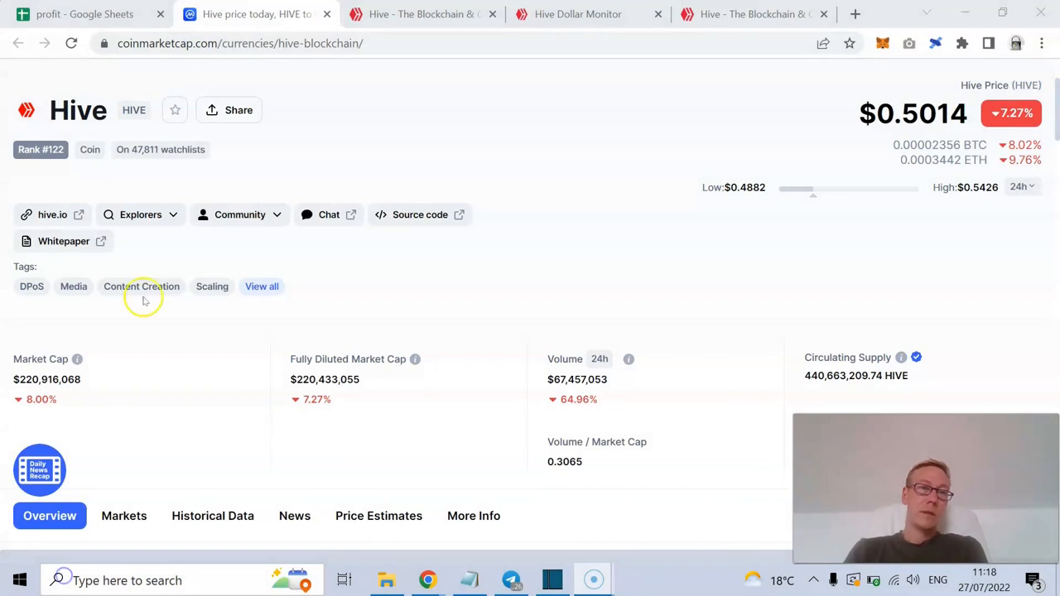
- Switch to the 'profit - Google Sheets' tab
{"action": "left_click", "coordinate": [82, 15]}
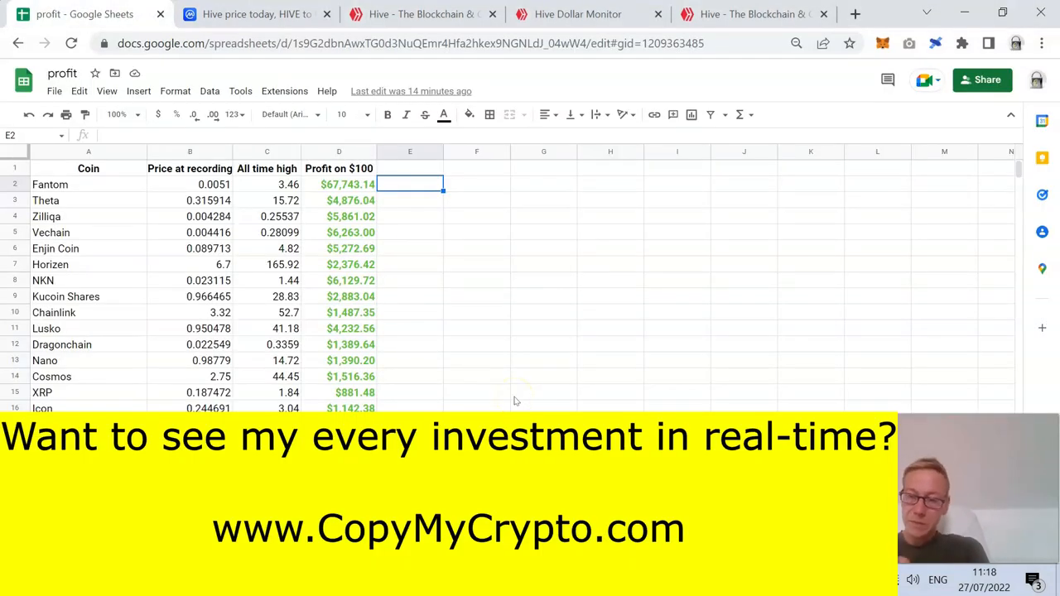